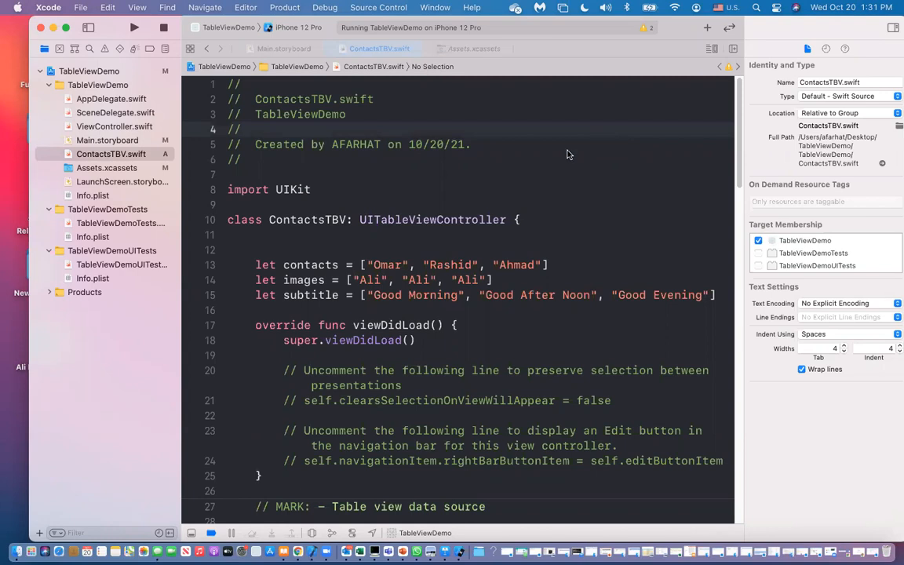
mouse_move(480, 303)
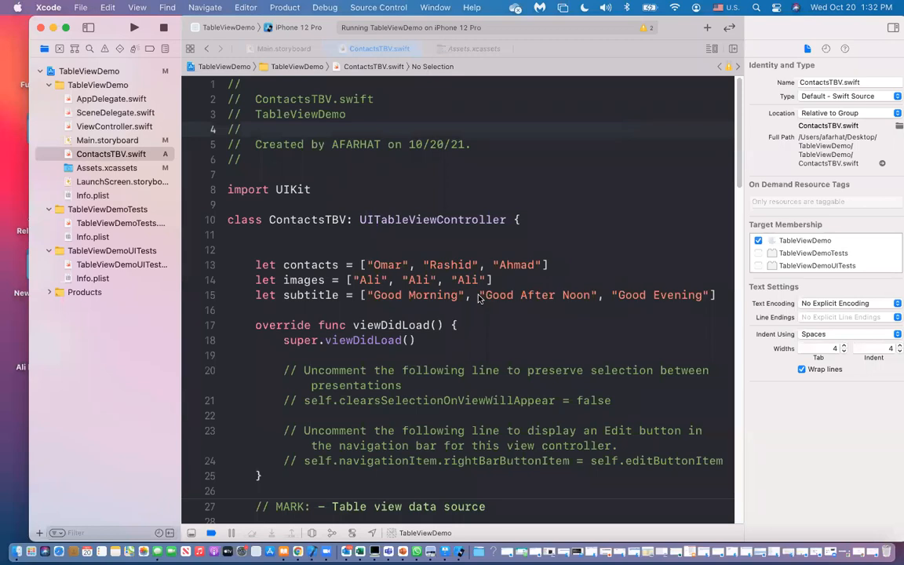
mouse_move(482, 296)
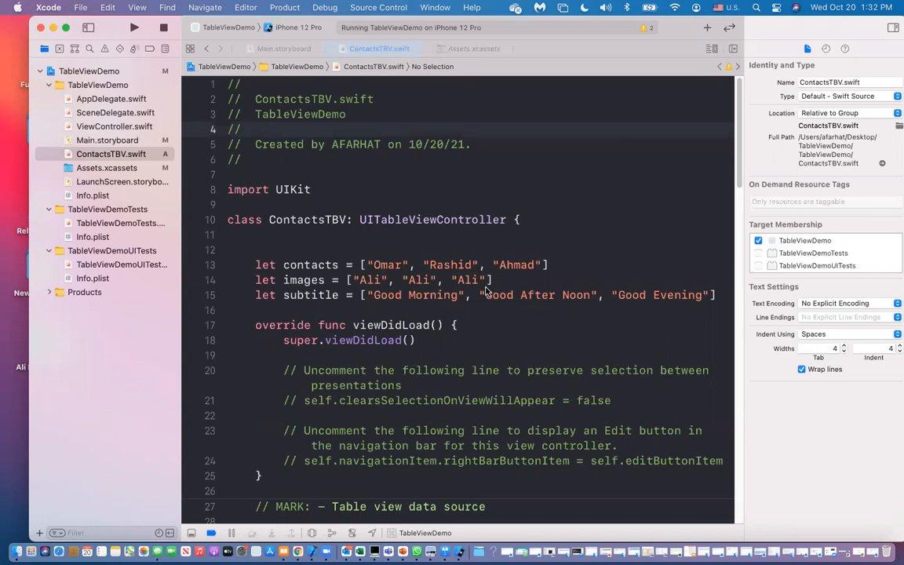
mouse_move(238, 93)
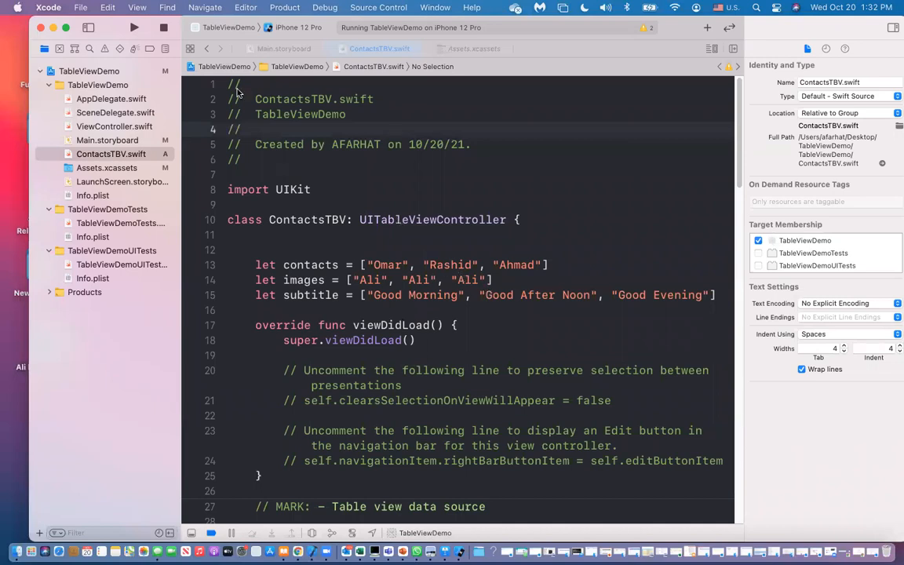
mouse_move(336, 226)
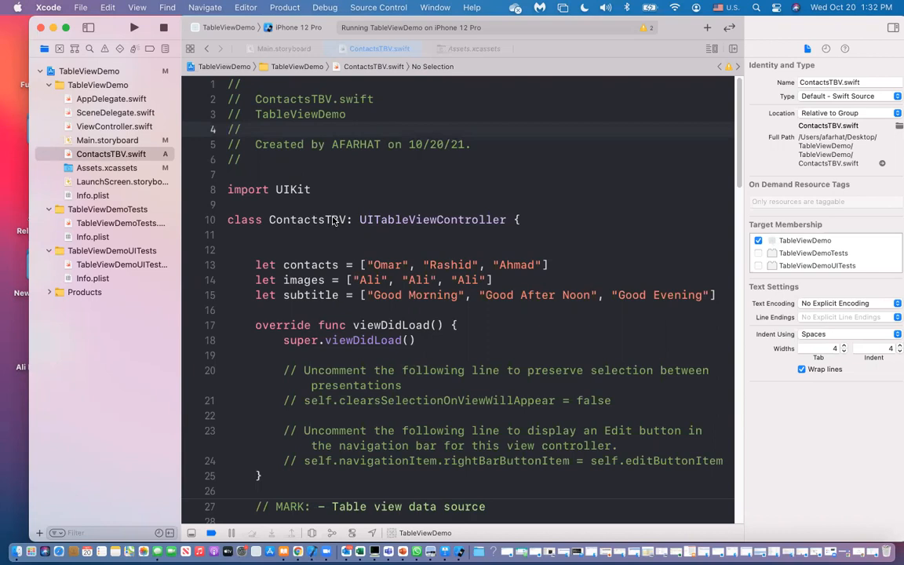
mouse_move(320, 206)
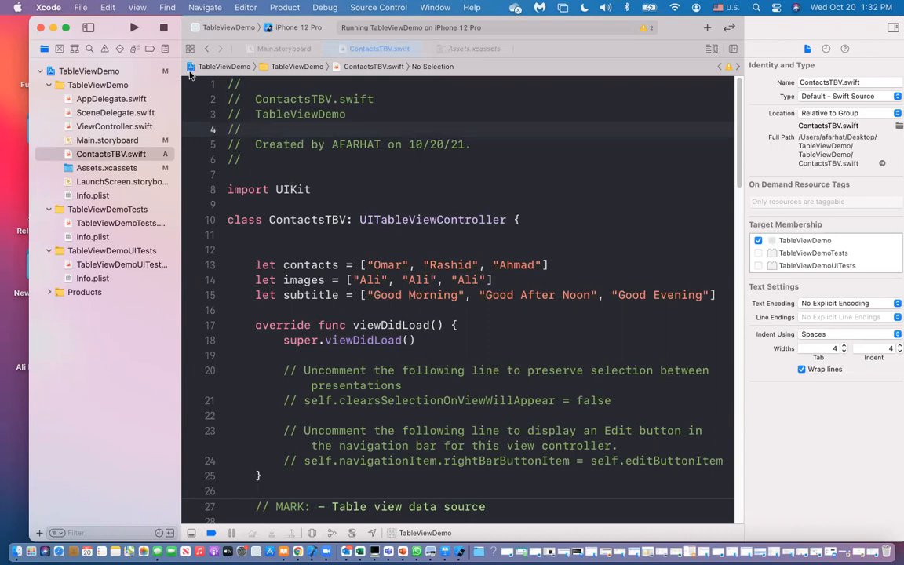
mouse_move(82, 6)
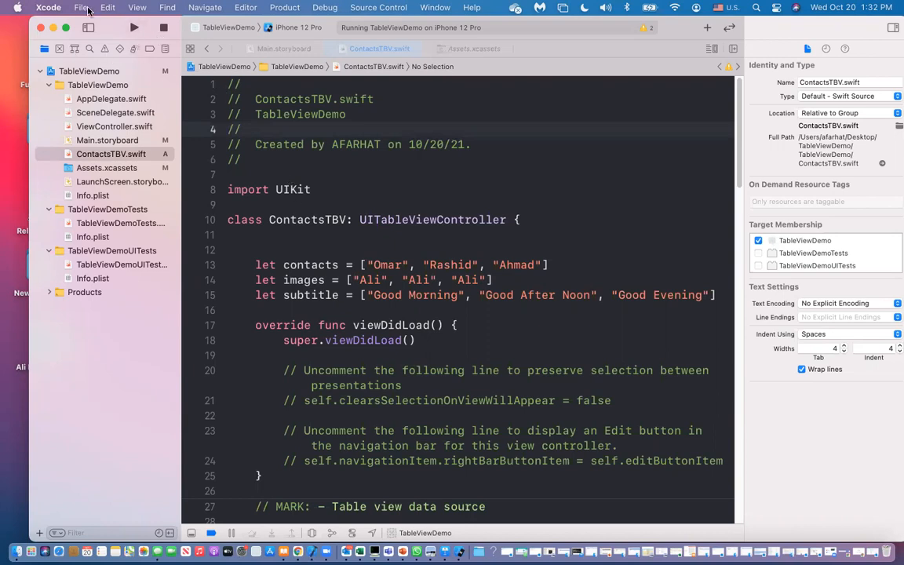
- Create a new Swift File named Contacts.swift in the TableViewDemo target
click(81, 6)
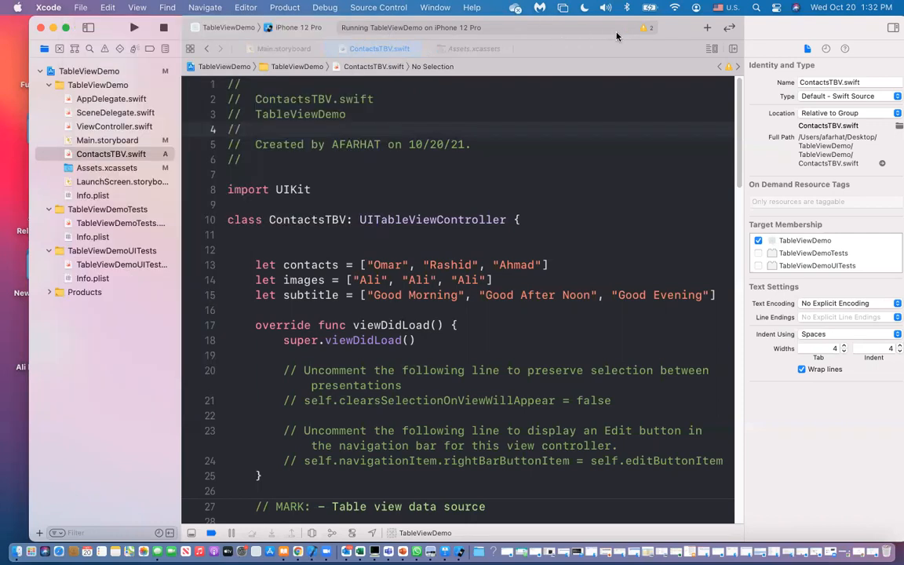
click(80, 6)
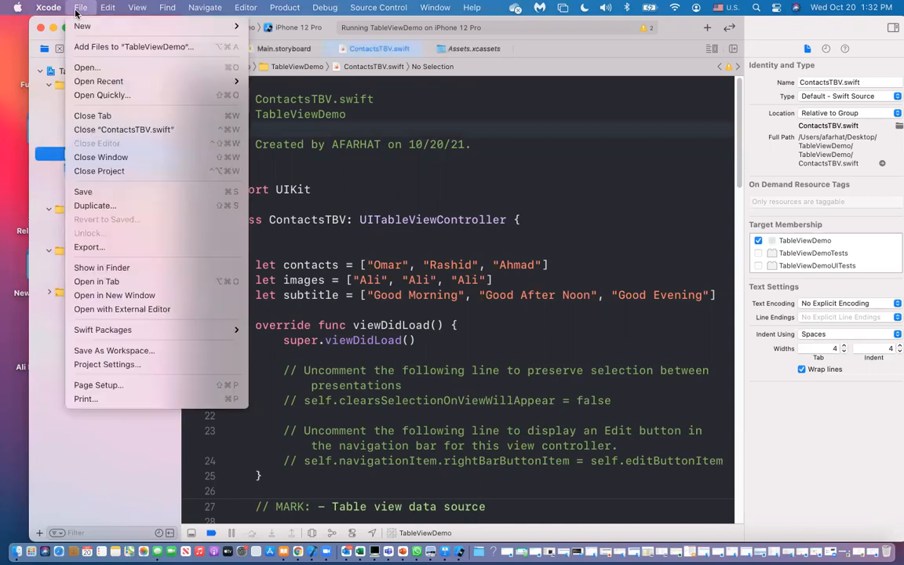
mouse_move(82, 25)
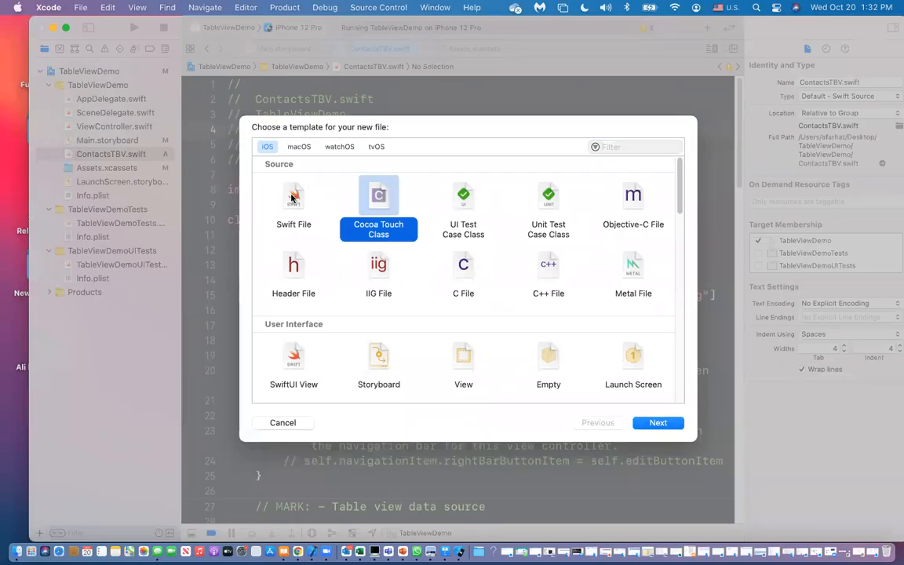
click(293, 202)
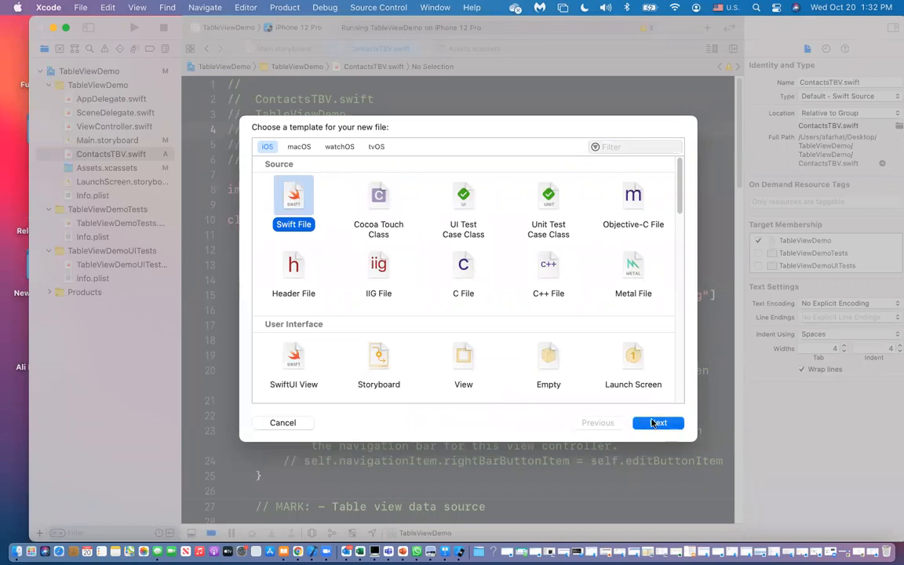
click(658, 424)
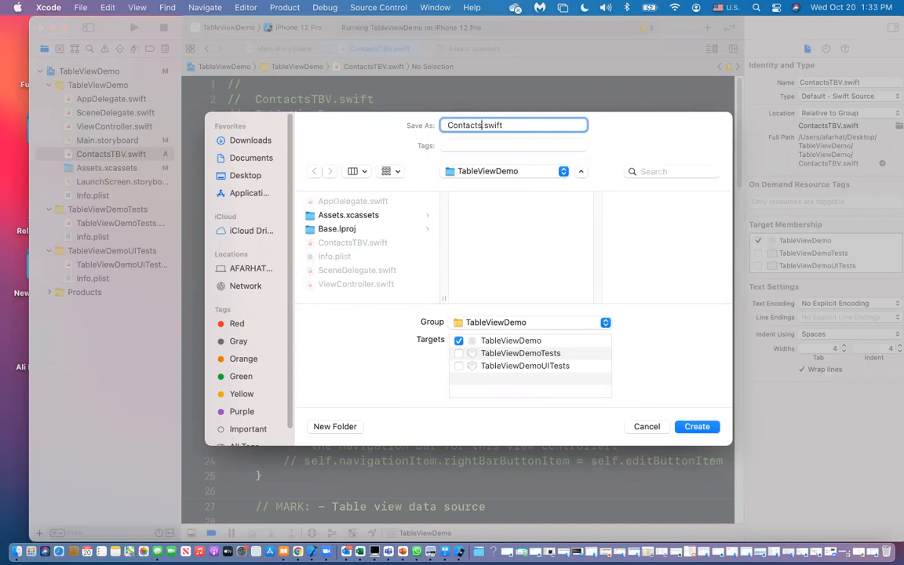
mouse_move(703, 432)
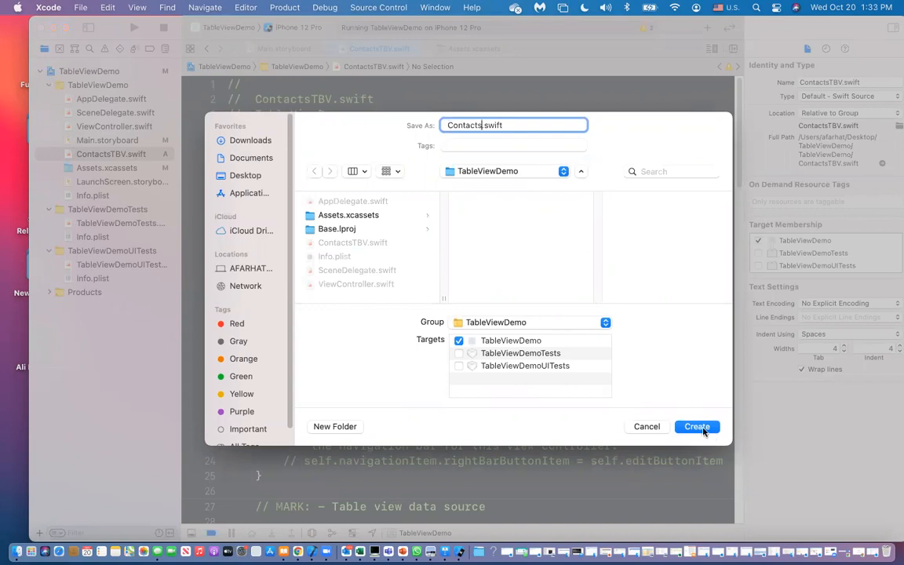
click(697, 427)
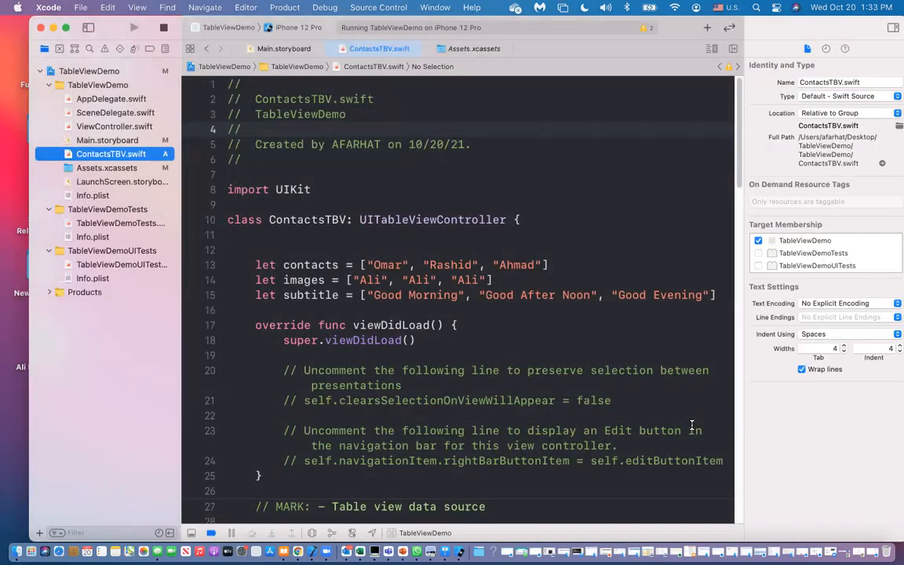
- Declare struct Contact with an opening brace in Contacts.swift
click(103, 166)
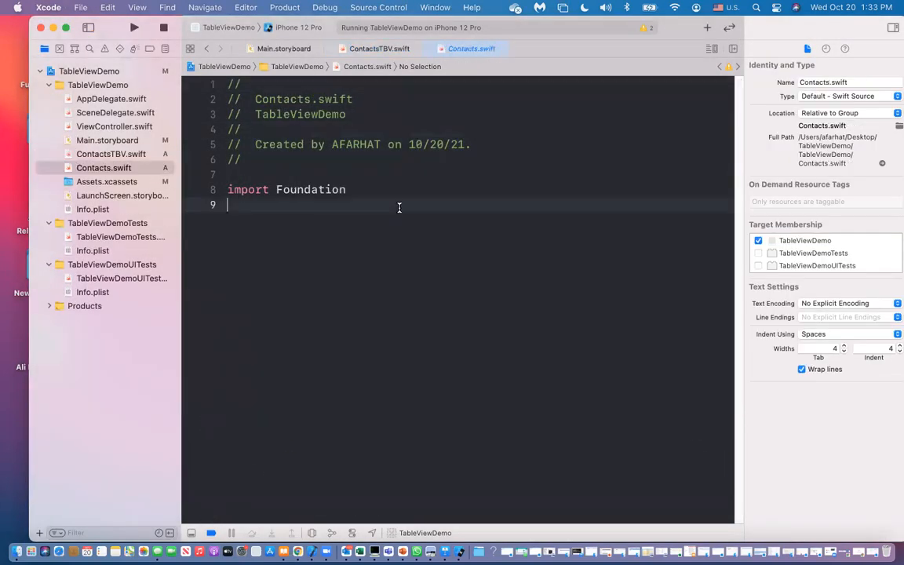
key(return)
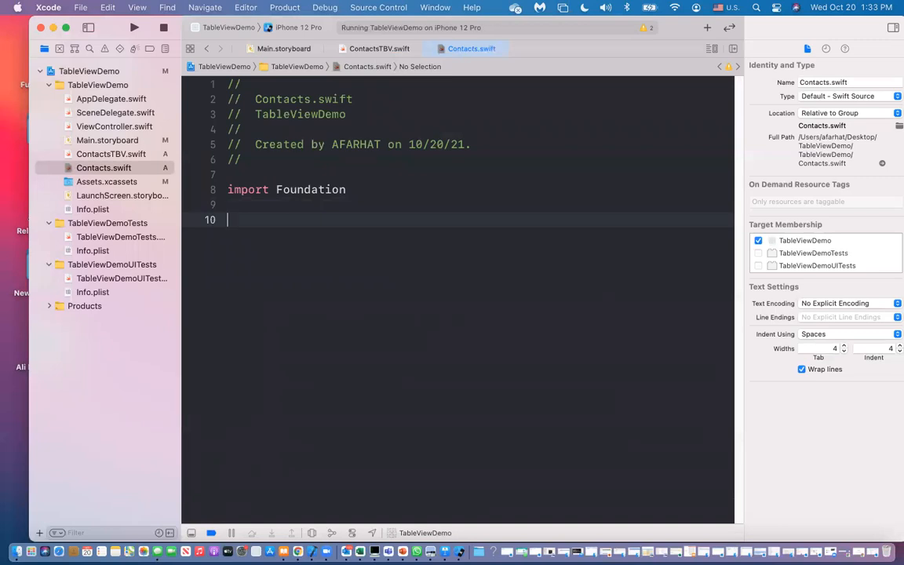
text(struct)
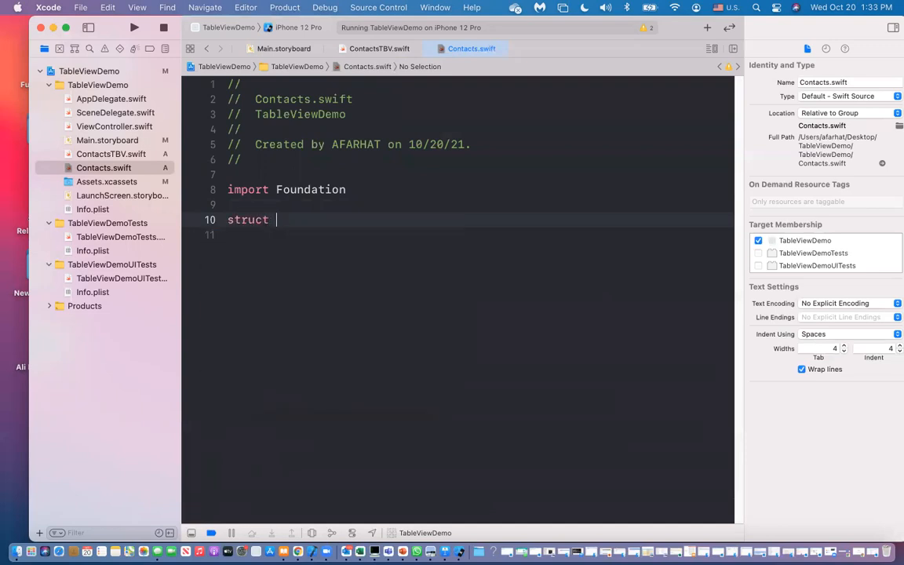
text(Contac)
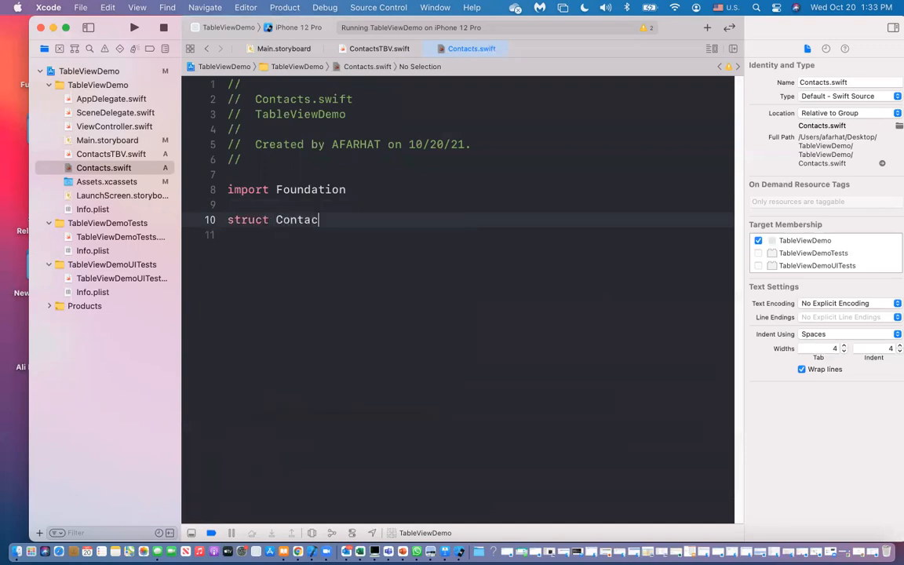
text({)
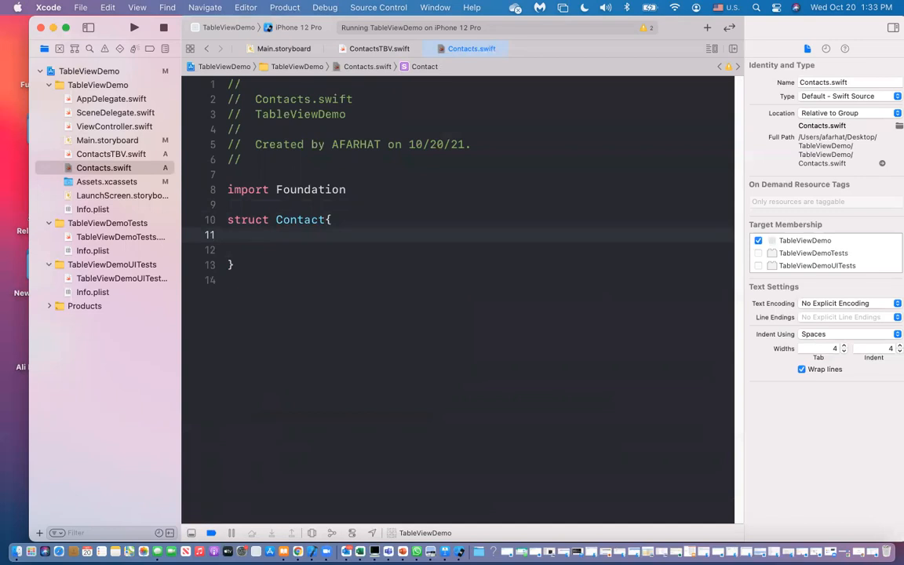
key(Return)
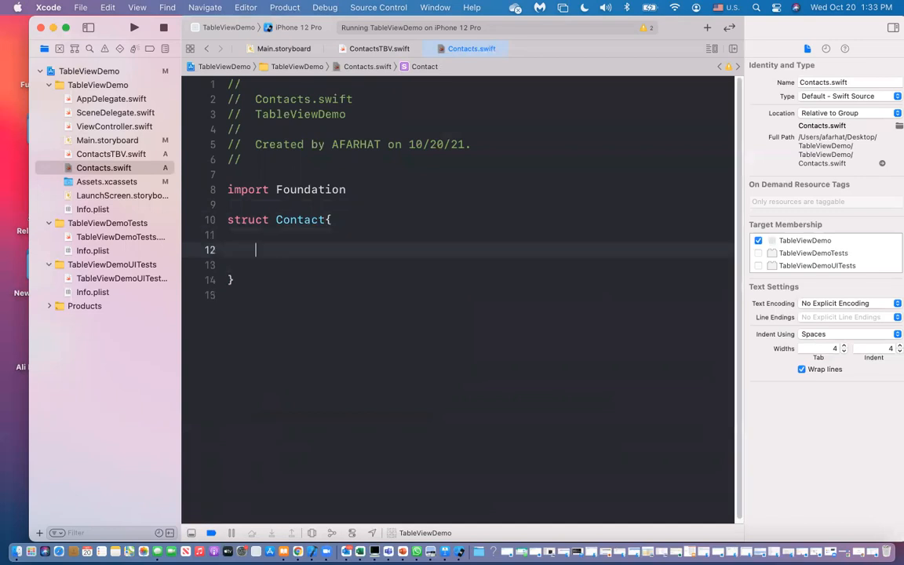
- Add a var name: String property inside the struct
text(var n)
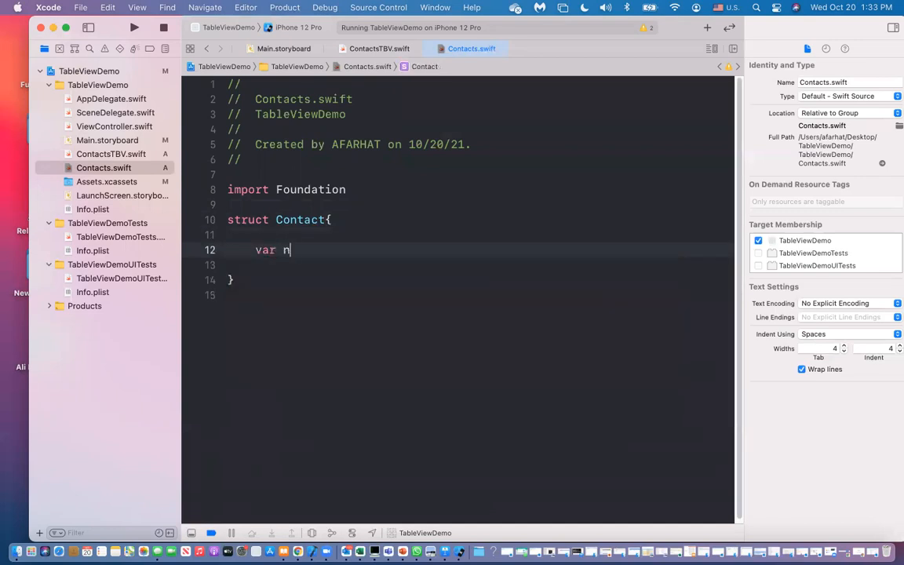
text(ame:)
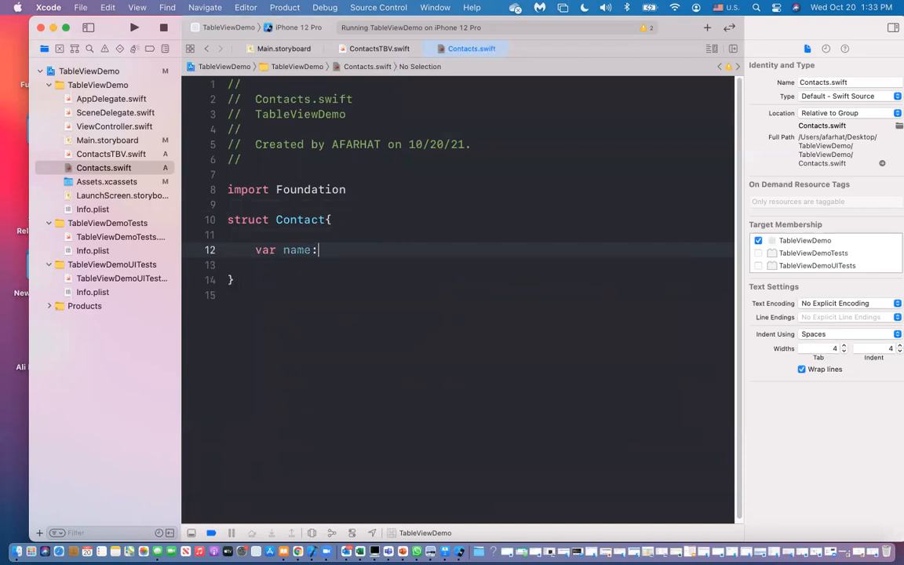
text(S)
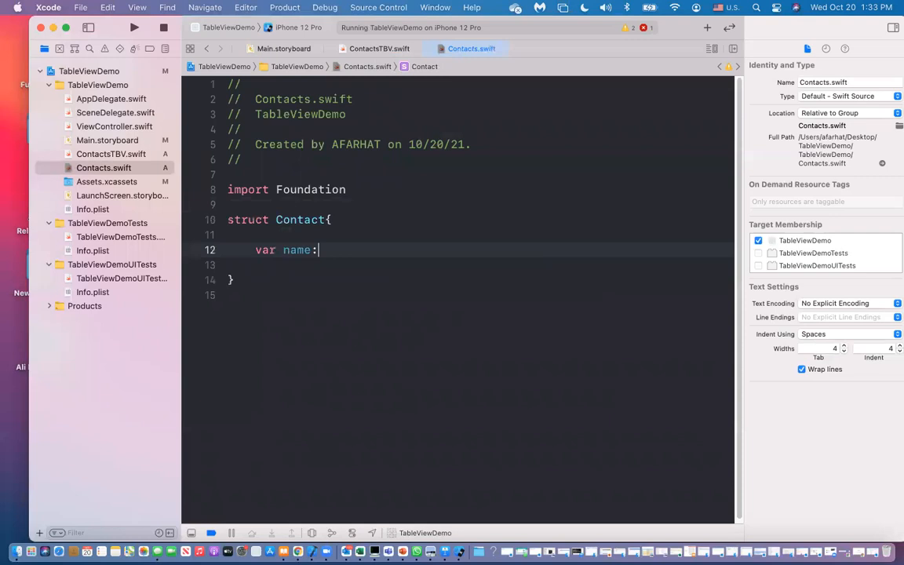
text(S)
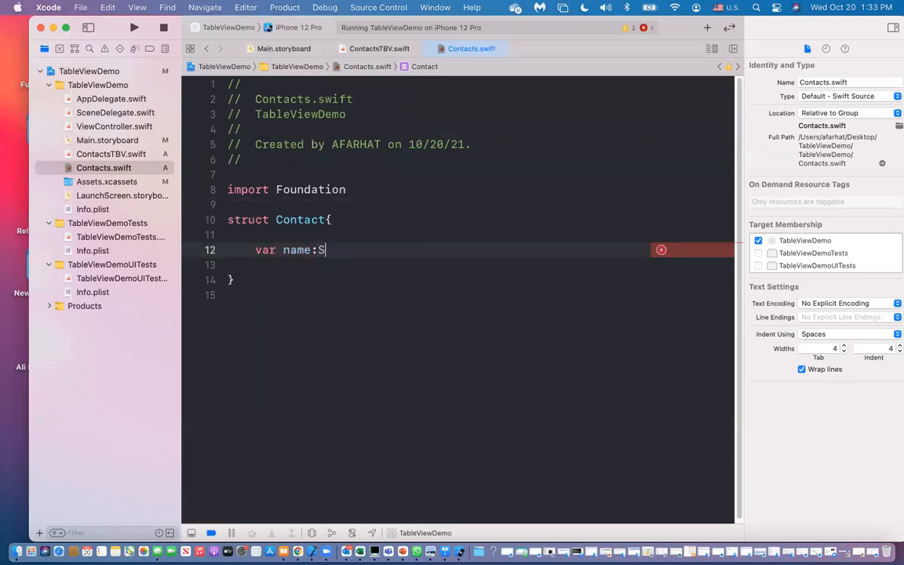
text(tring)
click(480, 264)
text(var)
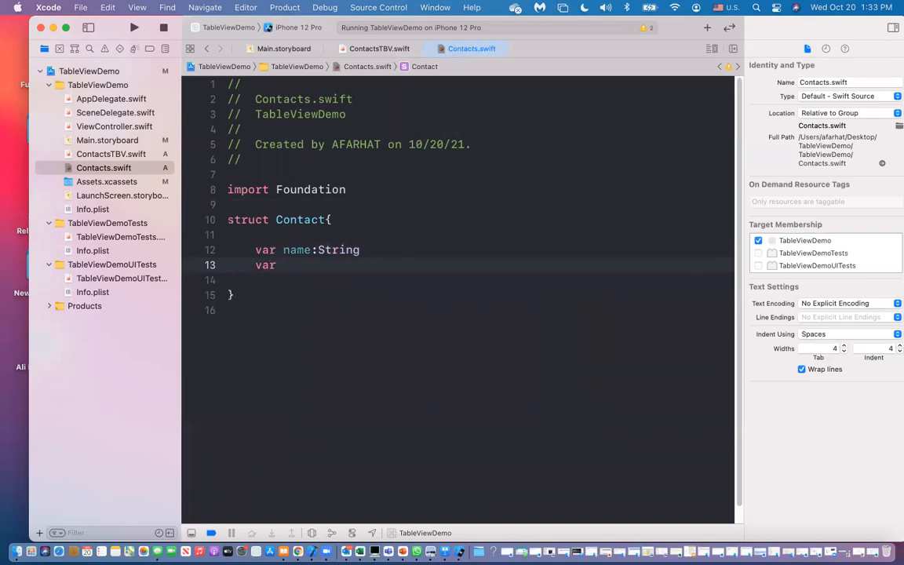
- Add a var photo: String property below name
text(phot)
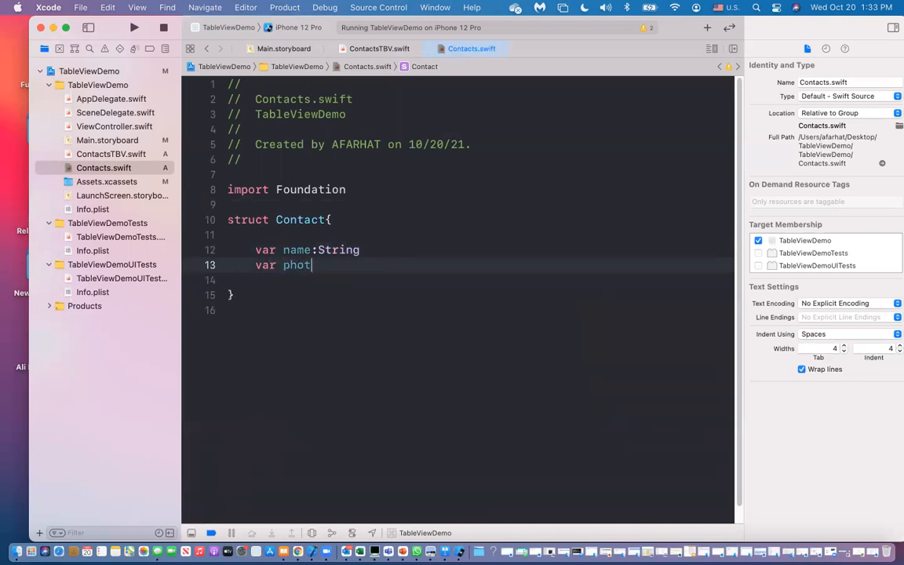
text(o:)
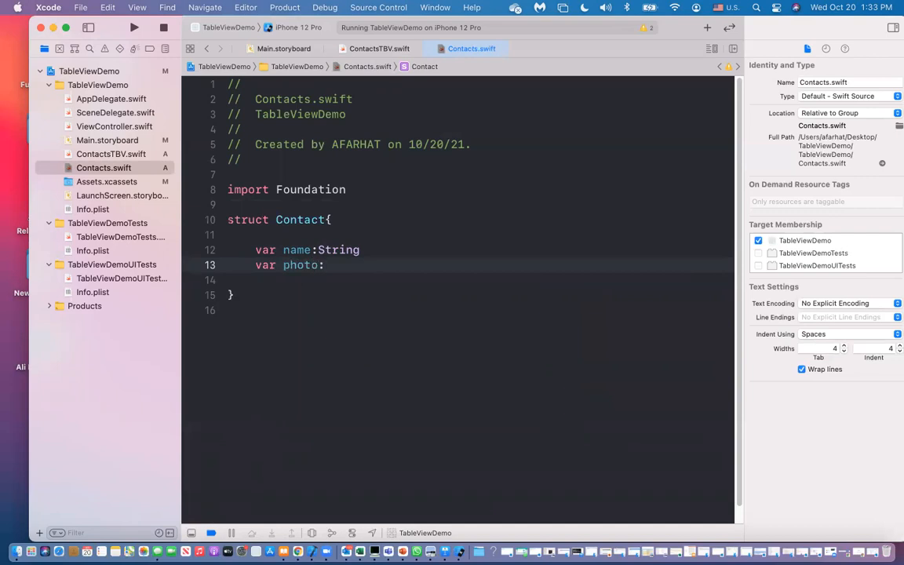
click(330, 264)
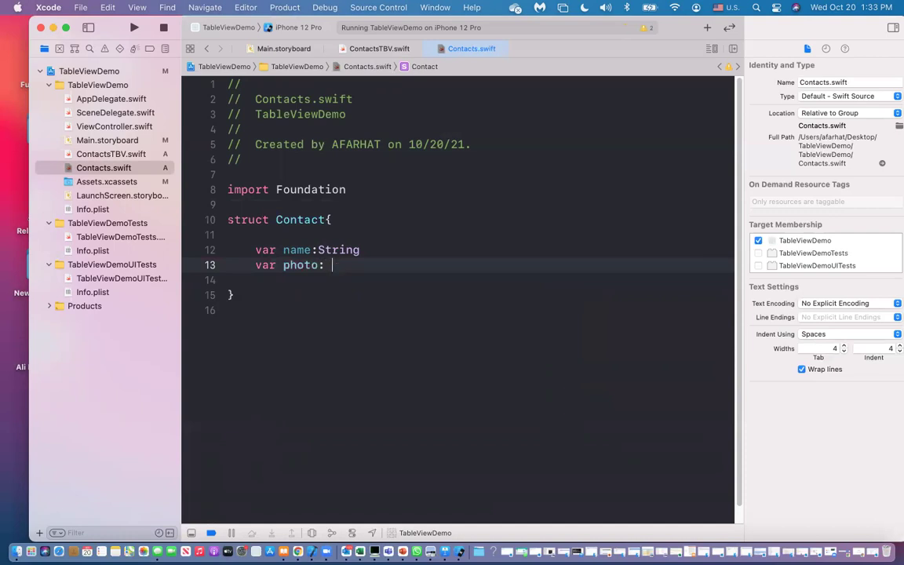
text(Str)
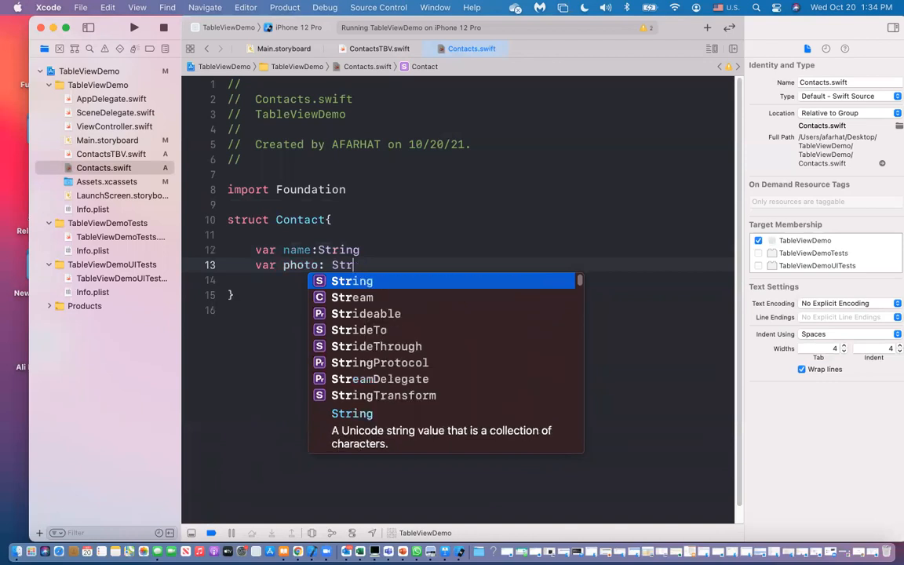
text(ing)
click(478, 279)
text(v)
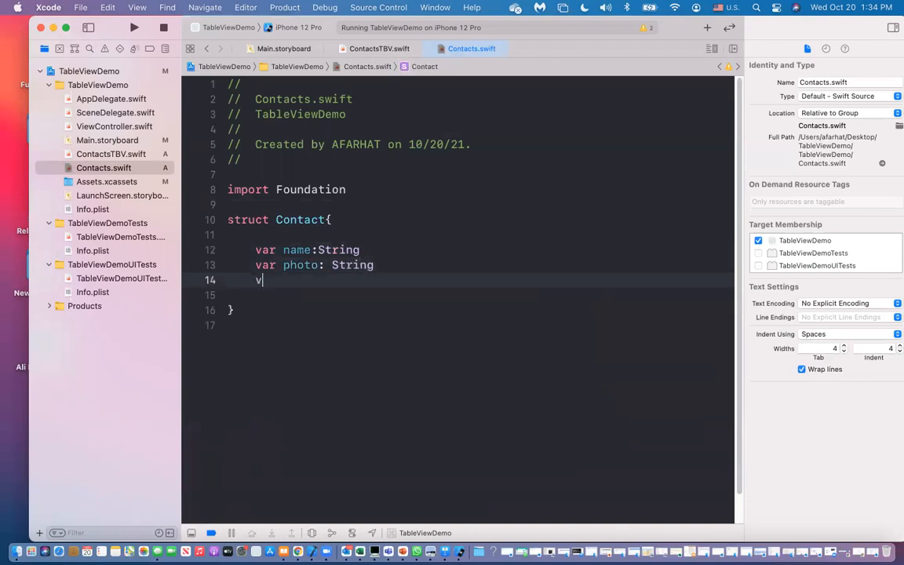
- Add a var details: String property below photo
text(ar ")
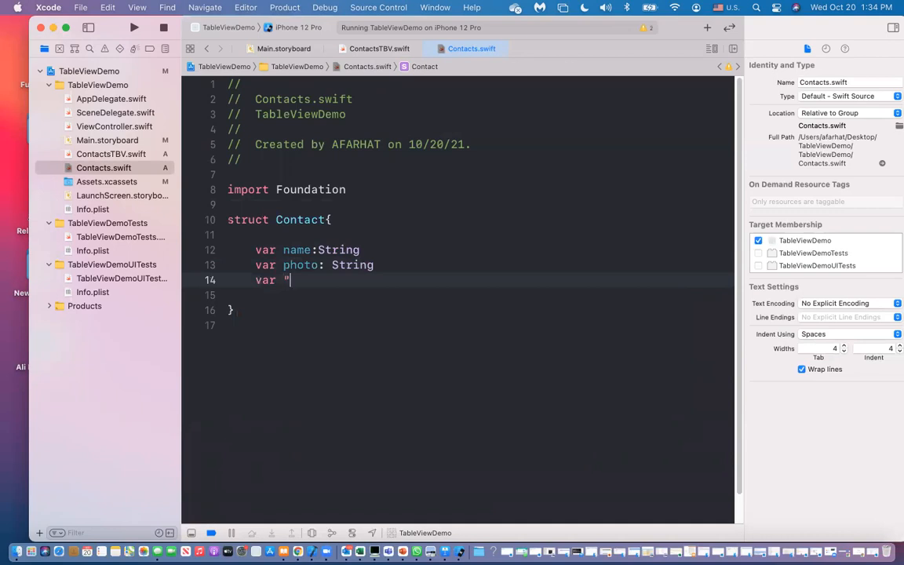
key(backspace)
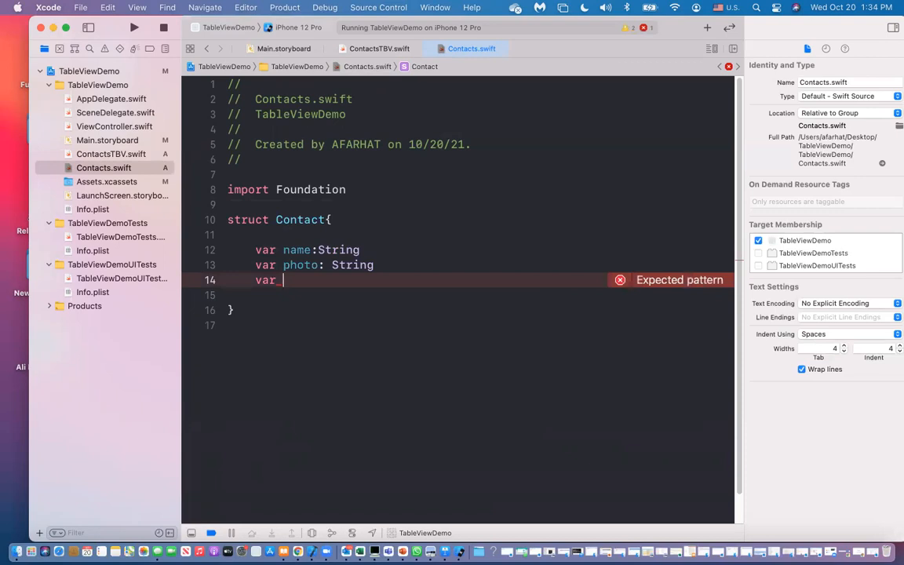
text(details)
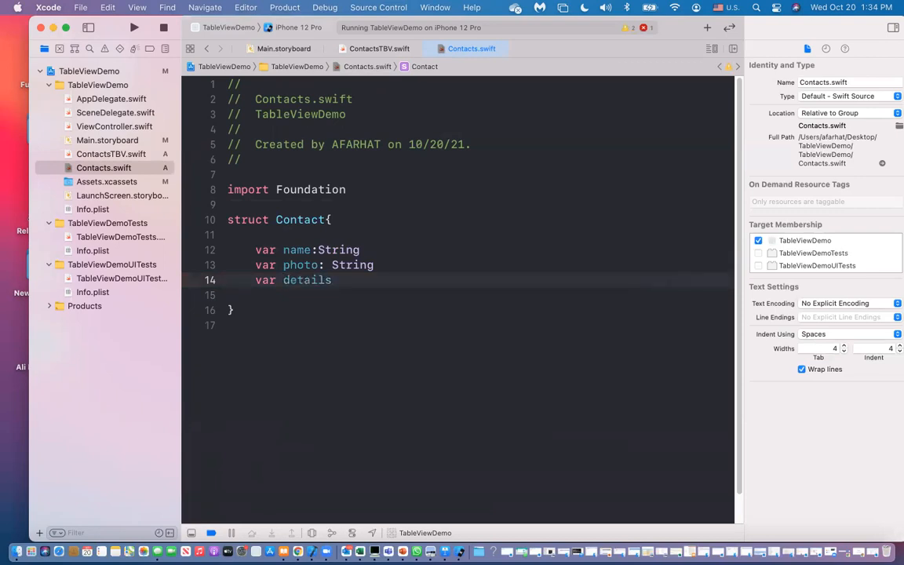
text(:St)
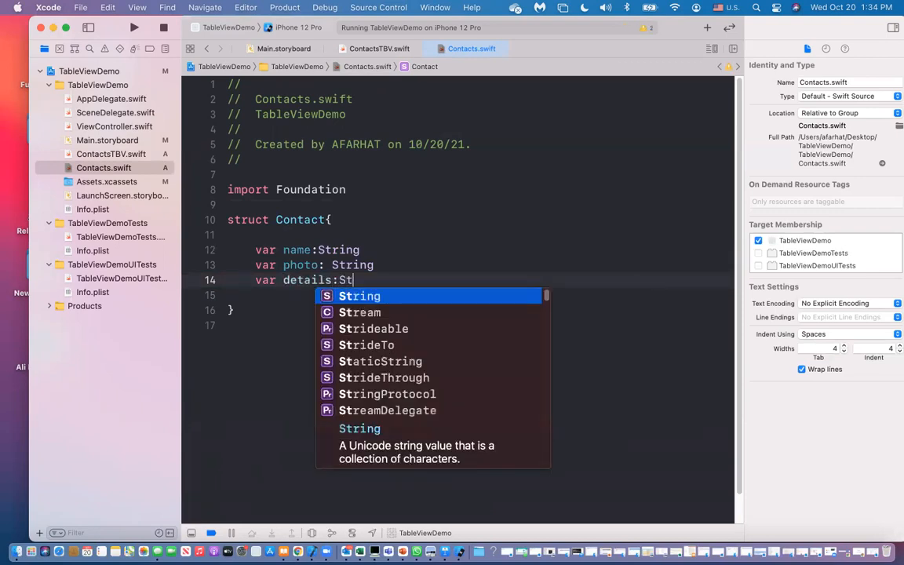
text(ring)
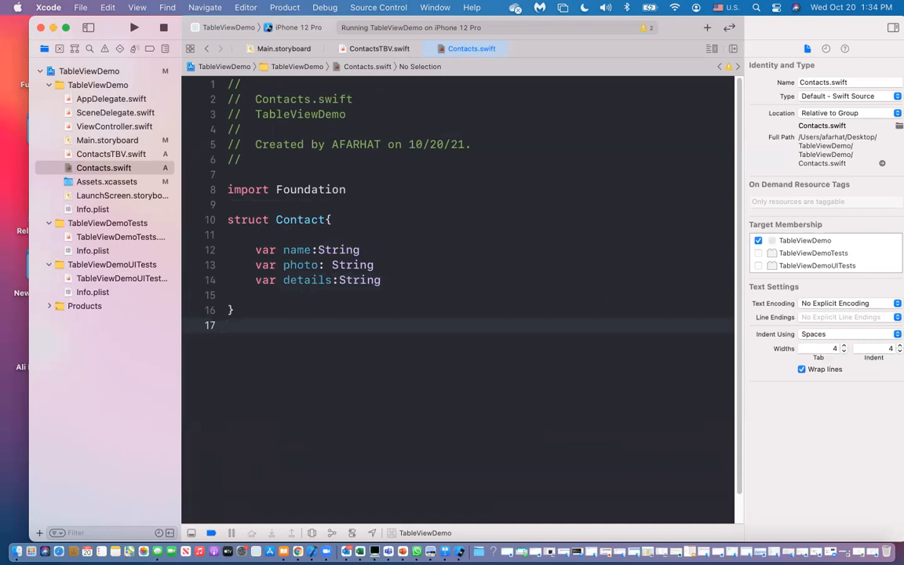
click(227, 324)
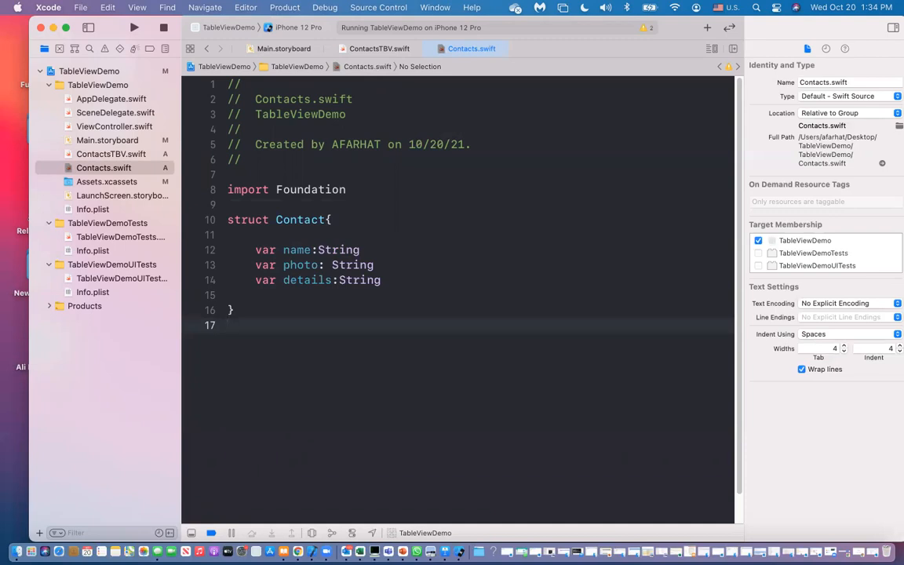
click(228, 325)
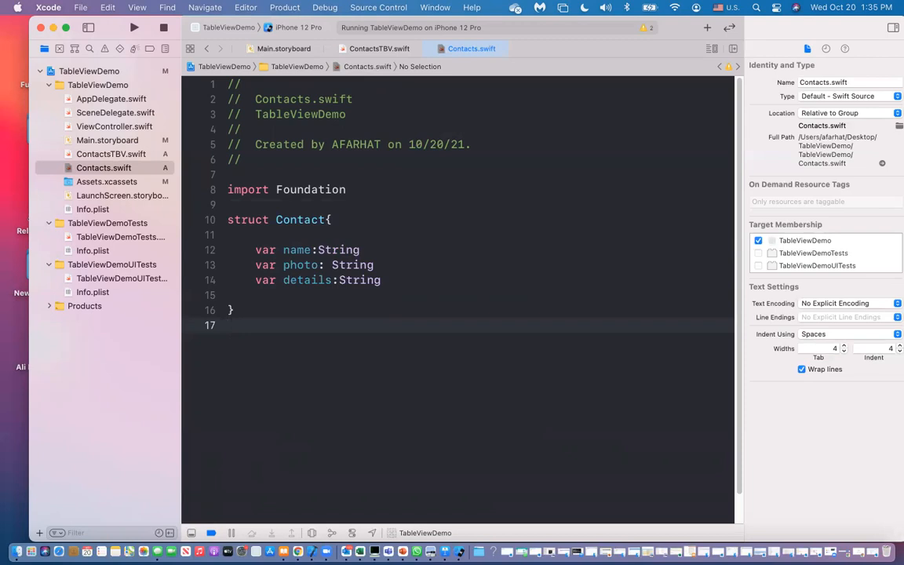
click(227, 325)
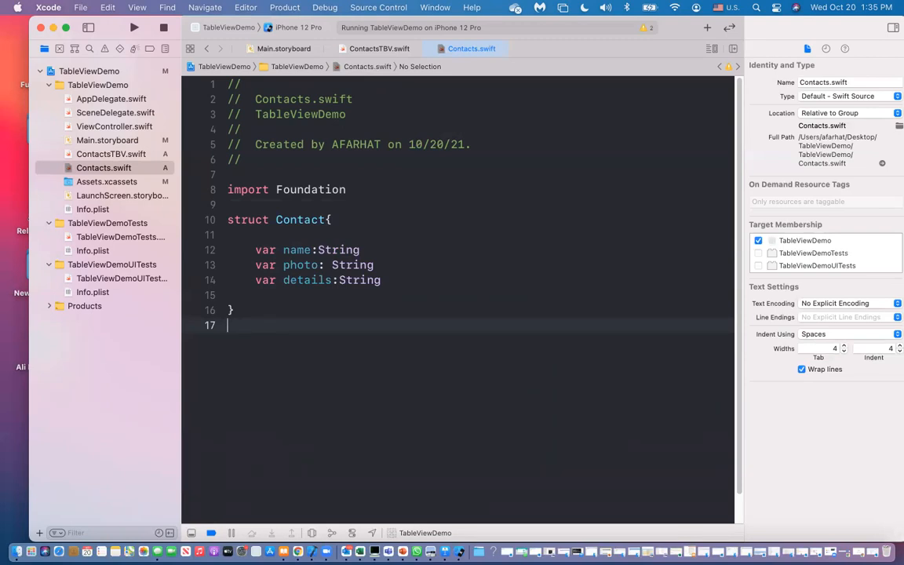
- Write static func getContacts() -> [Contact] with an empty braced body below the struct
key(Return)
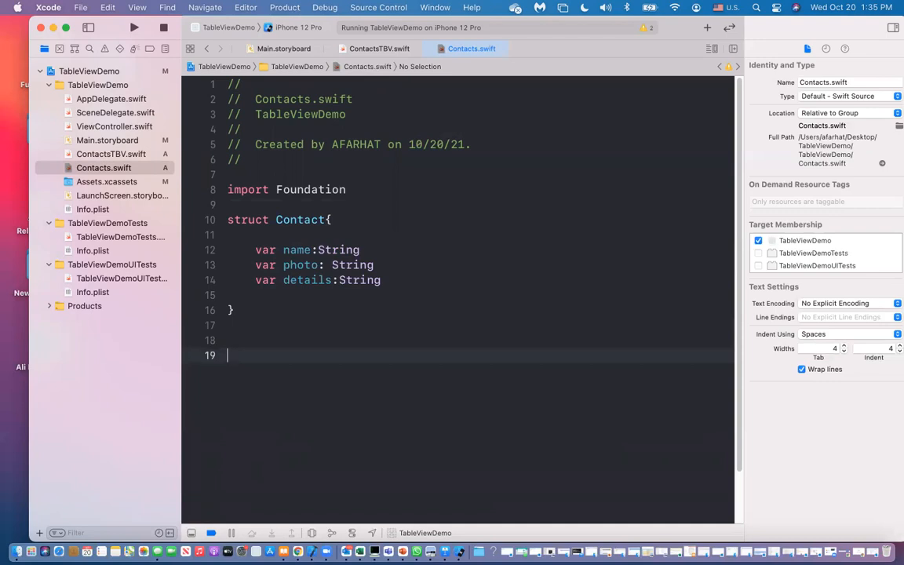
text(static)
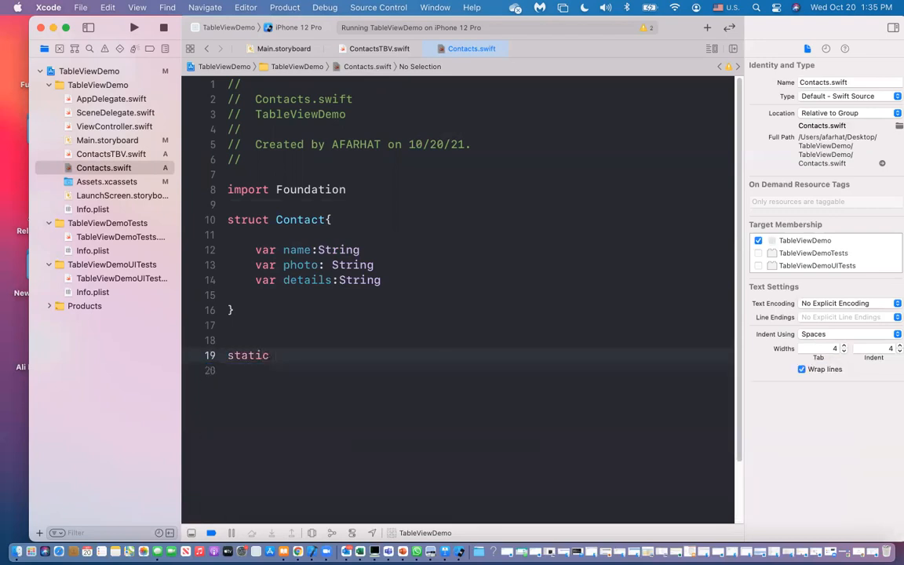
text(func)
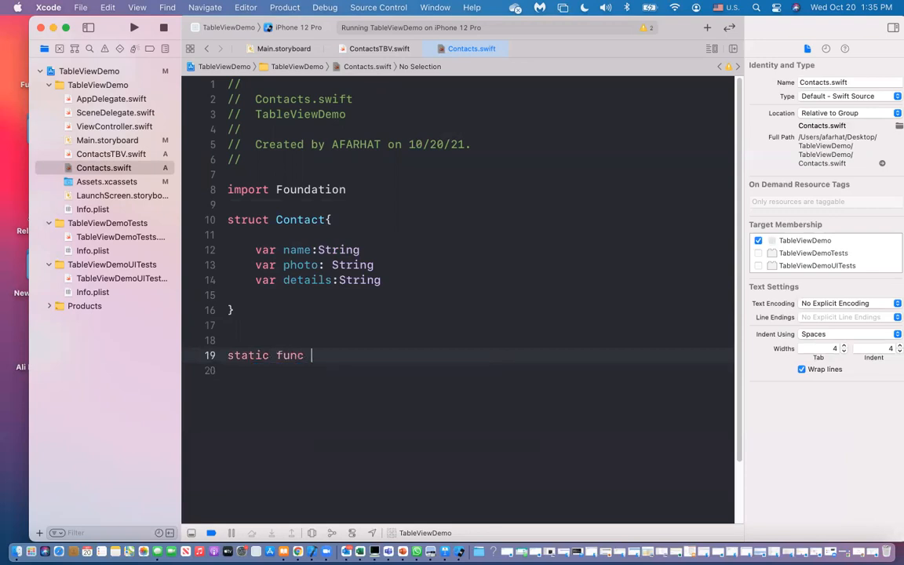
text(getCon)
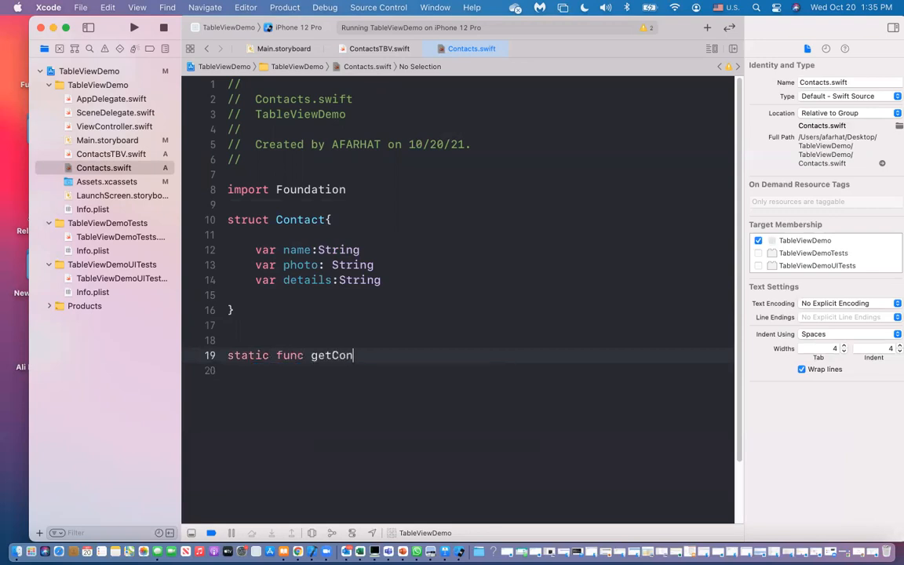
text(tacts)
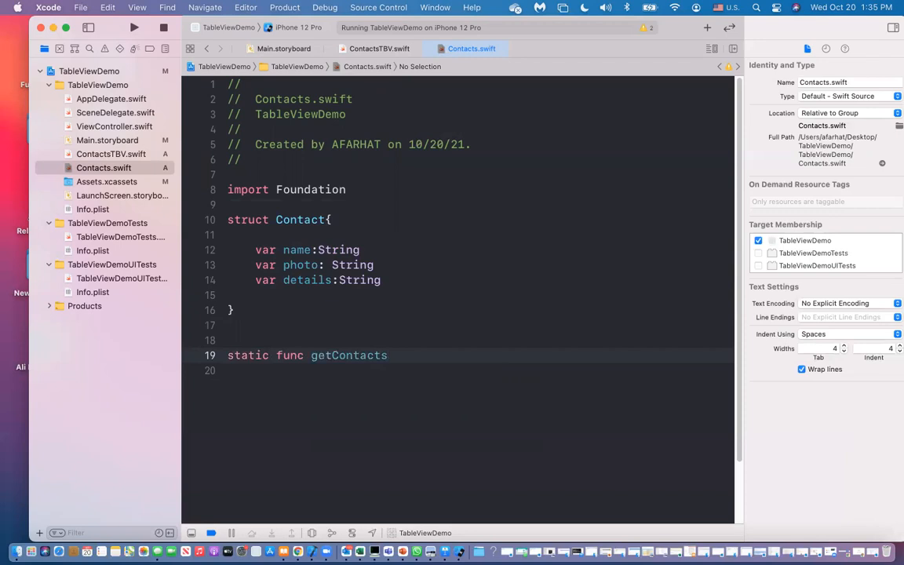
text(())
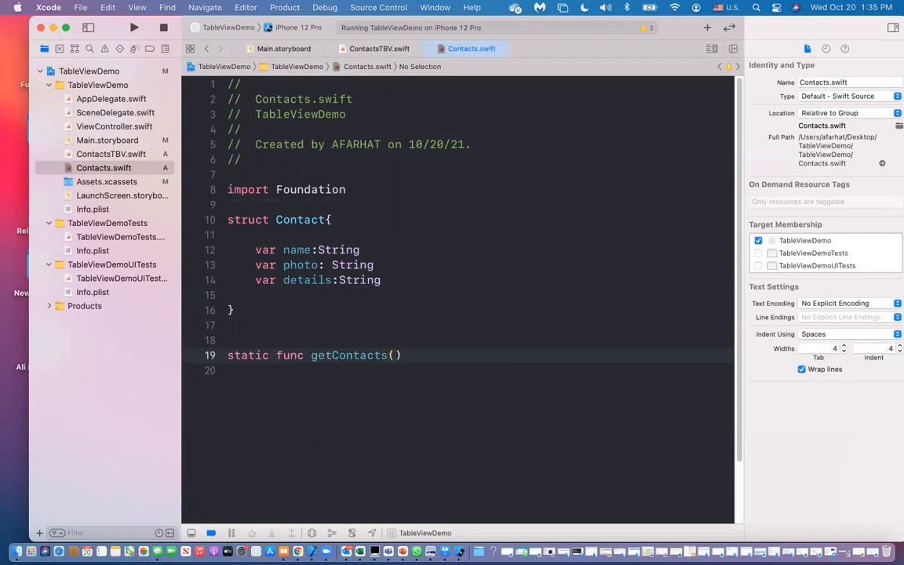
text(>)
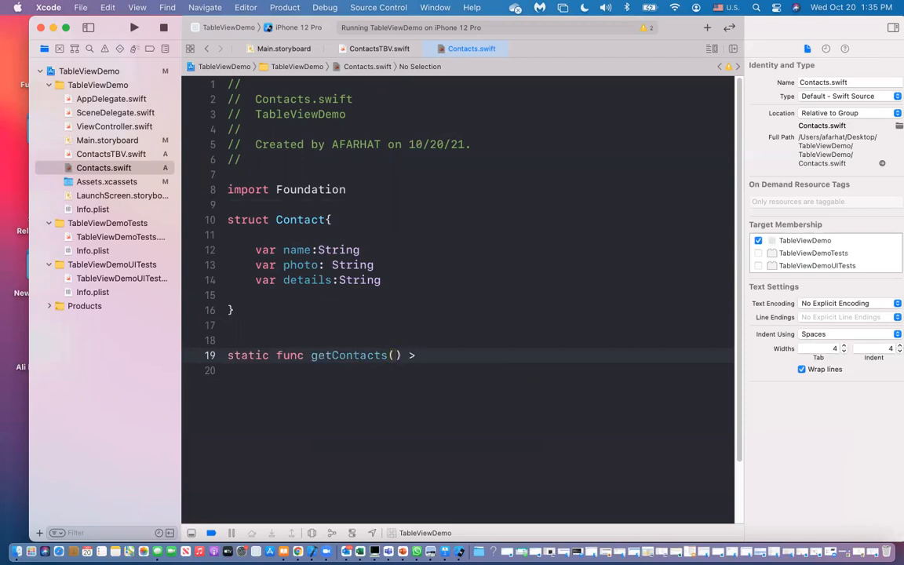
text(-)
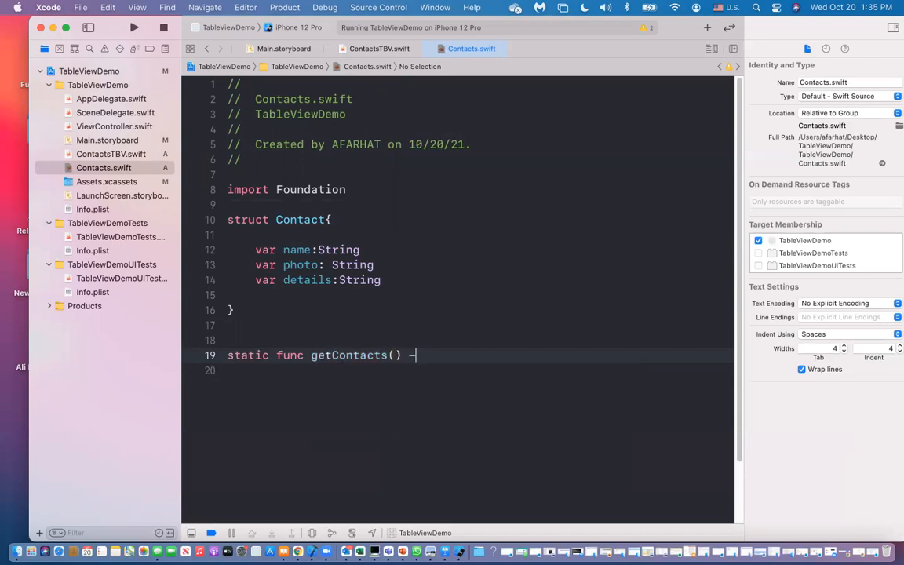
text(> [C])
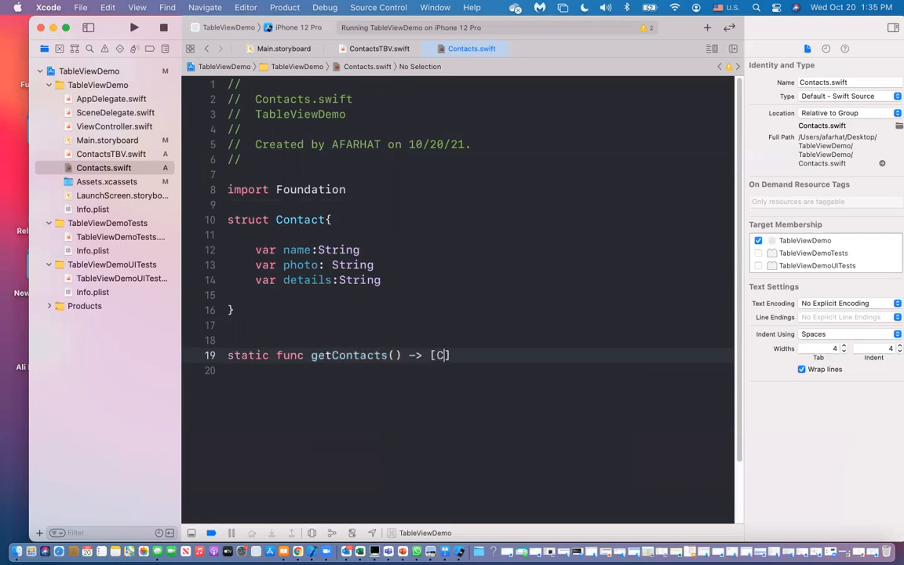
text(ontact)
click(477, 371)
text({)
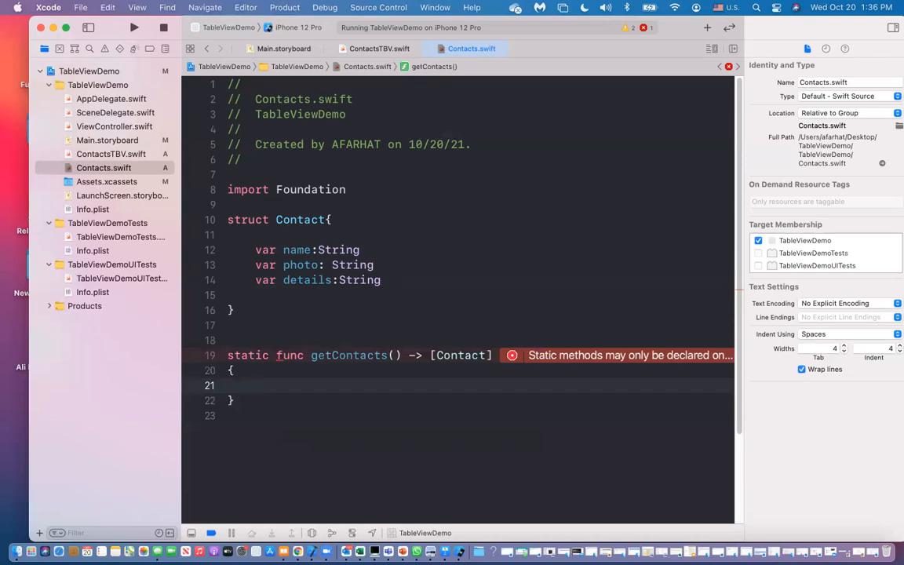
- Start the getContacts body with a return statement opening an array literal [ ]
click(254, 386)
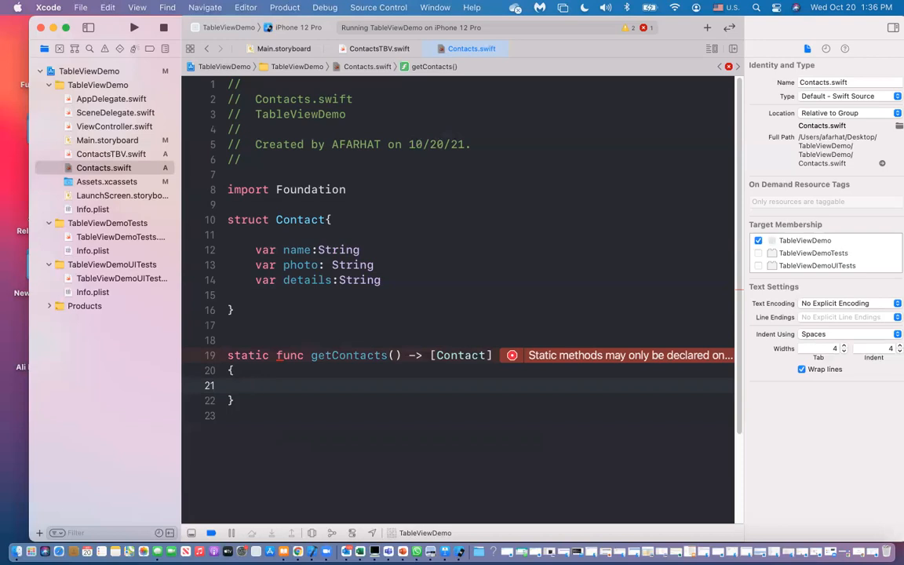
click(255, 386)
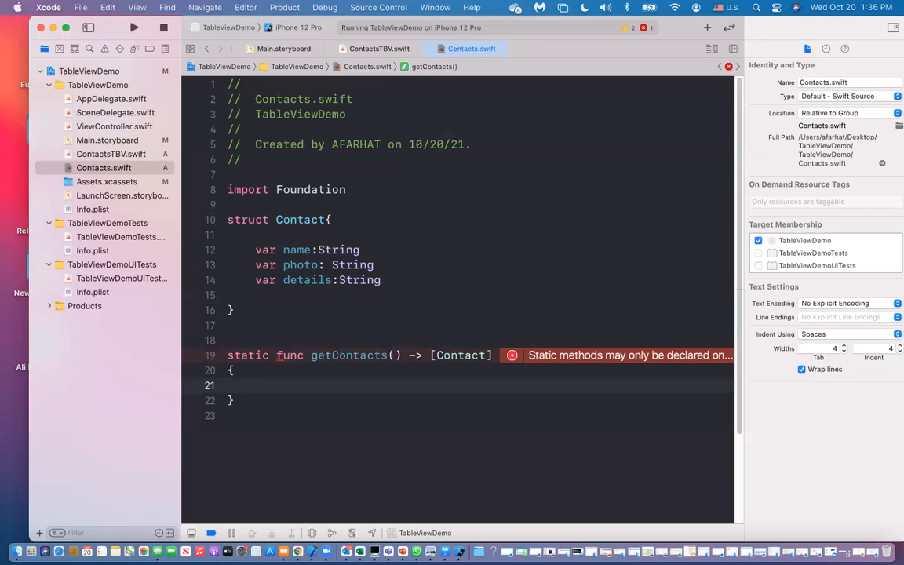
click(255, 386)
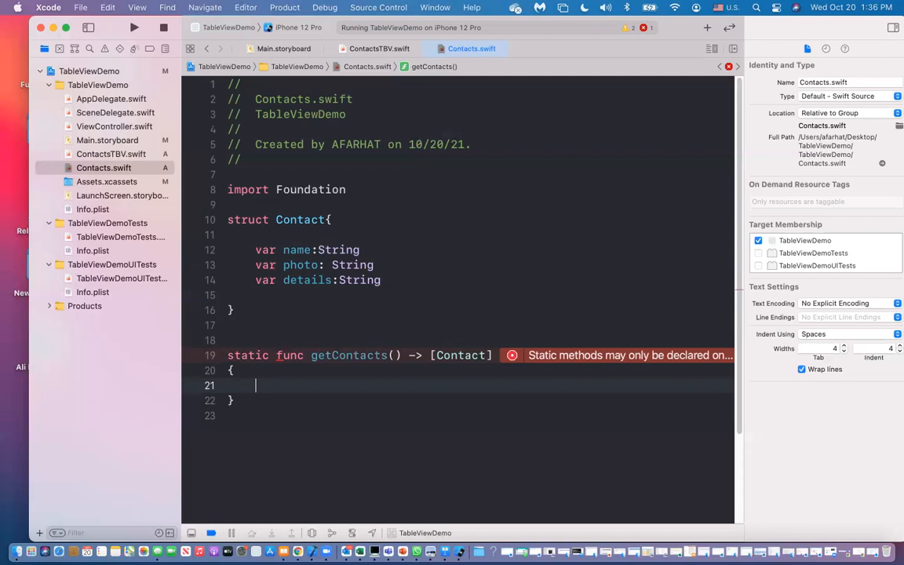
key(Return)
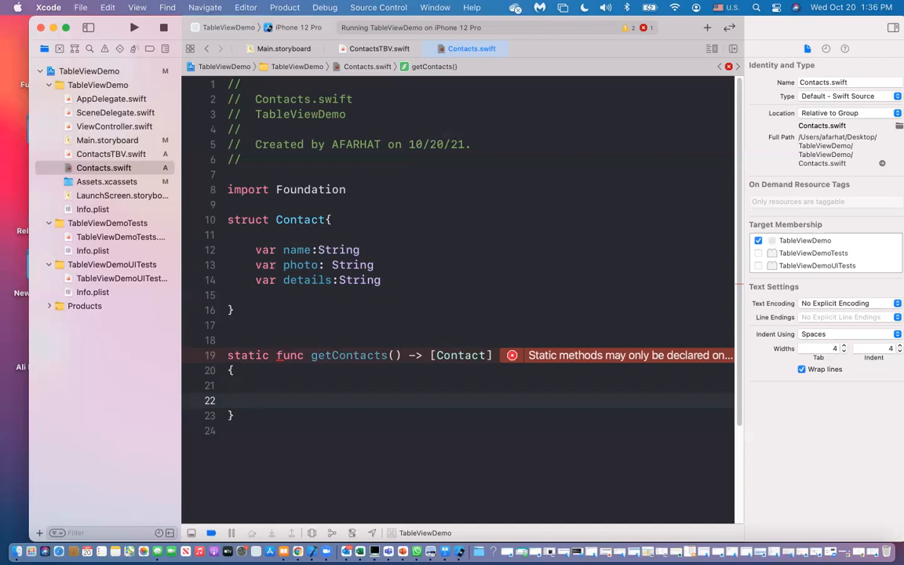
text(ret)
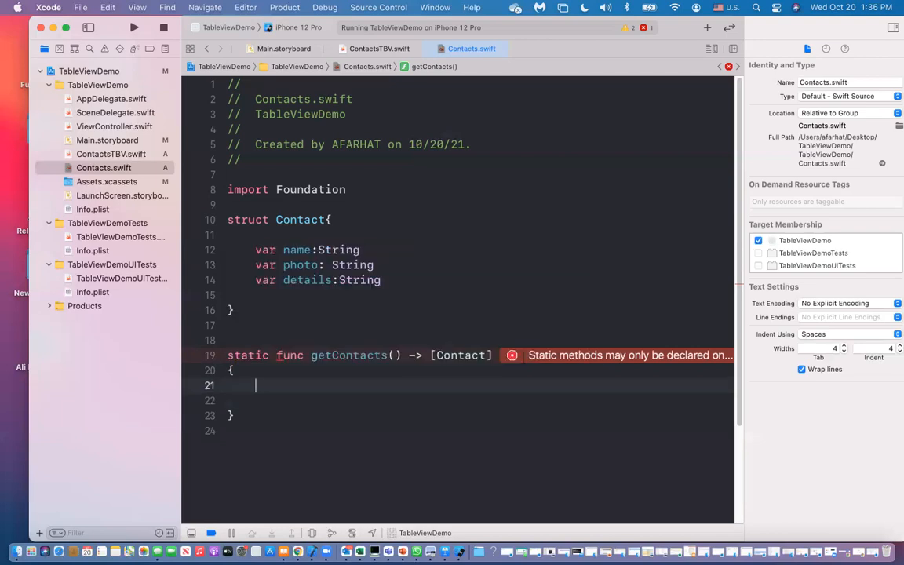
text(return [)
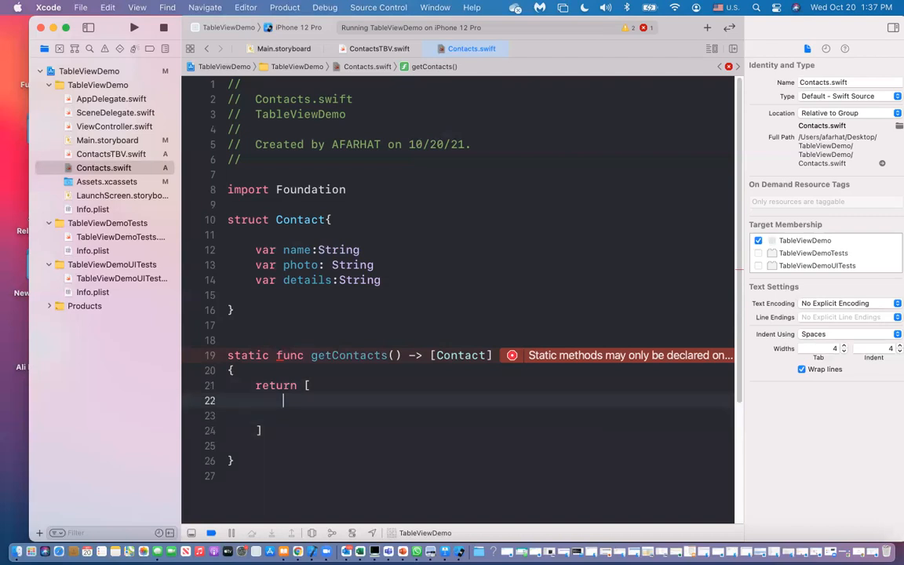
- Add Contact(name: "Omar", photo: "Ali", ...) as the array's first entry
key(Return)
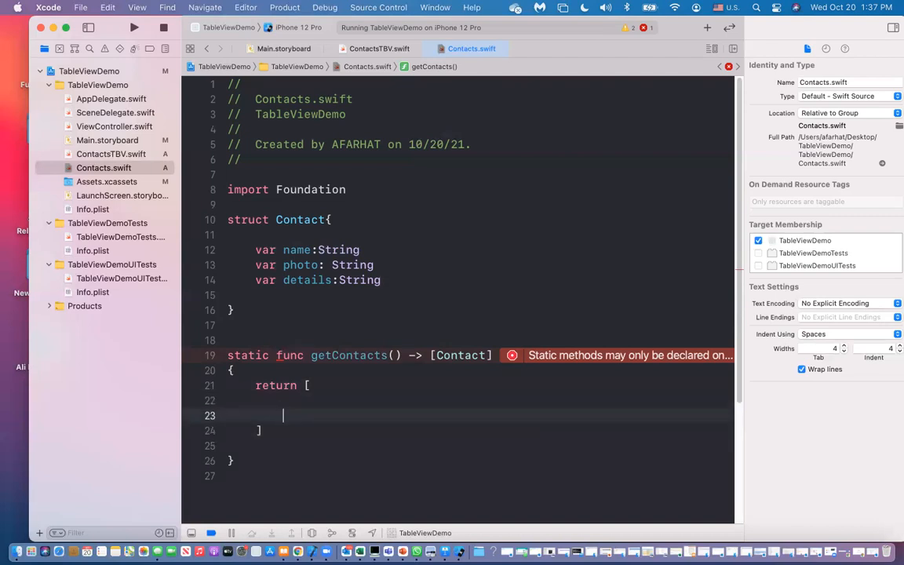
mouse_move(304, 263)
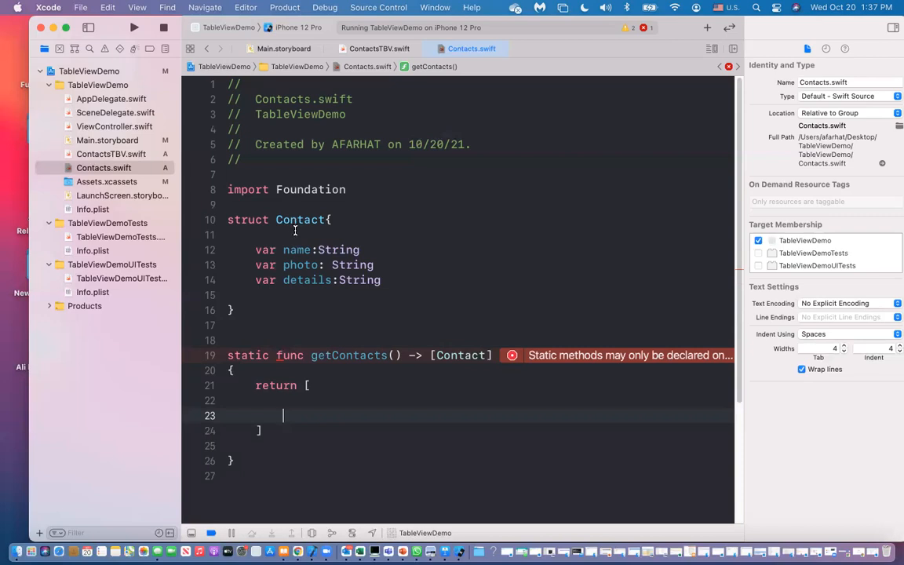
text(ct)
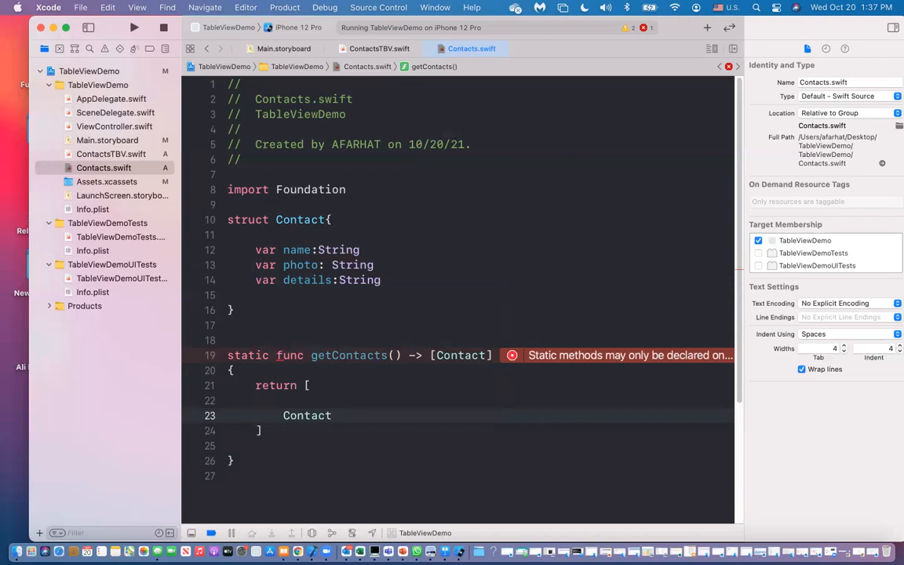
text(()
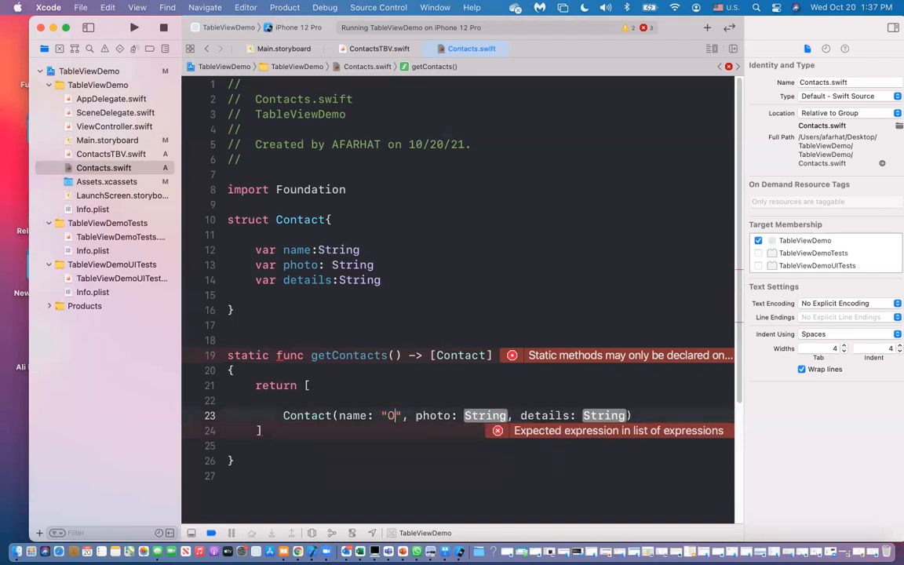
text(mar)
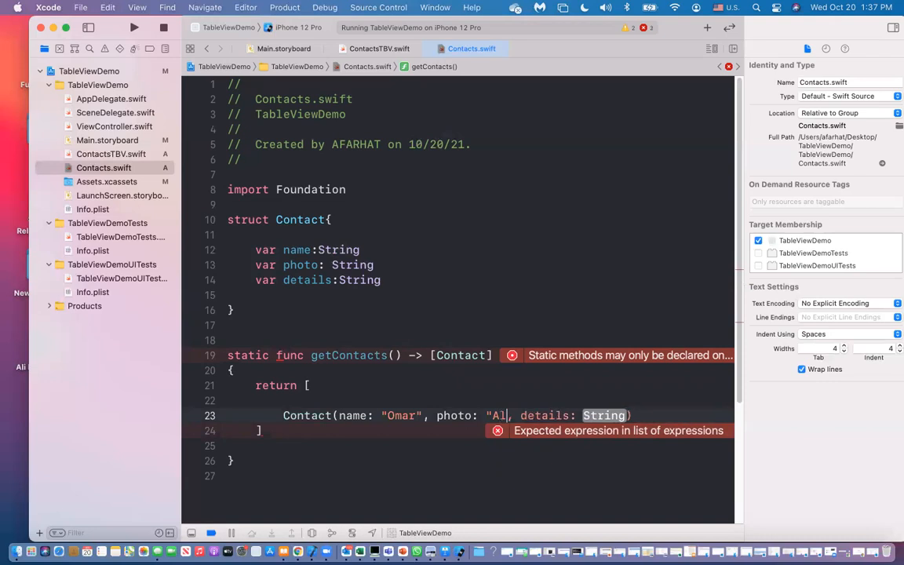
text(i)
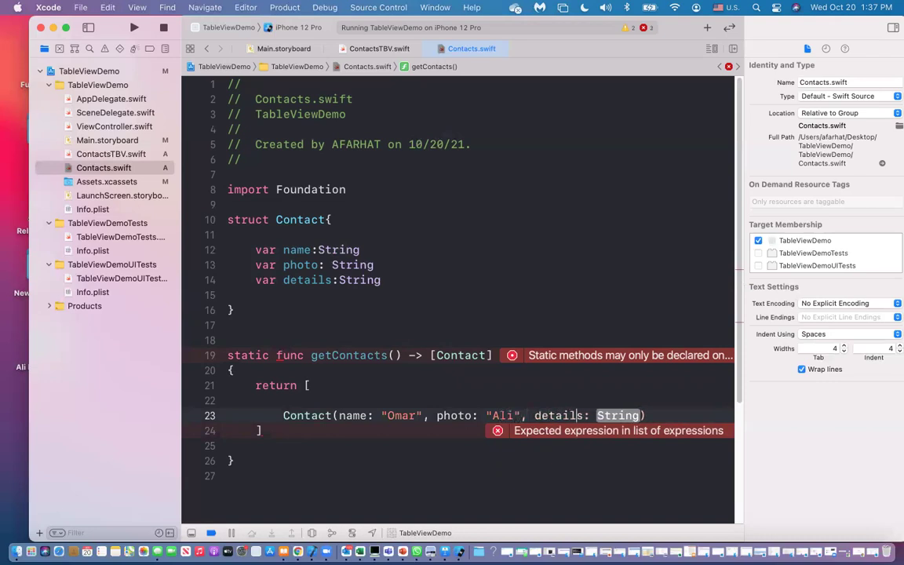
- Fill details with "Good friend at Apple", add a trailing comma, and reveal the static-method error
double_click(618, 415)
text("Good )
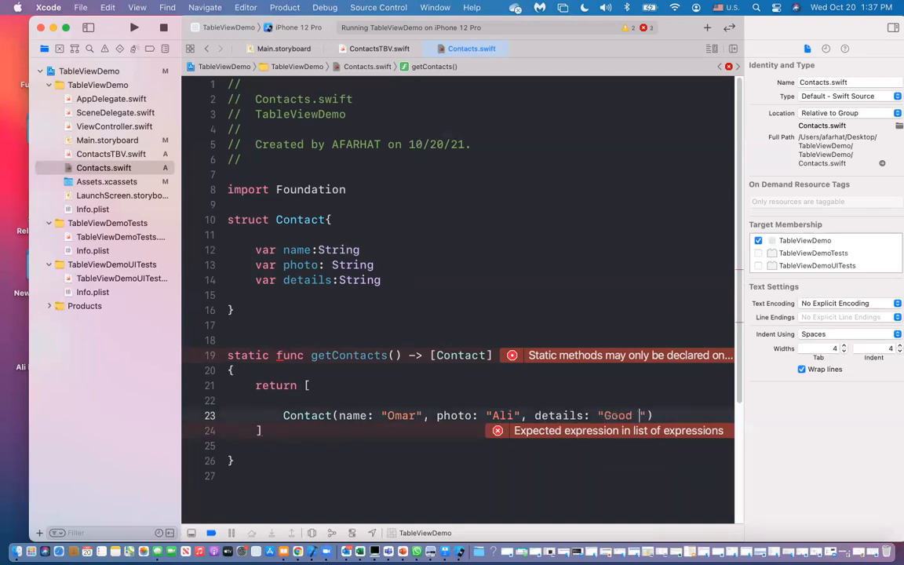
text(M)
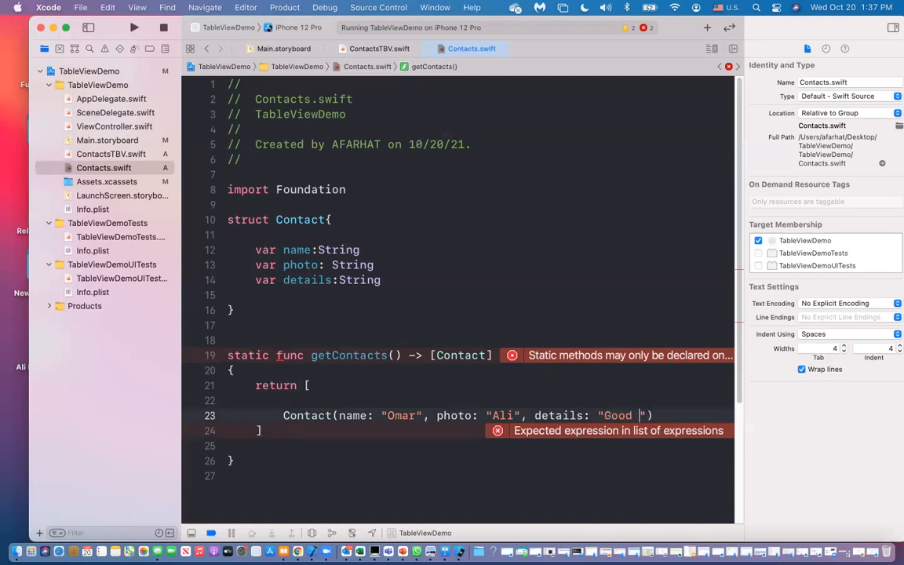
text(friend)
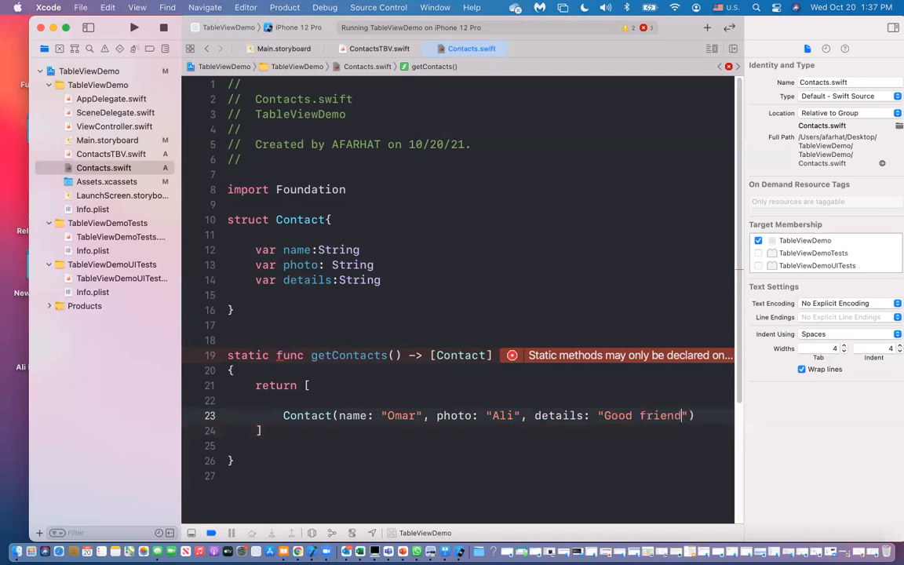
text(at)
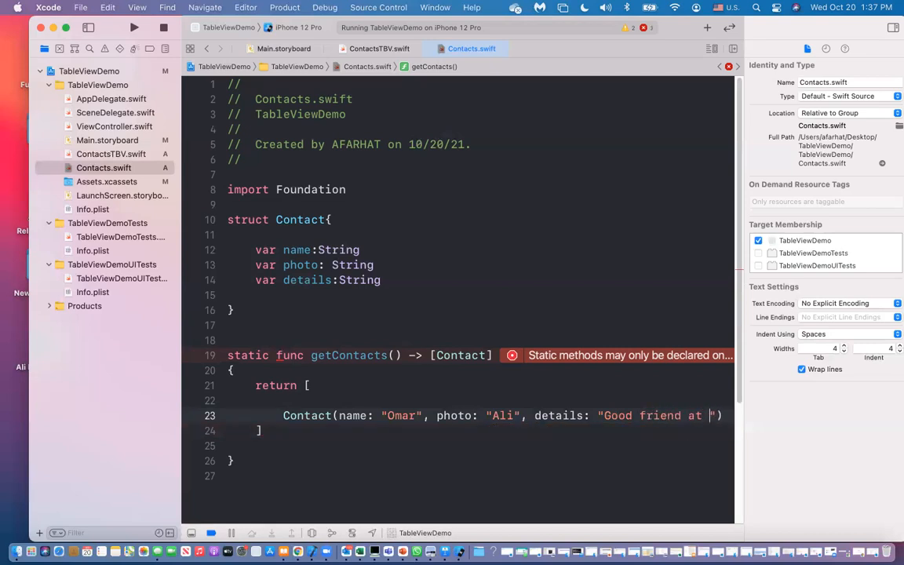
text(Apple)
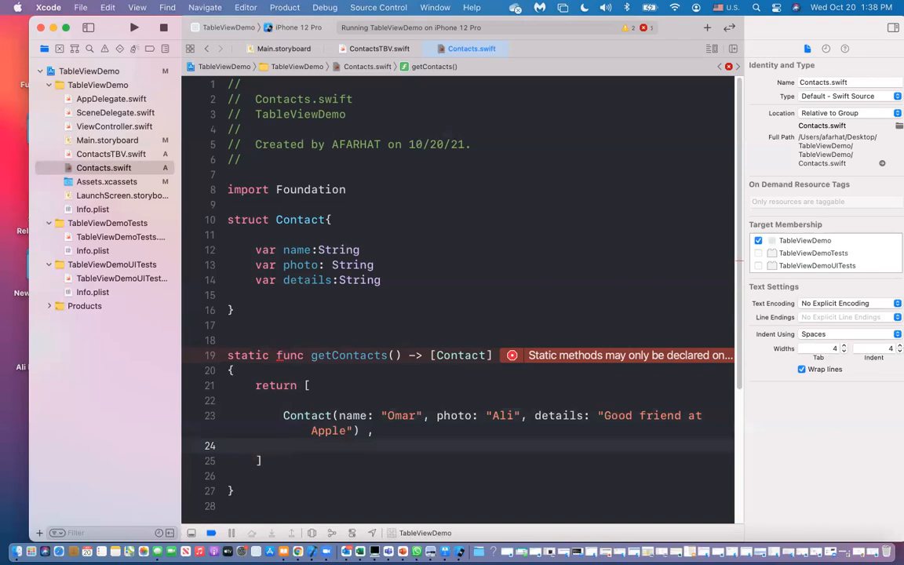
click(282, 446)
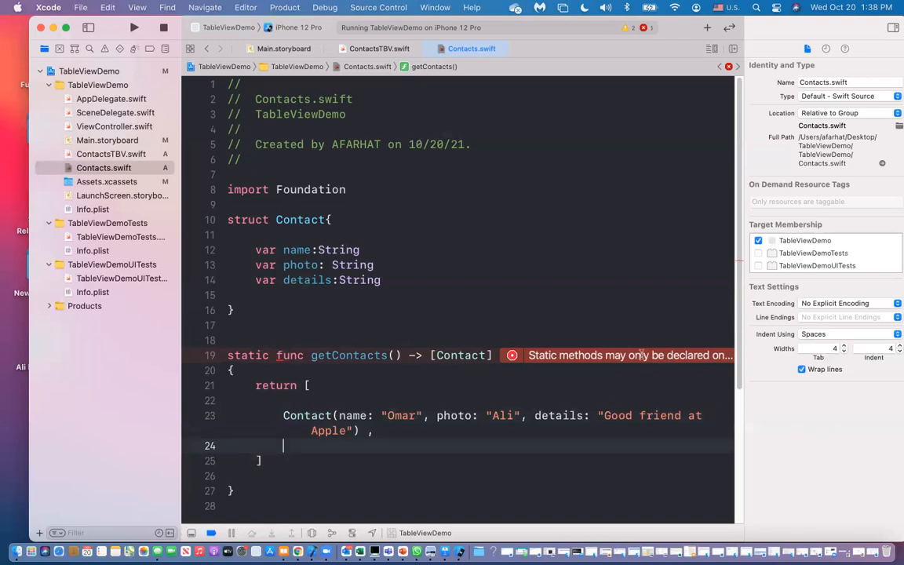
click(511, 354)
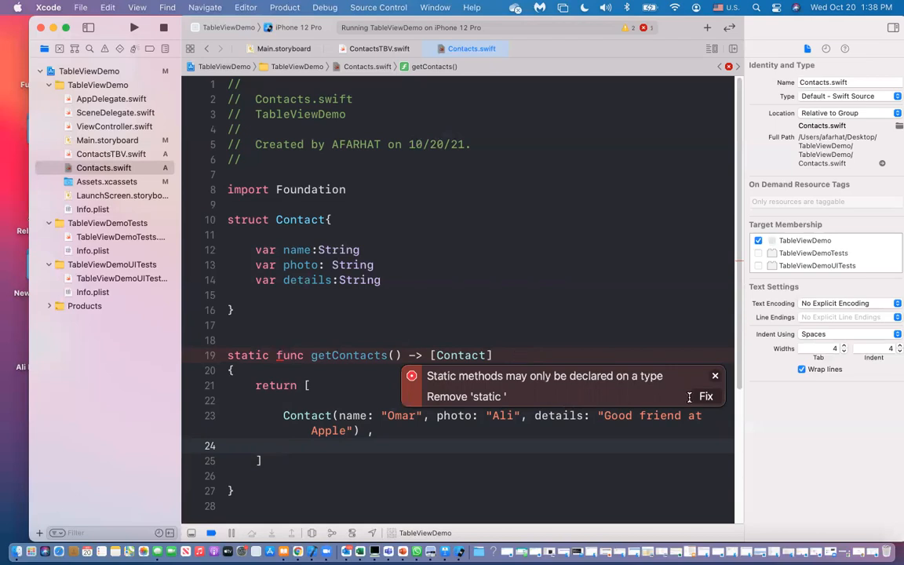
- Relocate getContacts() inside the Contact struct so the static-method error clears
click(705, 396)
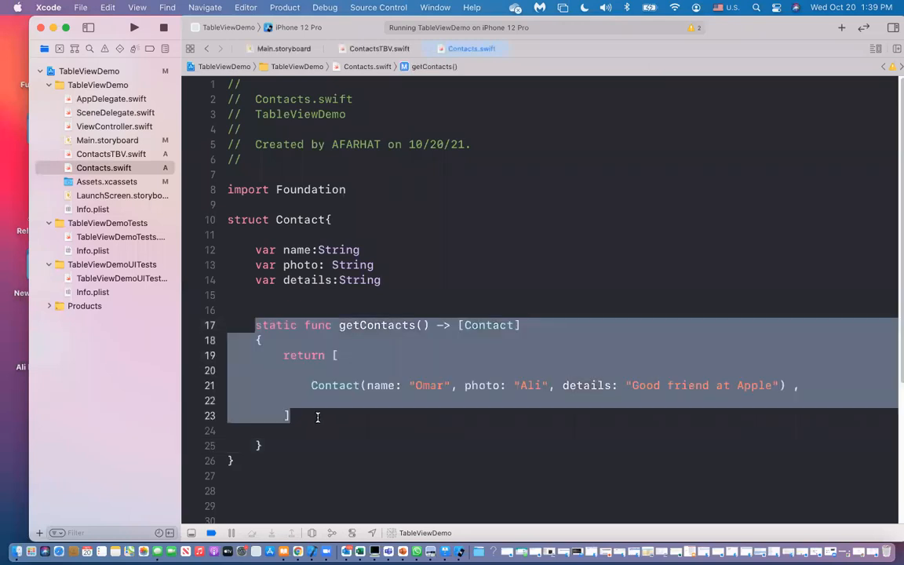
click(257, 477)
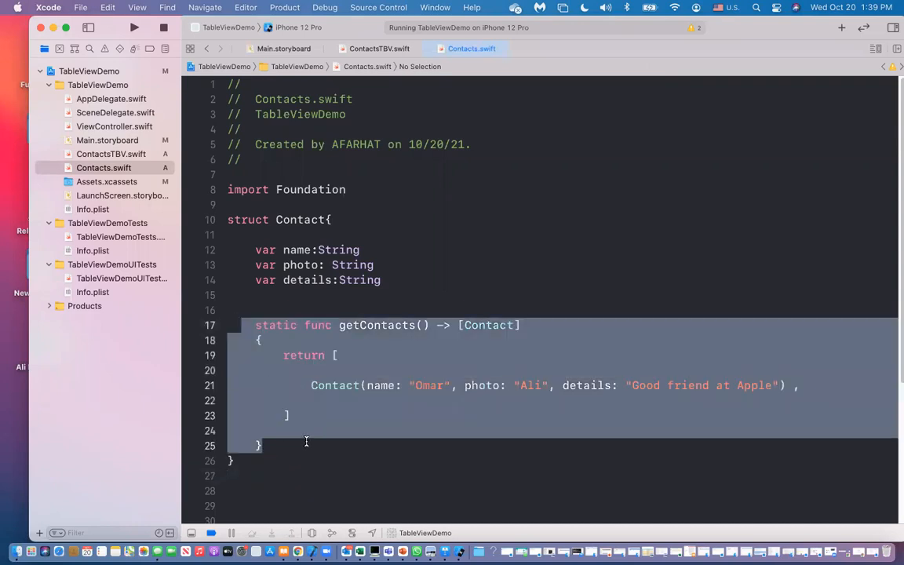
click(325, 220)
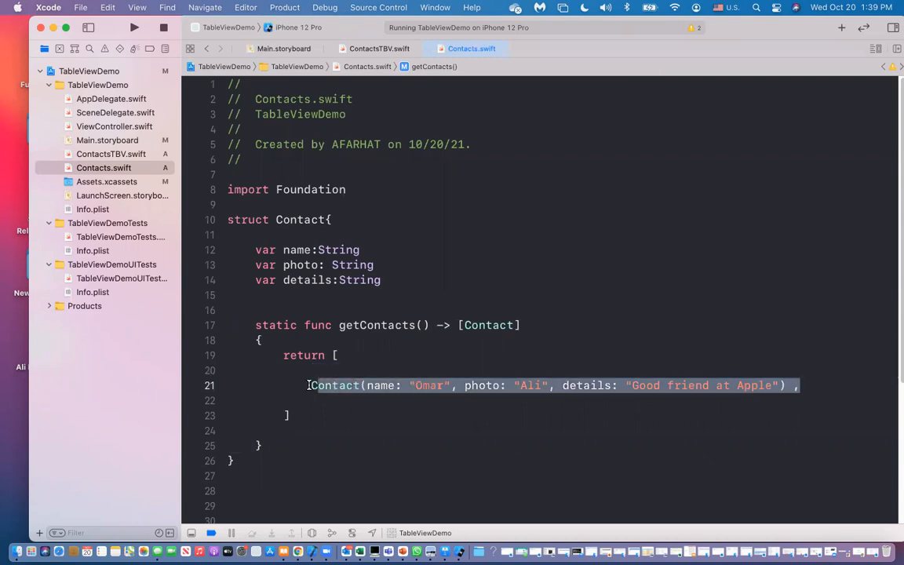
- Duplicate the Omar contact line three times and rename copies to Rashid, Ahamad and Wesal
click(799, 386)
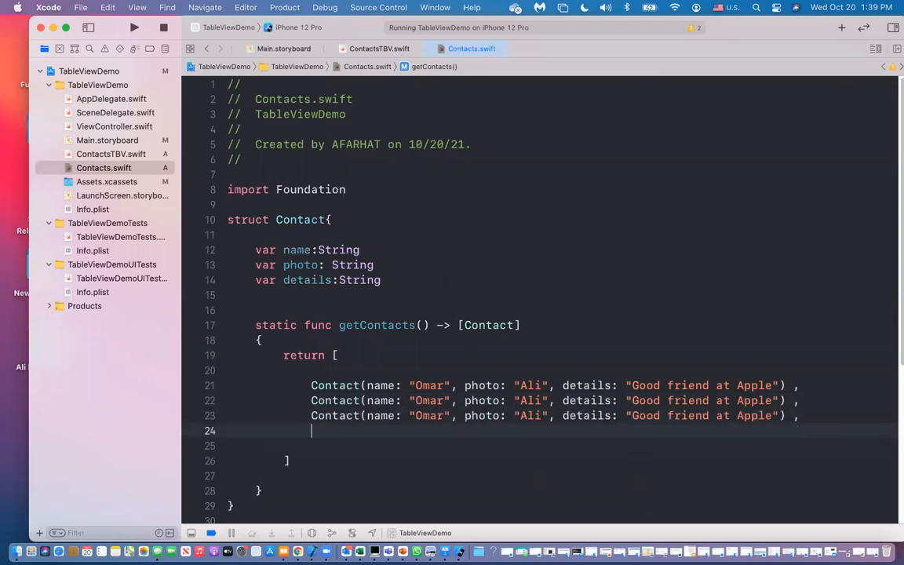
text(Contact(name: "Omar", photo: "Ali", details: "Good friend at Apple") ,)
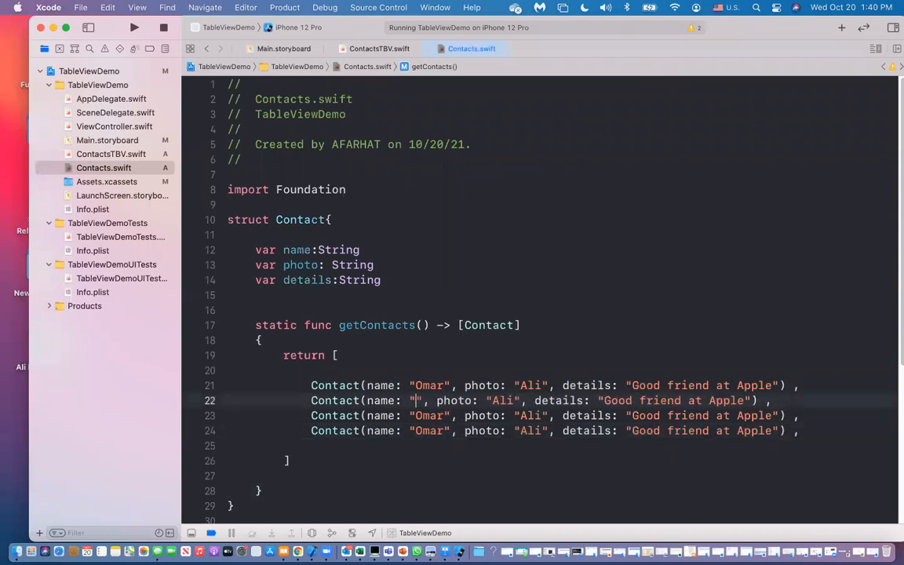
text(Rahiso)
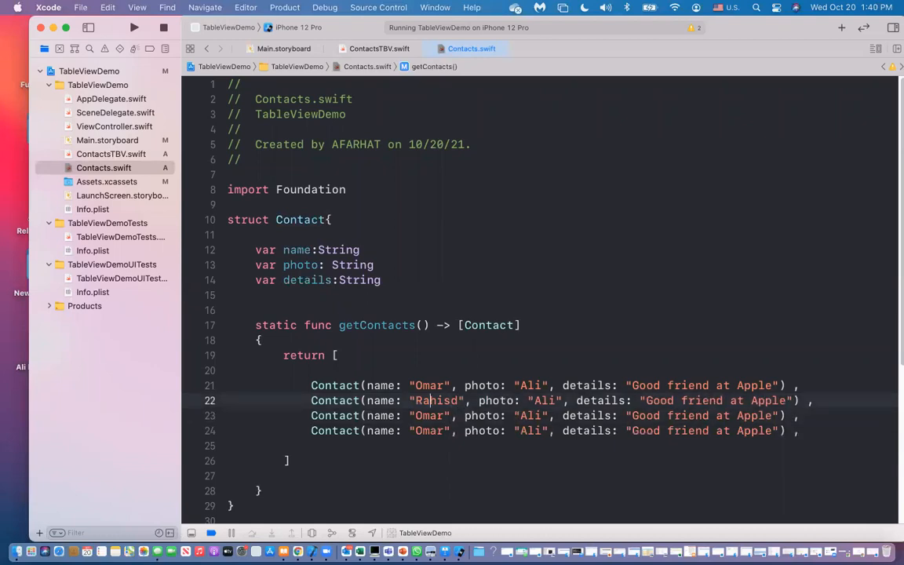
key(Backspace)
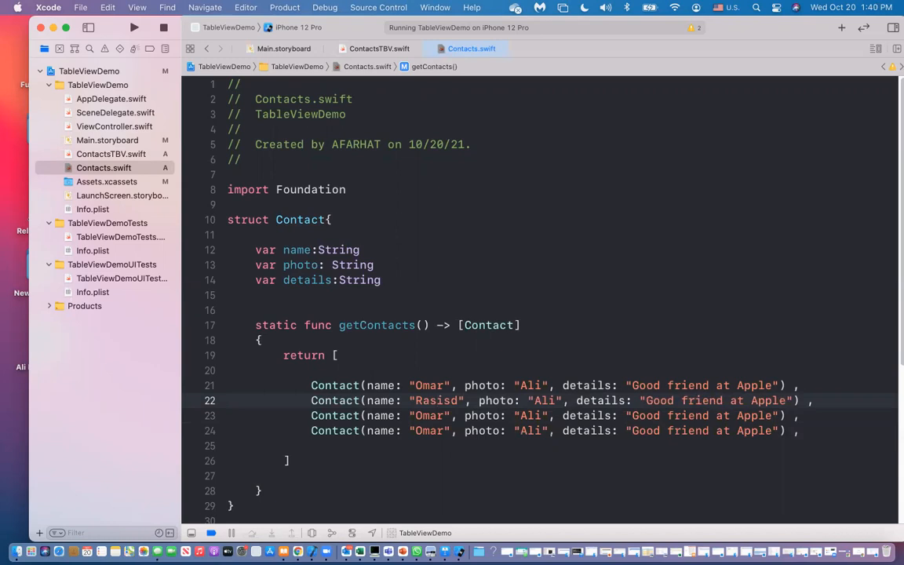
text(Rashid)
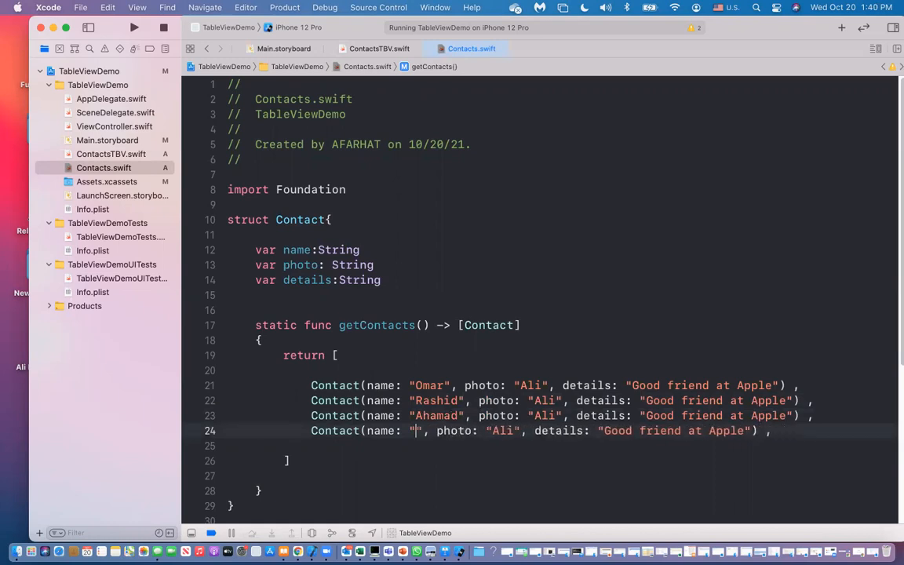
text(W)
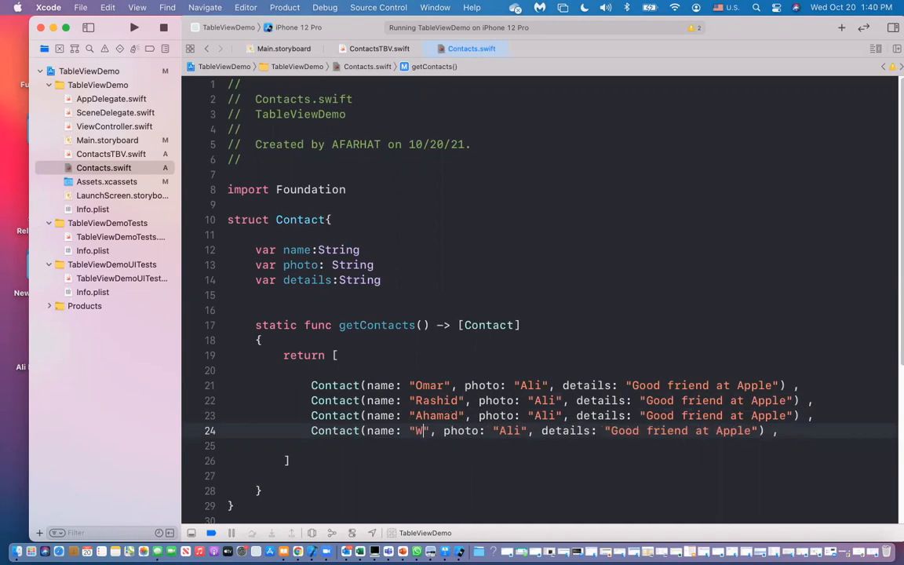
text(esal)
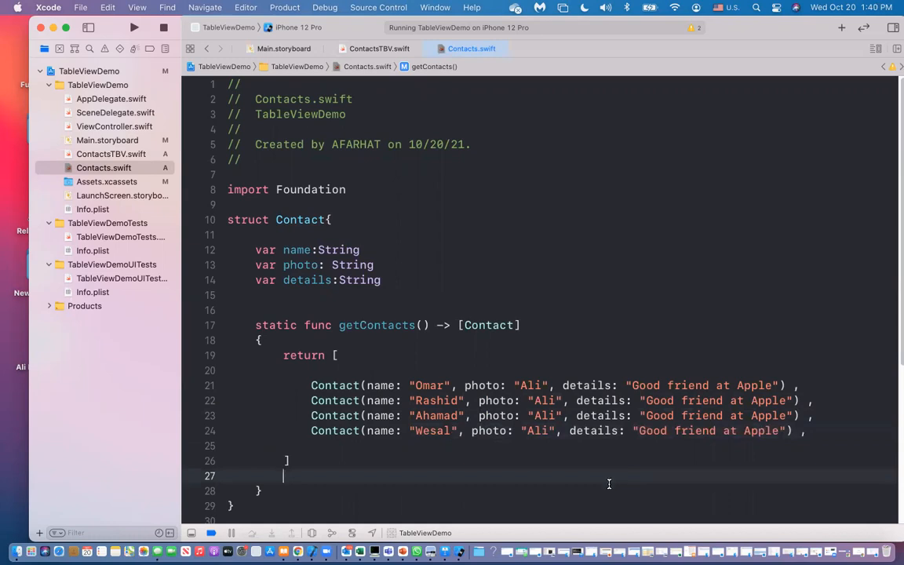
mouse_move(508, 430)
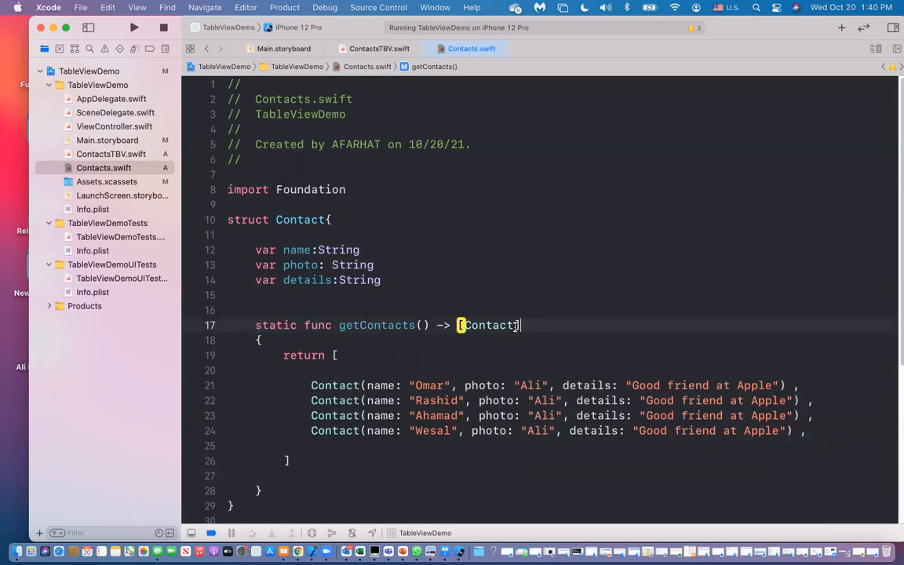
- Highlight the four Contact entries inside getContacts() for review
double_click(487, 325)
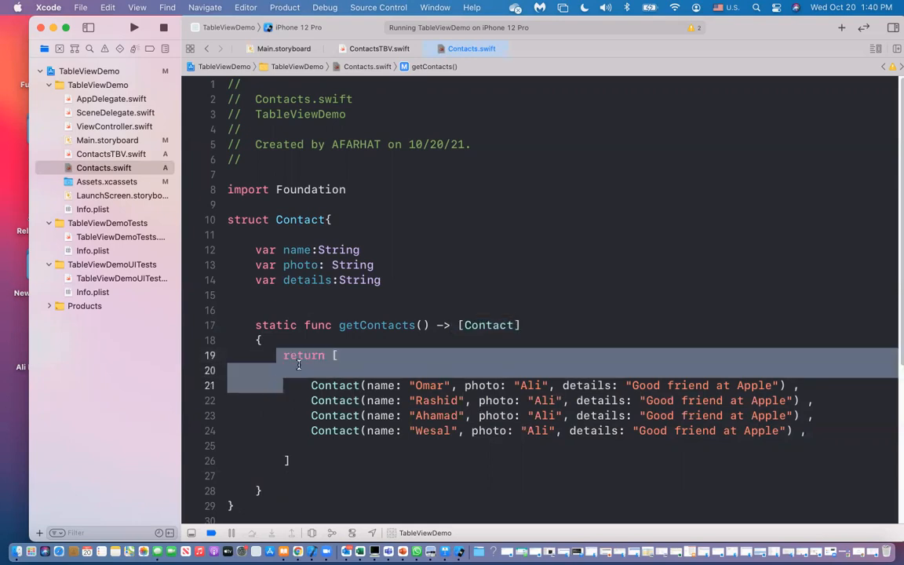
click(311, 386)
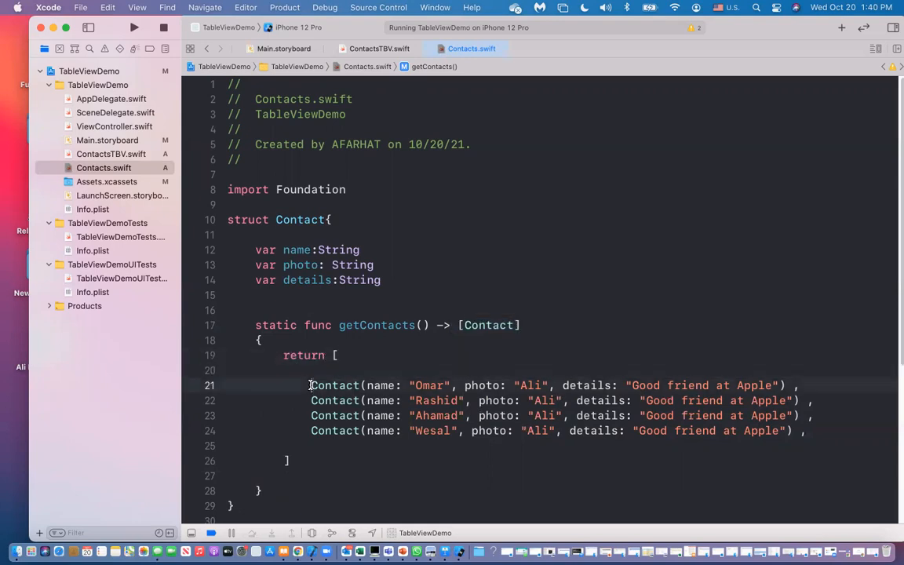
drag(310, 386, 808, 430)
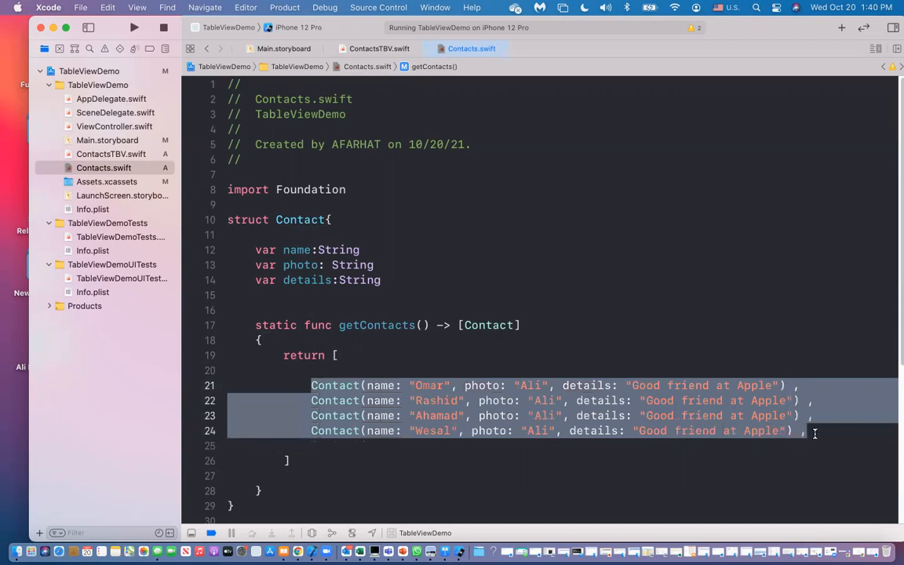
mouse_move(807, 433)
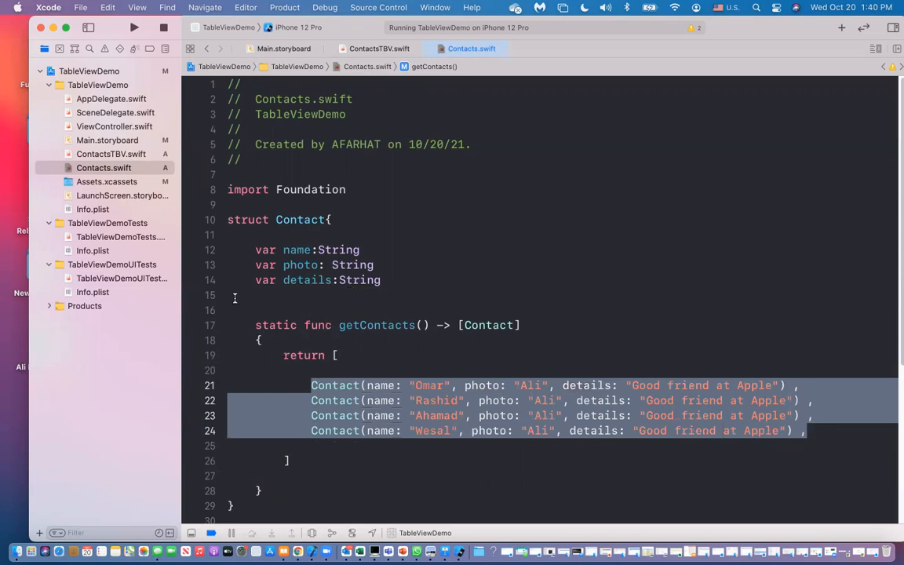
mouse_move(110, 142)
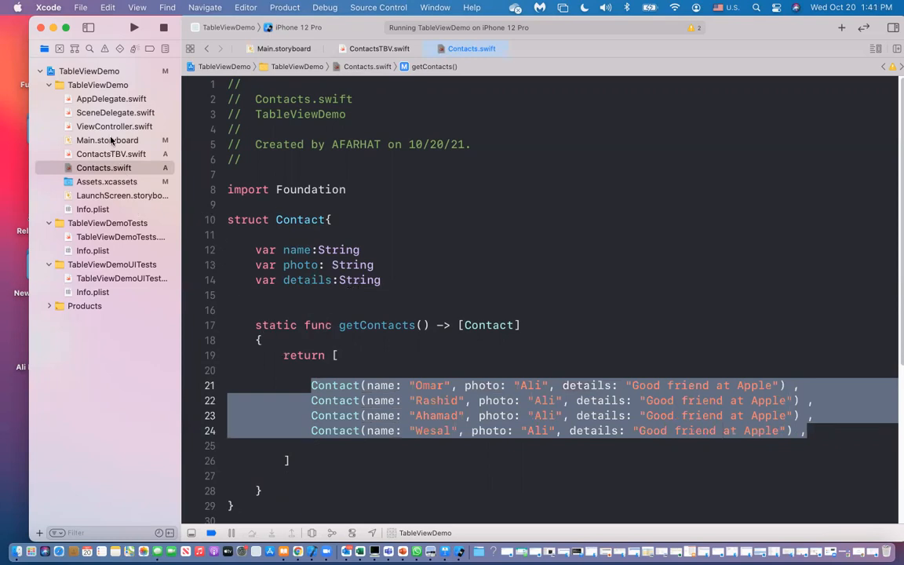
- Delete the hard-coded names array in ContactsTBV.swift, leaving 'let contacts =' unfinished
click(110, 154)
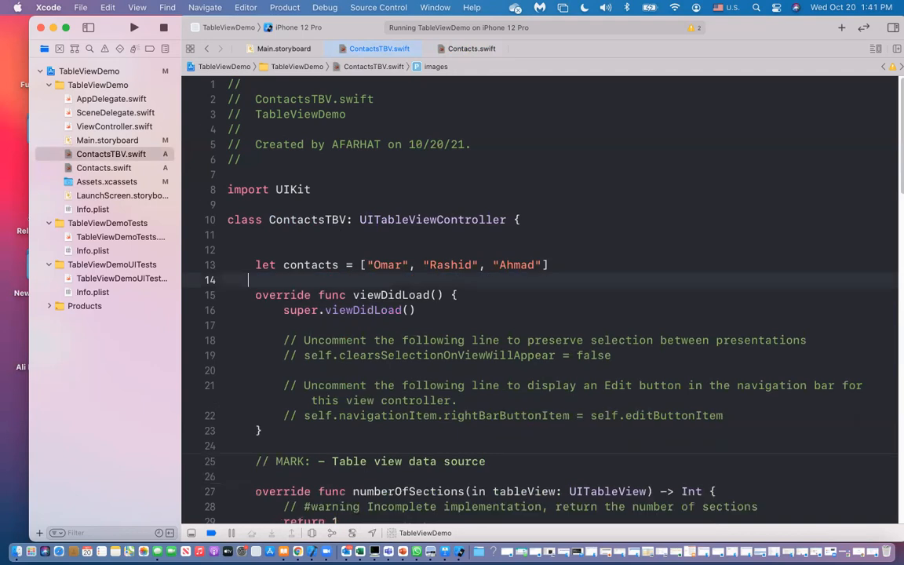
click(581, 263)
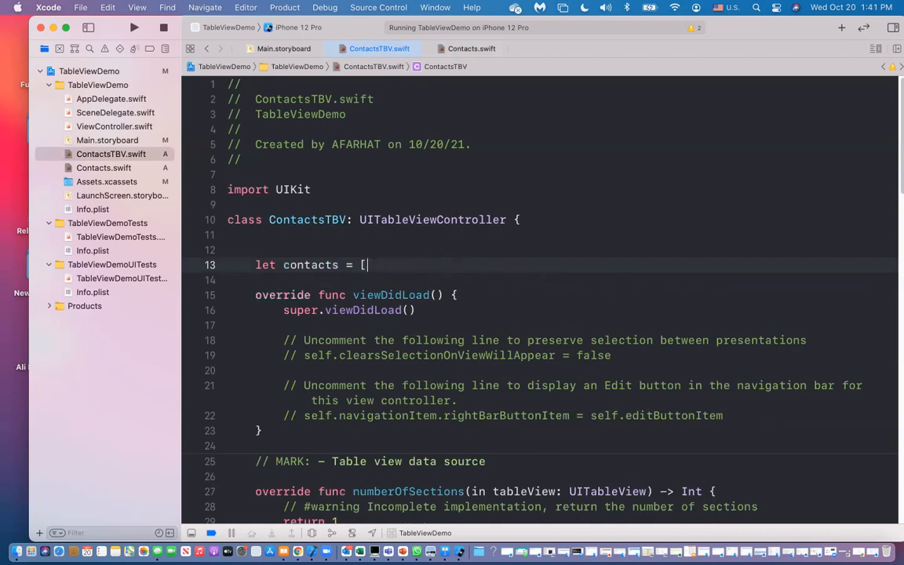
key(Backspace)
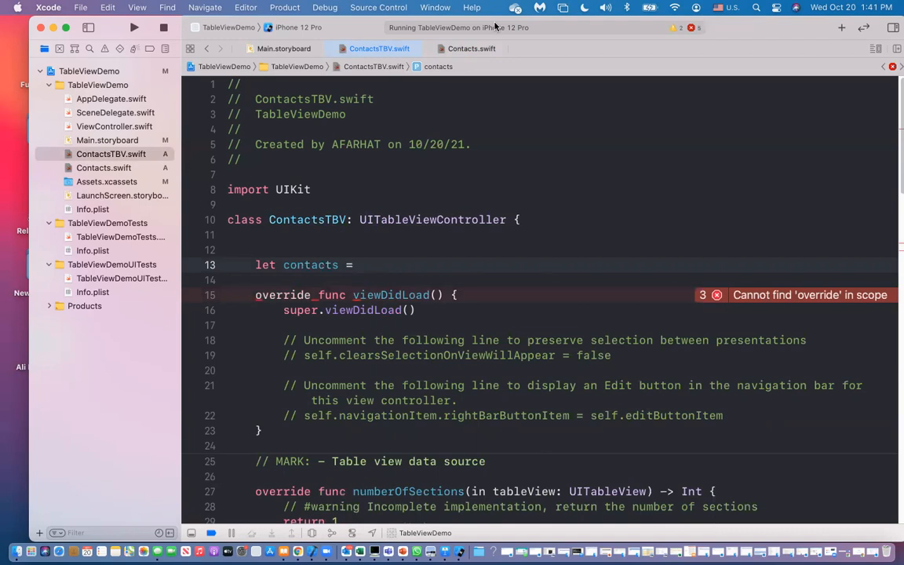
click(360, 263)
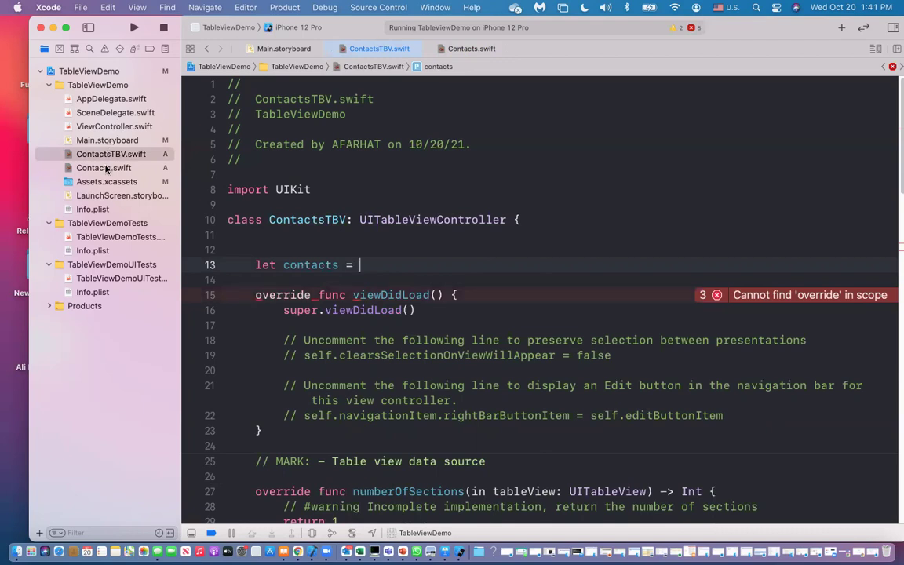
- Return to Contacts.swift and select the four sample contact entries in getContacts()
click(104, 167)
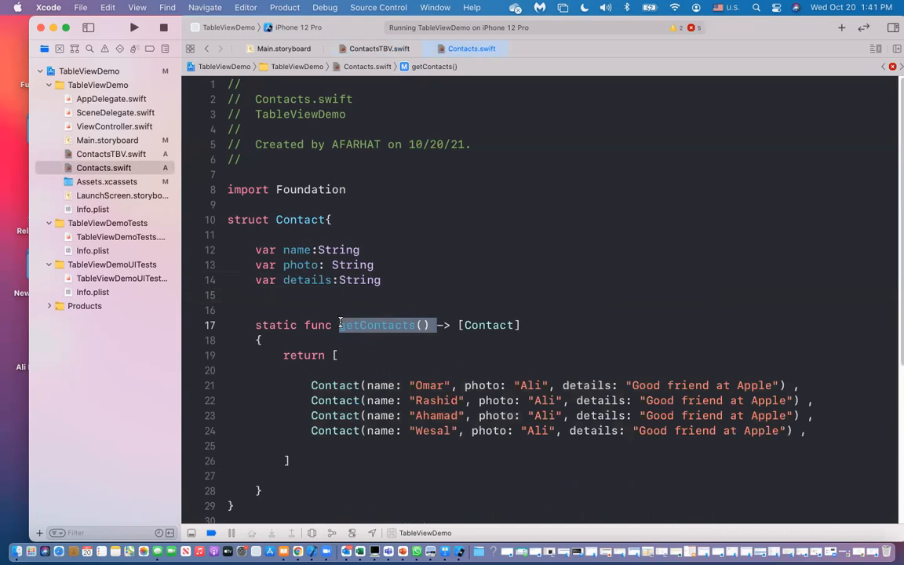
mouse_move(493, 336)
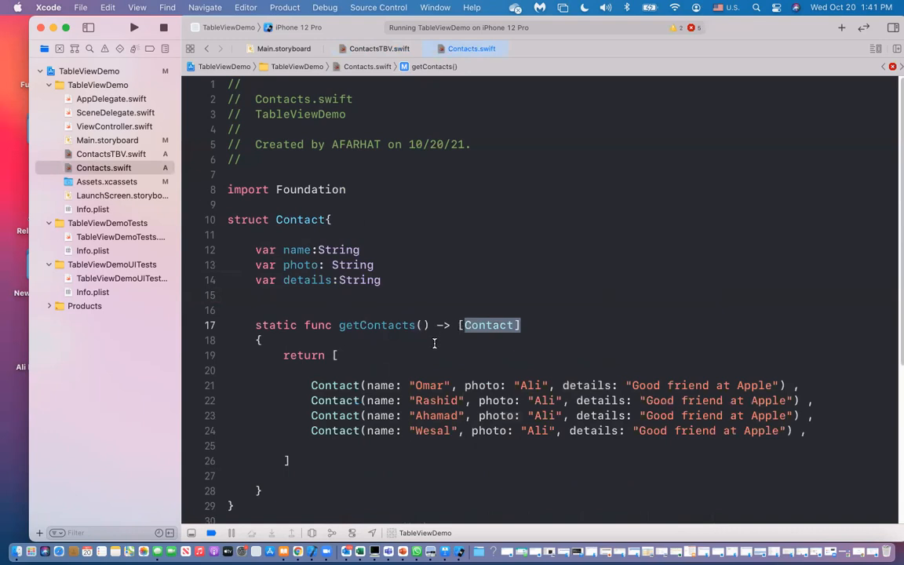
drag(311, 386, 405, 446)
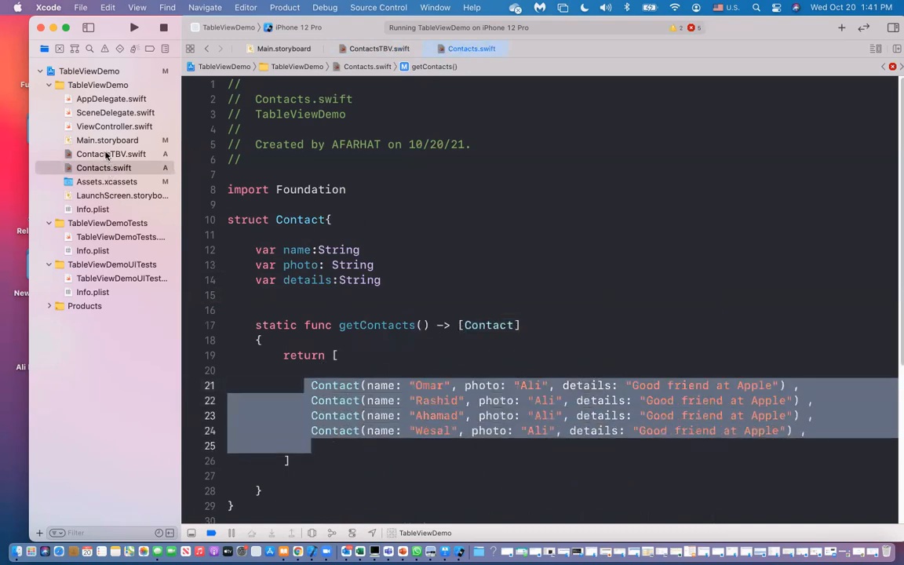
- In ContactsTBV.swift, set 'let contacts = Contact.getContacts()' via autocomplete and move down to cellForRowAt
click(110, 154)
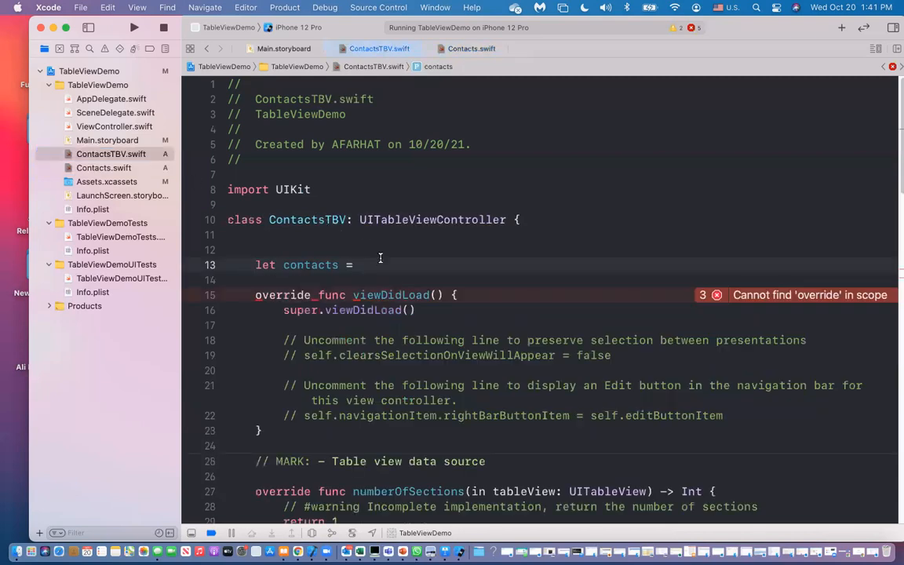
text(g)
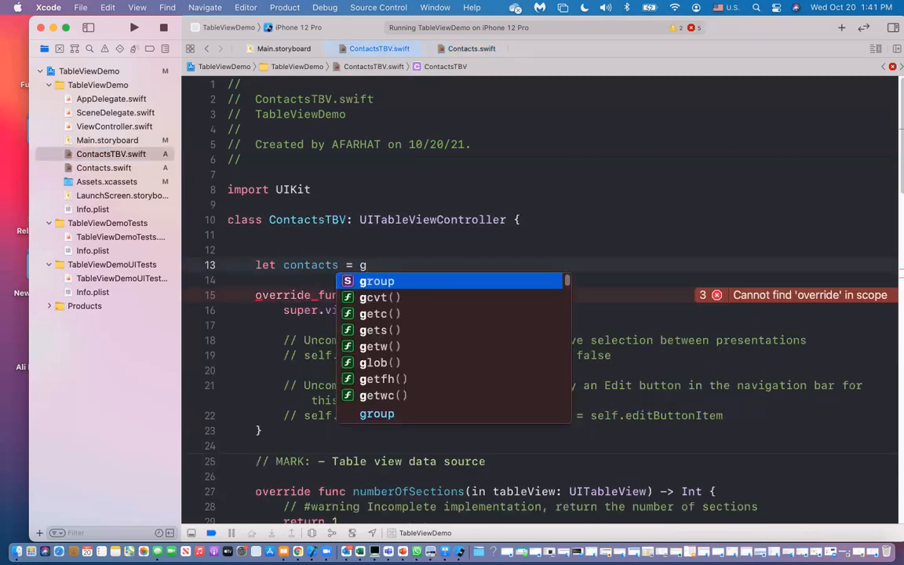
text(e)
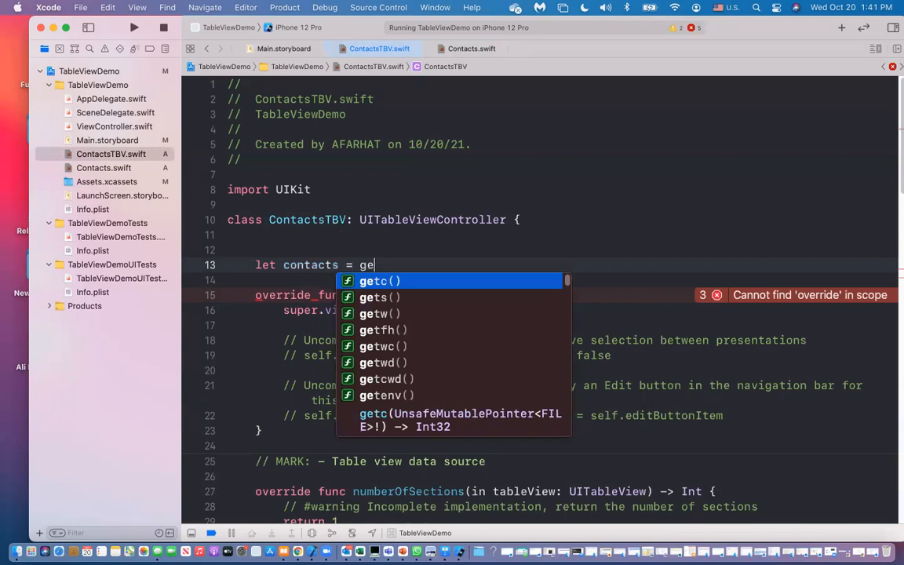
text(Contact.getContacts()
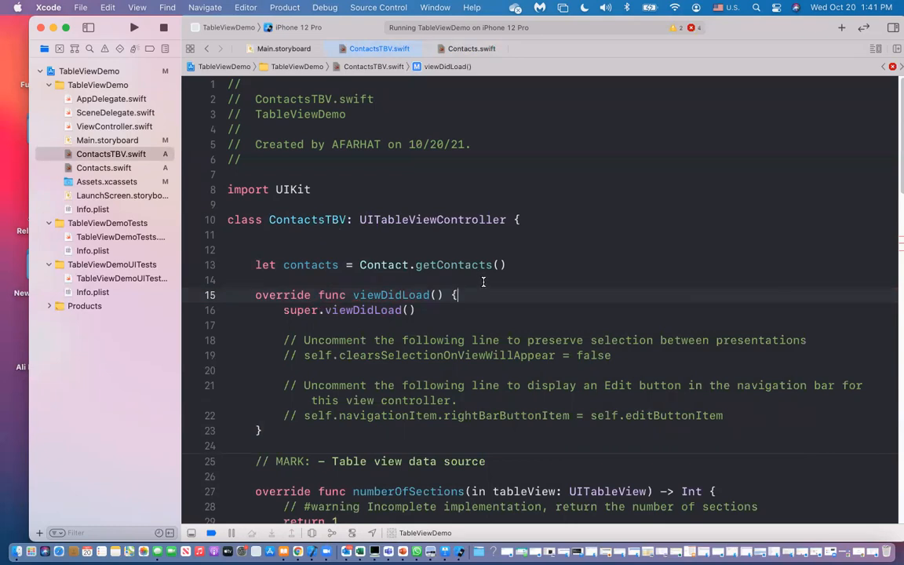
click(496, 264)
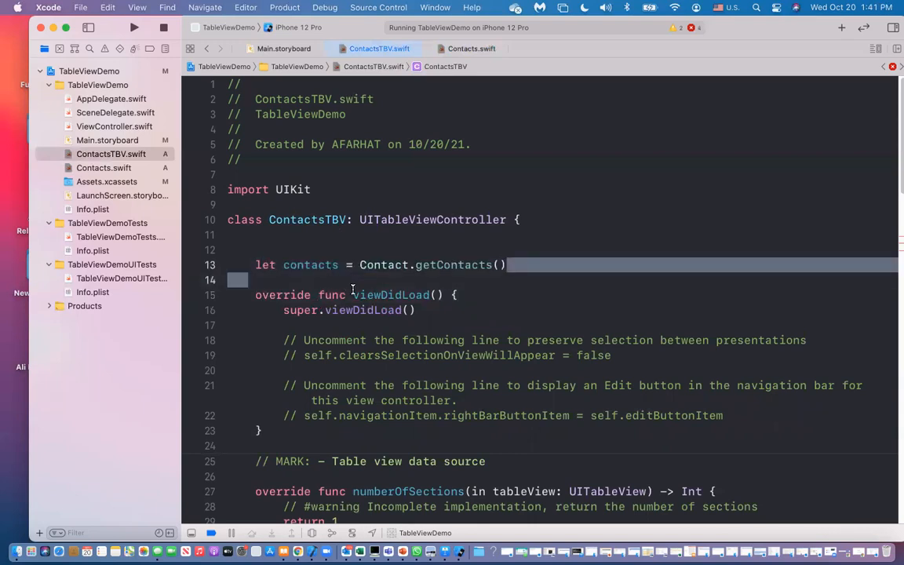
scroll(down, 3)
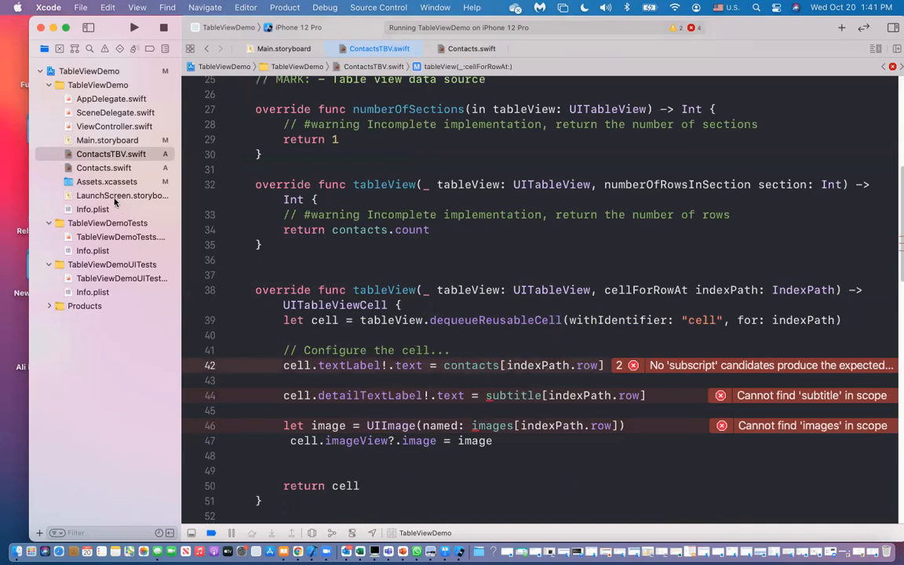
- Check Contact's properties, then make the textLabel line read contacts[indexPath.row].name
click(471, 47)
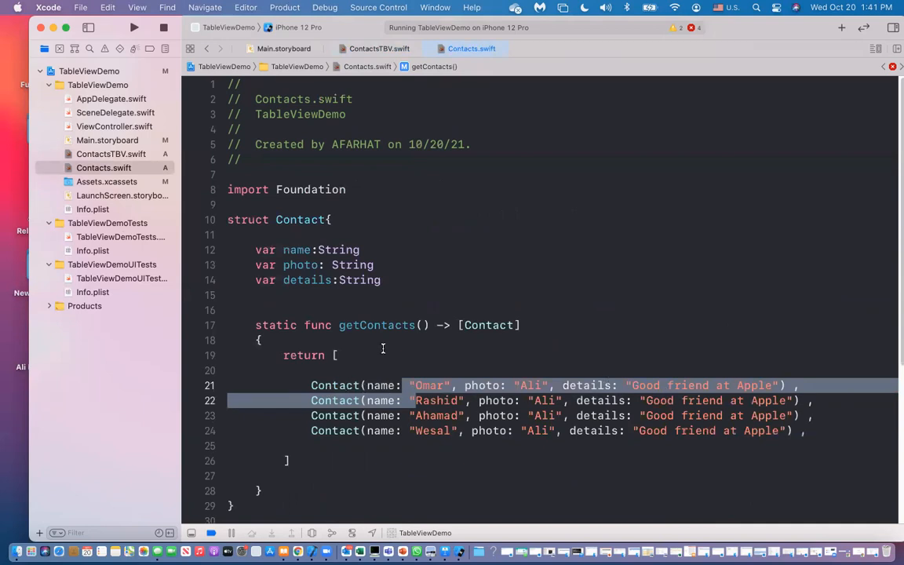
click(380, 47)
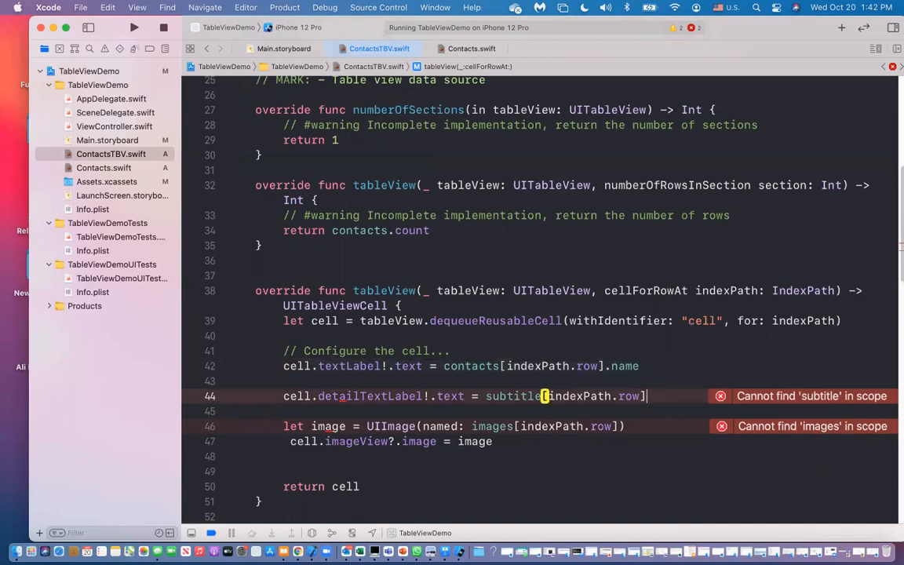
- Set the cell's detailTextLabel from contacts[indexPath.row].details
text(.)
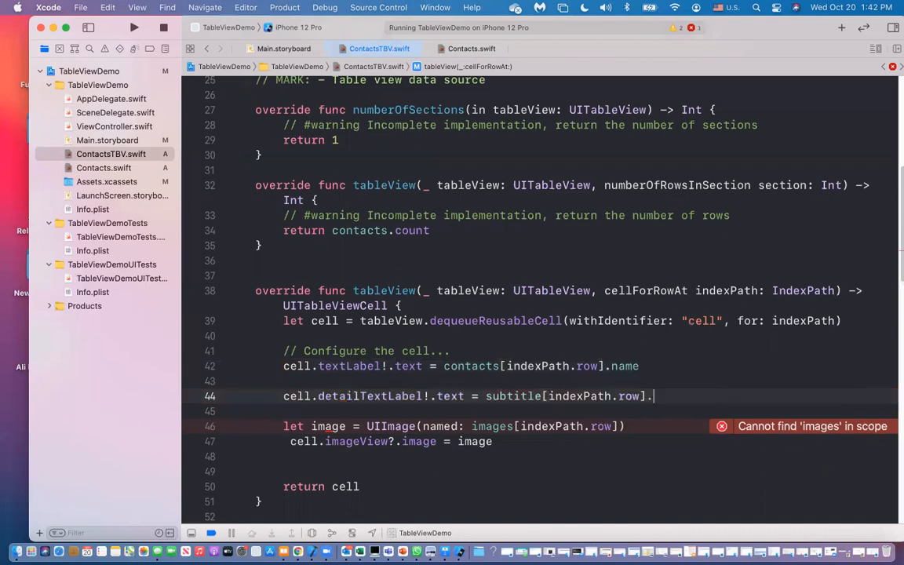
text(d)
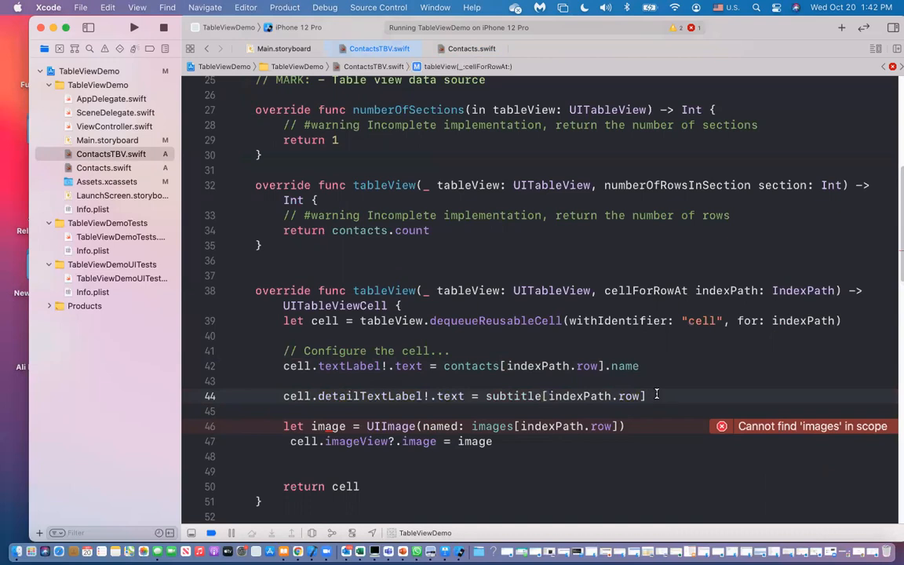
click(533, 396)
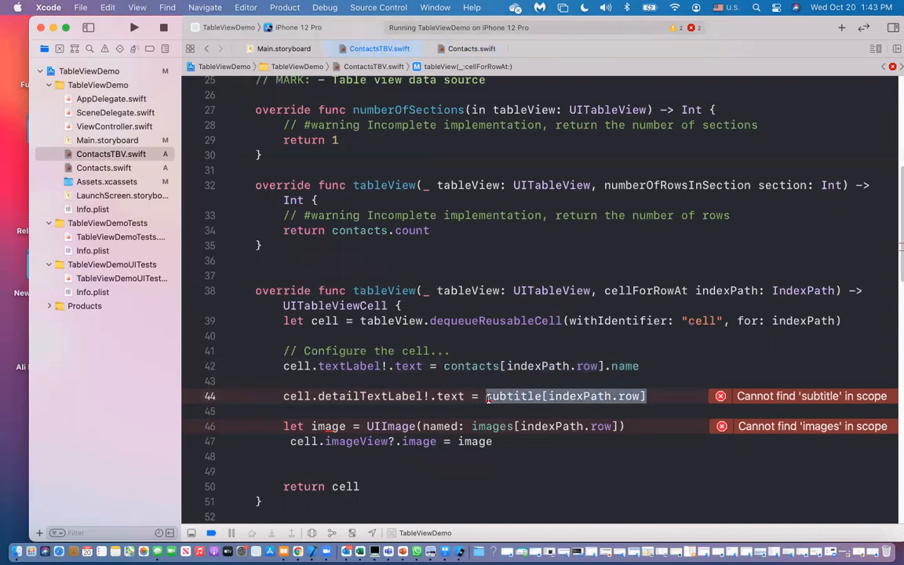
text(contacts[indexPath.row].name)
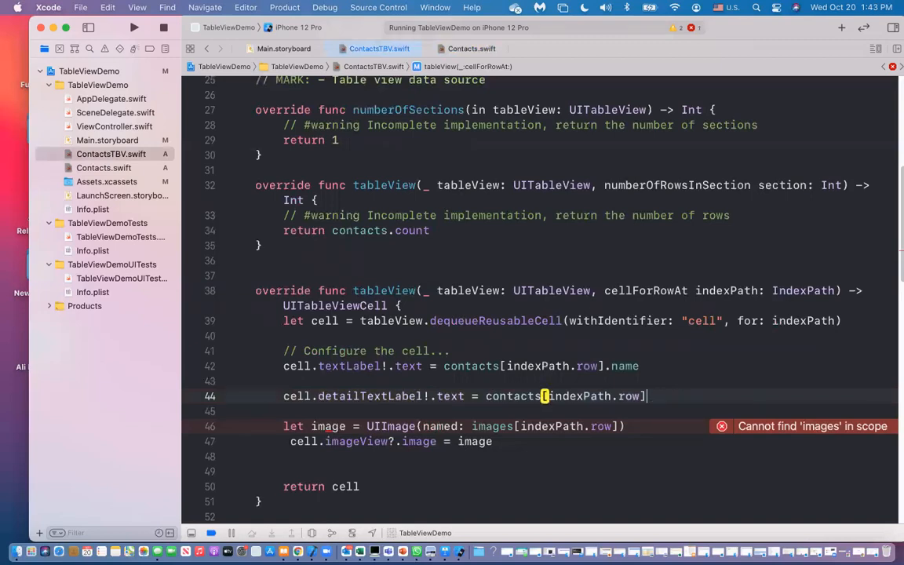
text(.details)
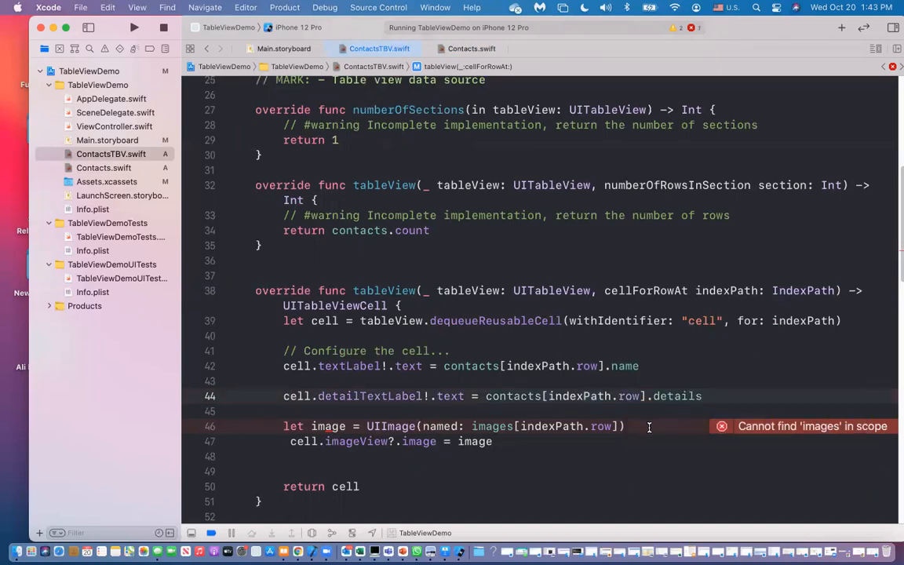
mouse_move(449, 427)
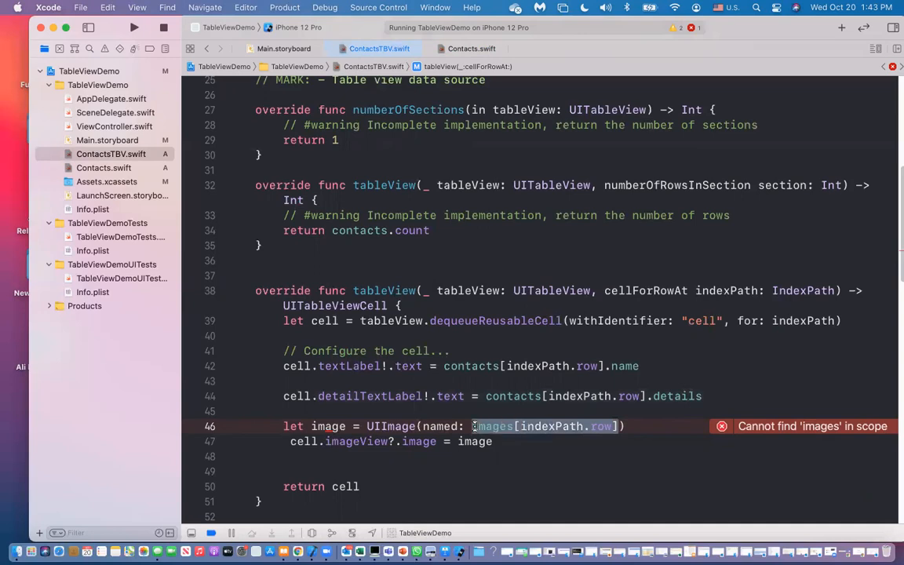
text(contacts[indexPath.row].name)
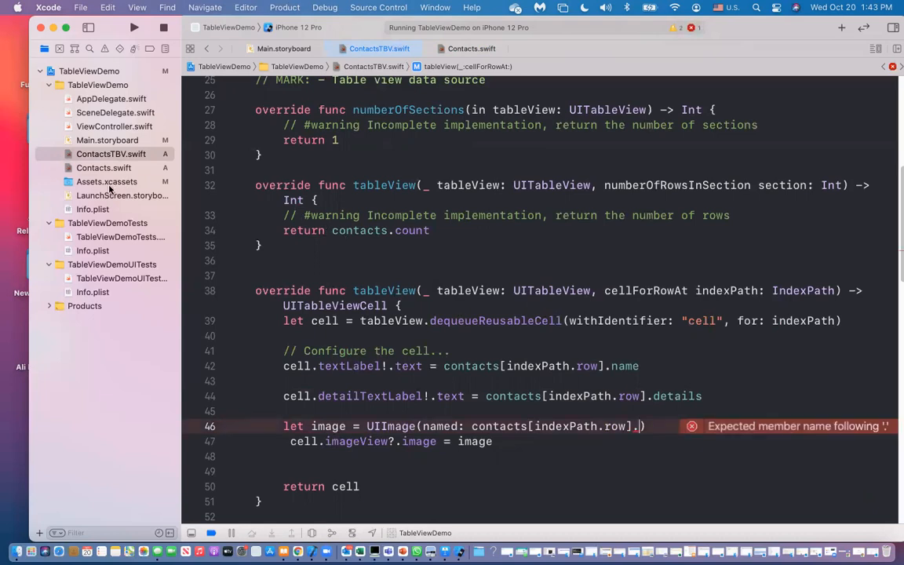
- Set the cell's imageView from contacts[indexPath.row].photo and review the configuration lines
click(104, 167)
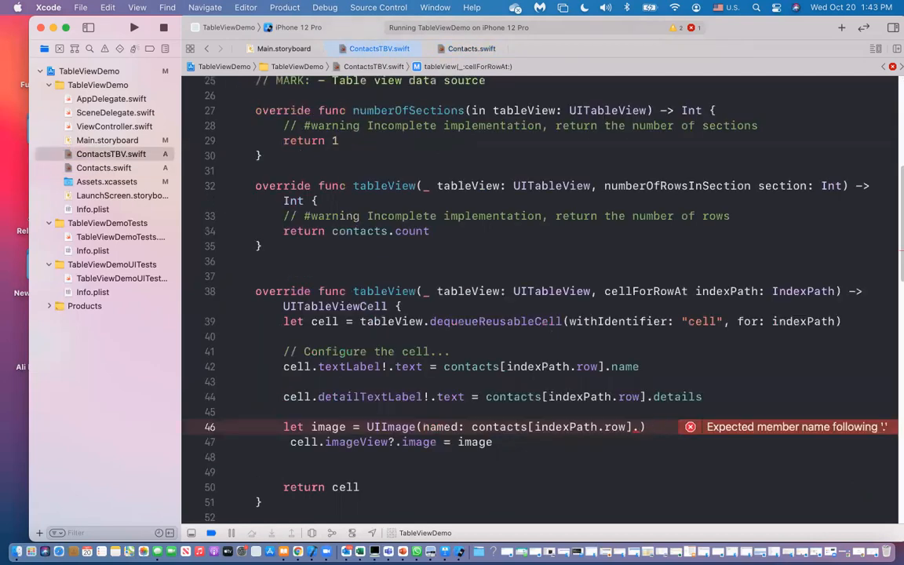
text(photo)
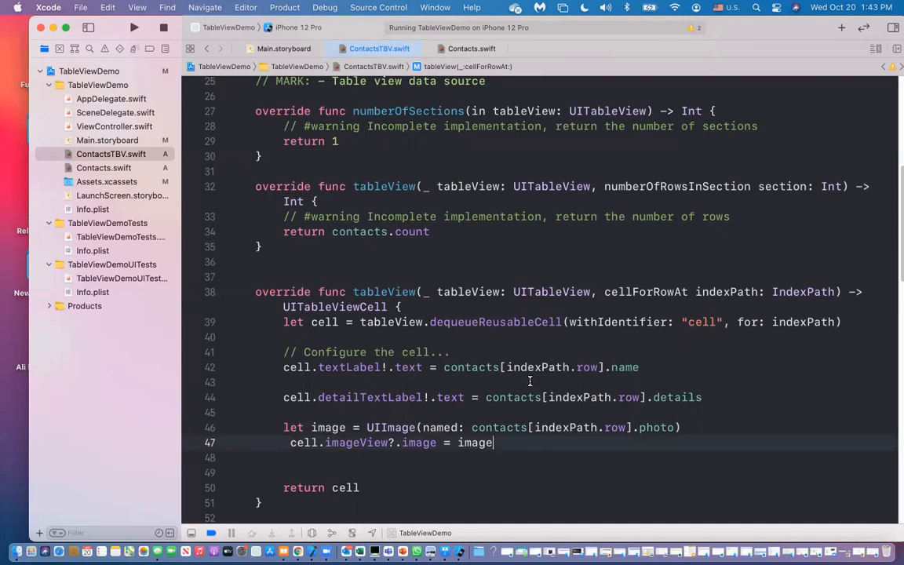
mouse_move(602, 464)
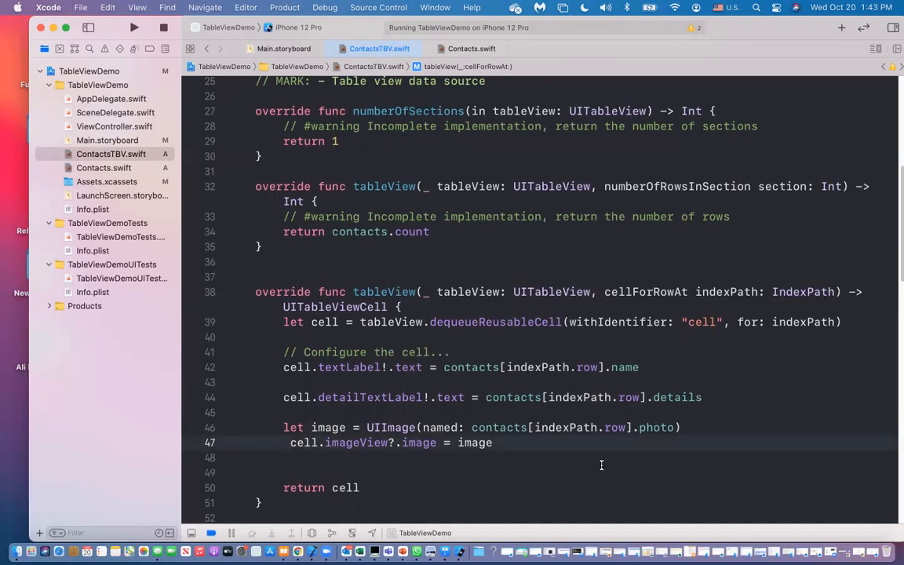
mouse_move(703, 403)
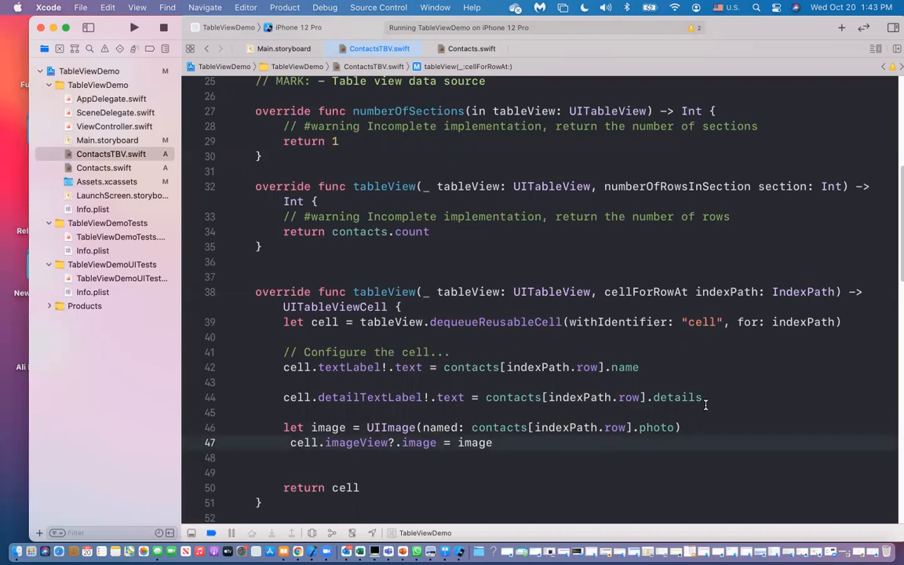
drag(282, 367, 681, 427)
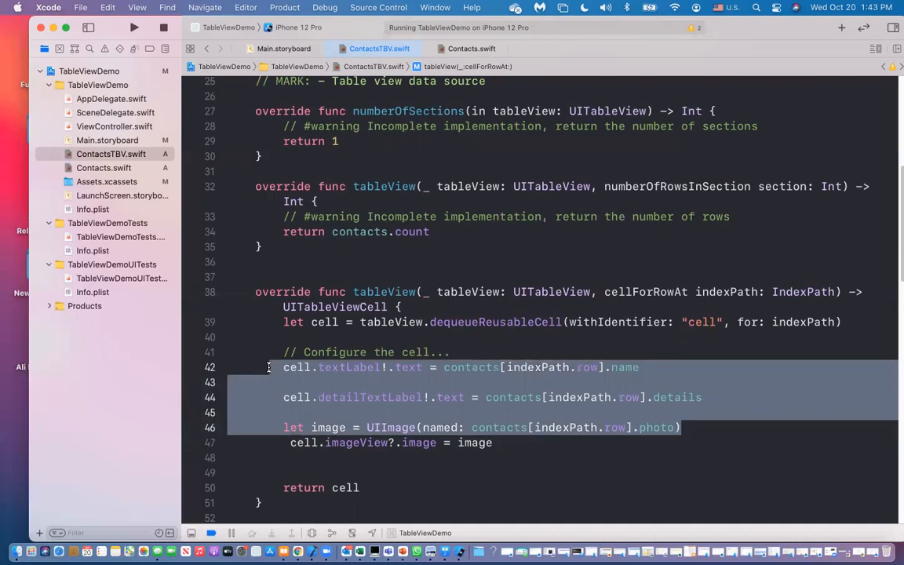
scroll(up, 3)
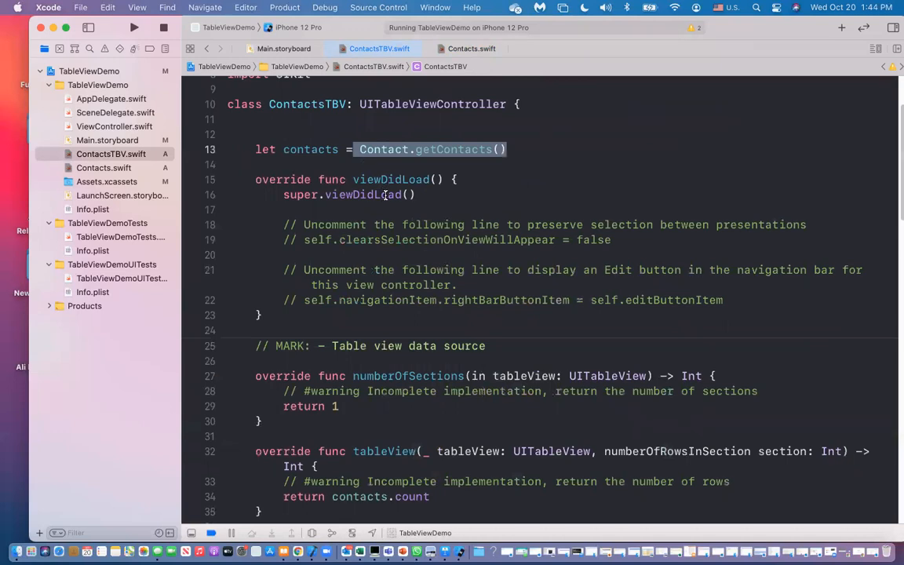
scroll(down, 3)
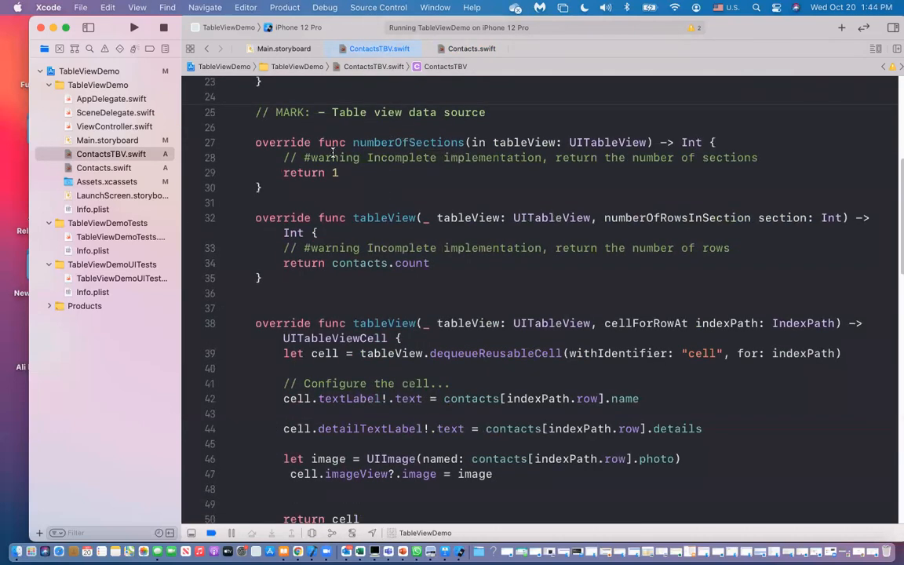
- Run the app so the Simulator lists Omar, Rashid, Ahamad and Wesal with photos and subtitles
click(135, 28)
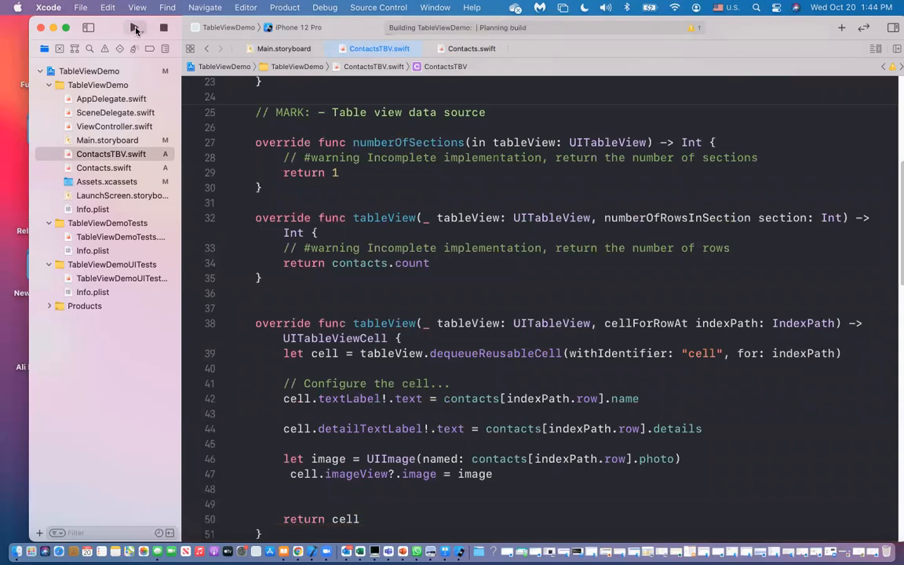
click(135, 28)
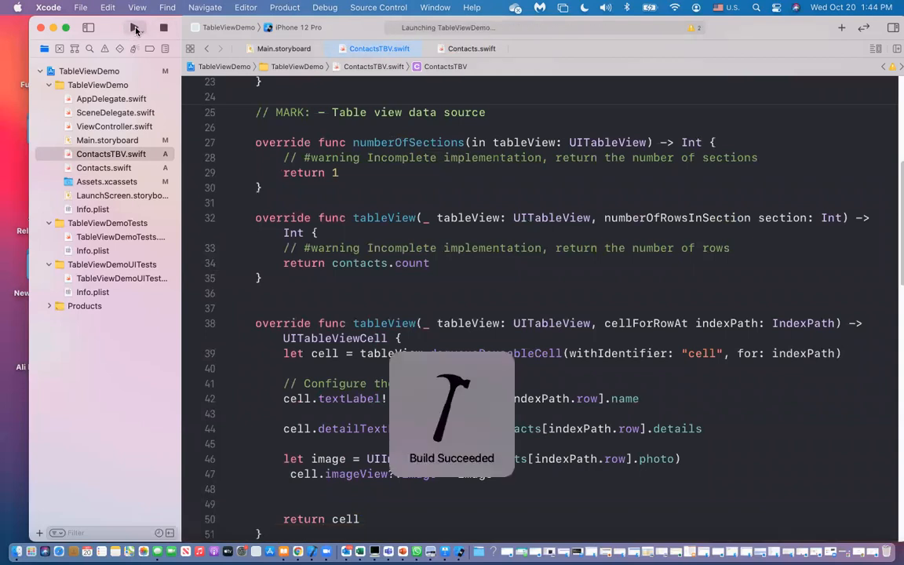
click(135, 28)
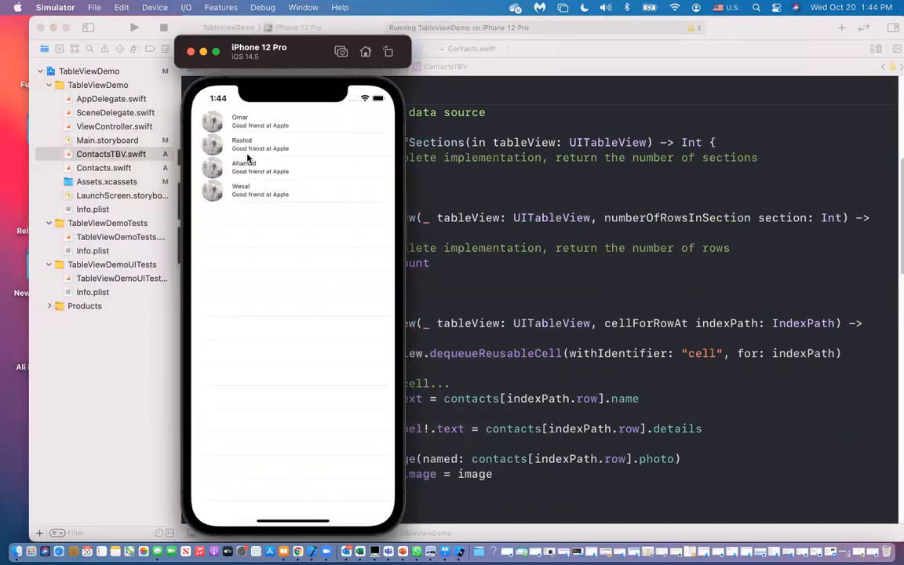
mouse_move(253, 198)
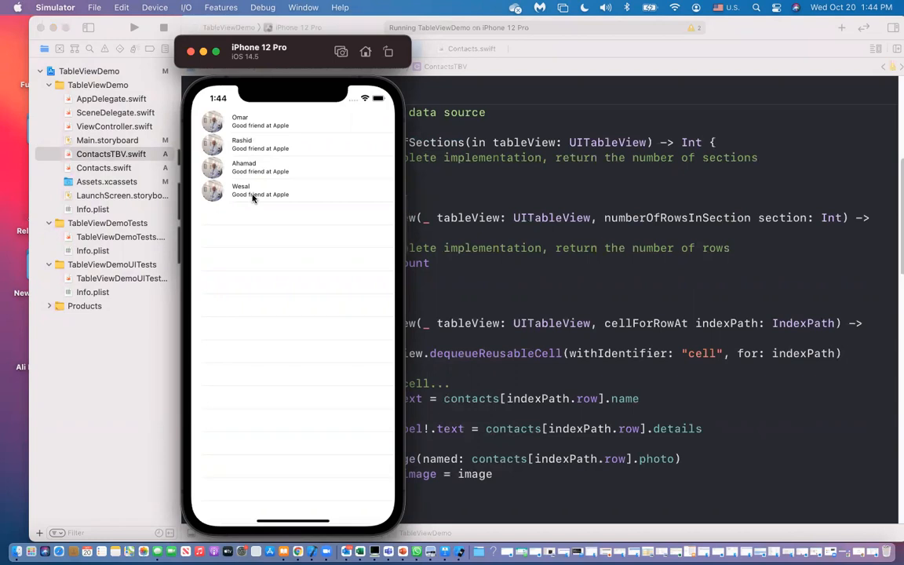
mouse_move(277, 201)
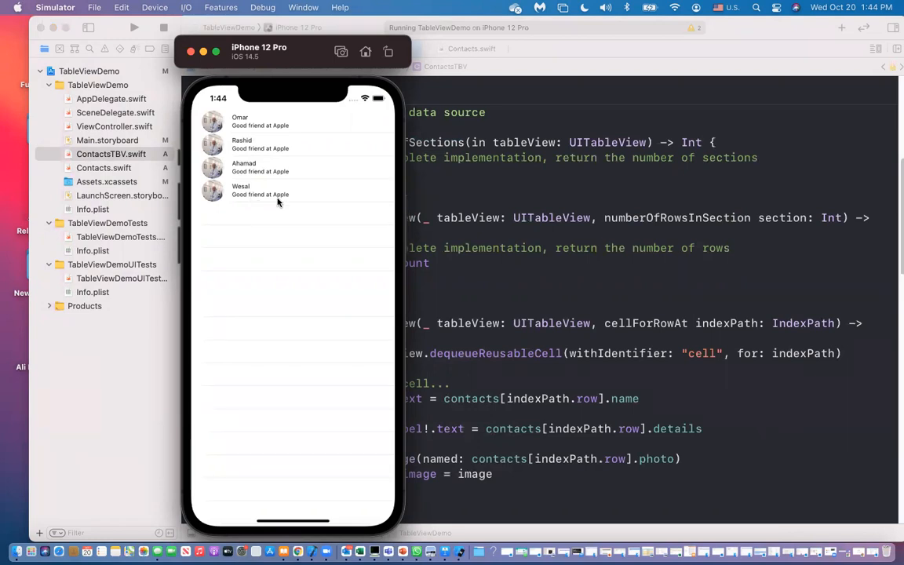
mouse_move(455, 211)
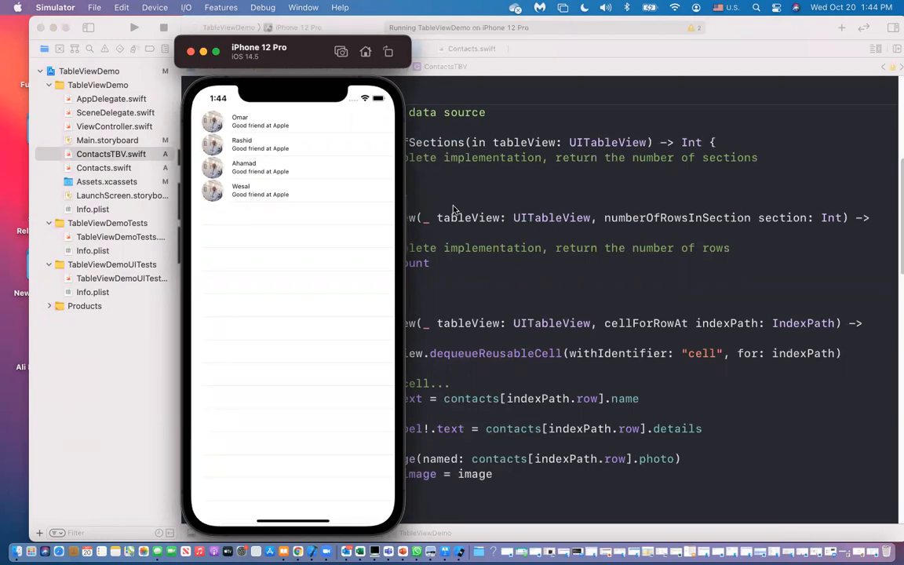
mouse_move(424, 187)
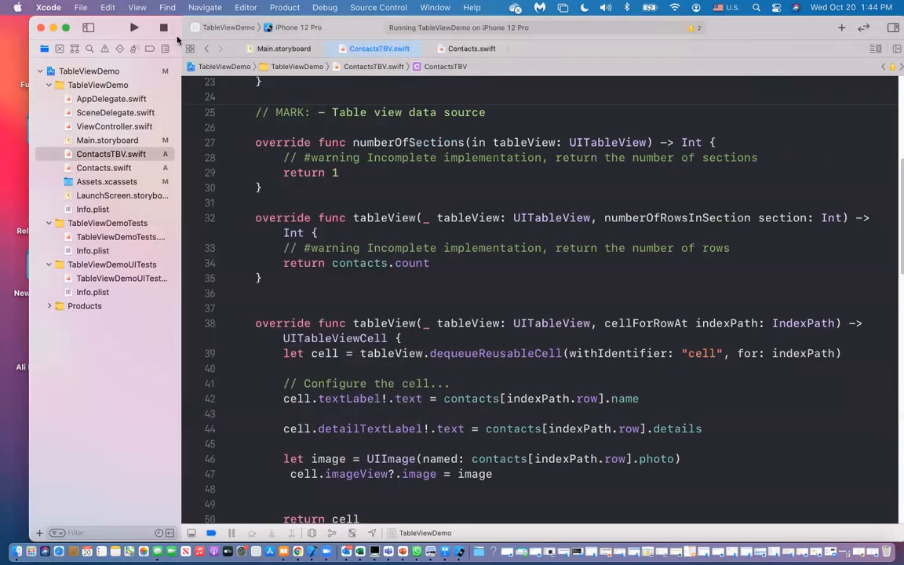
mouse_move(163, 28)
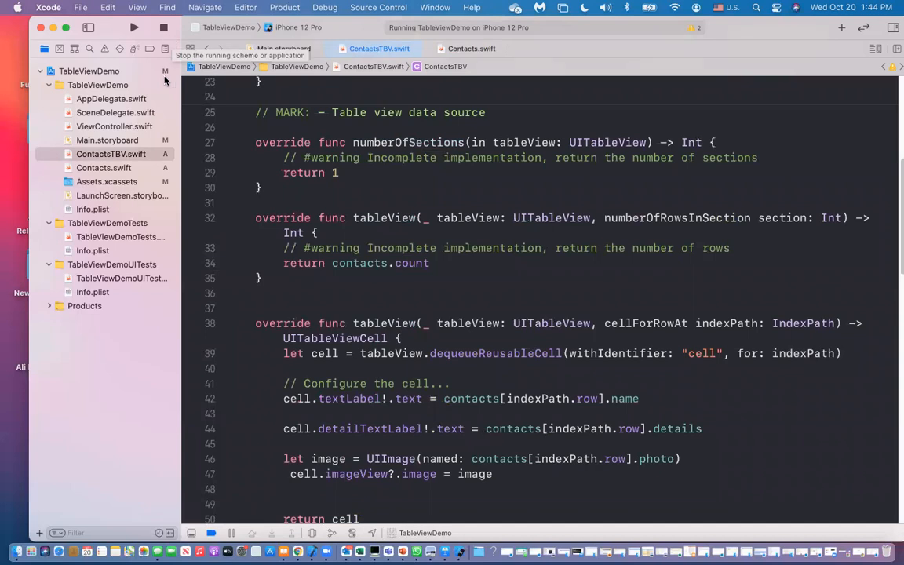
mouse_move(155, 120)
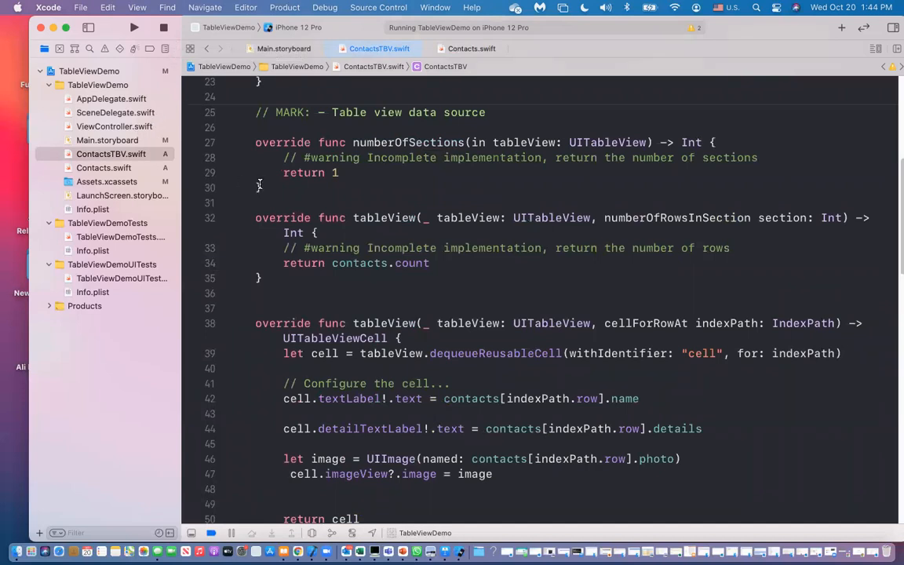
scroll(up, 3)
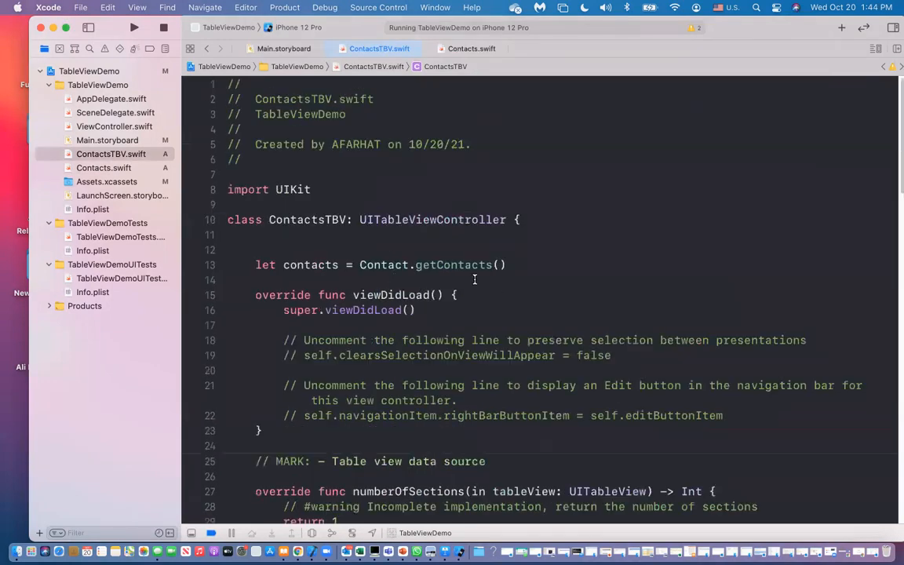
mouse_move(480, 273)
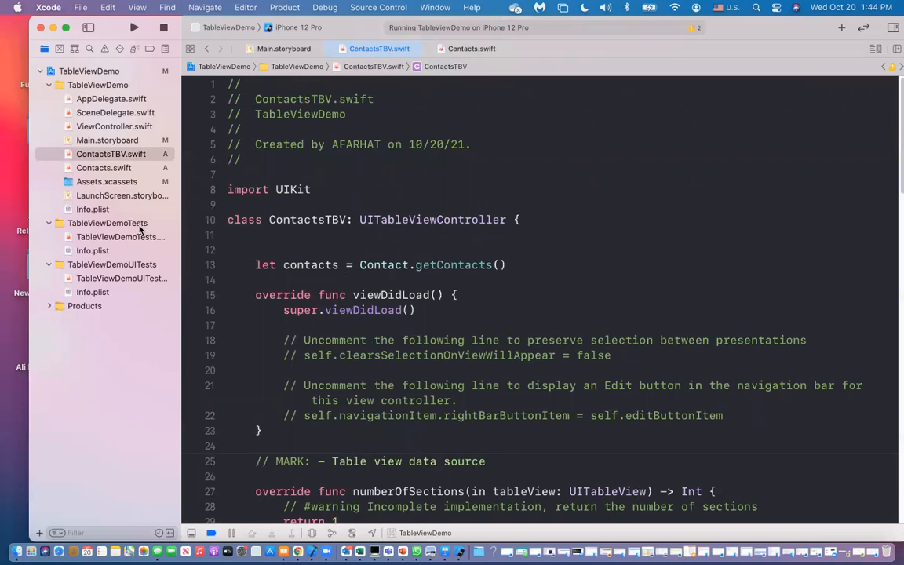
click(103, 166)
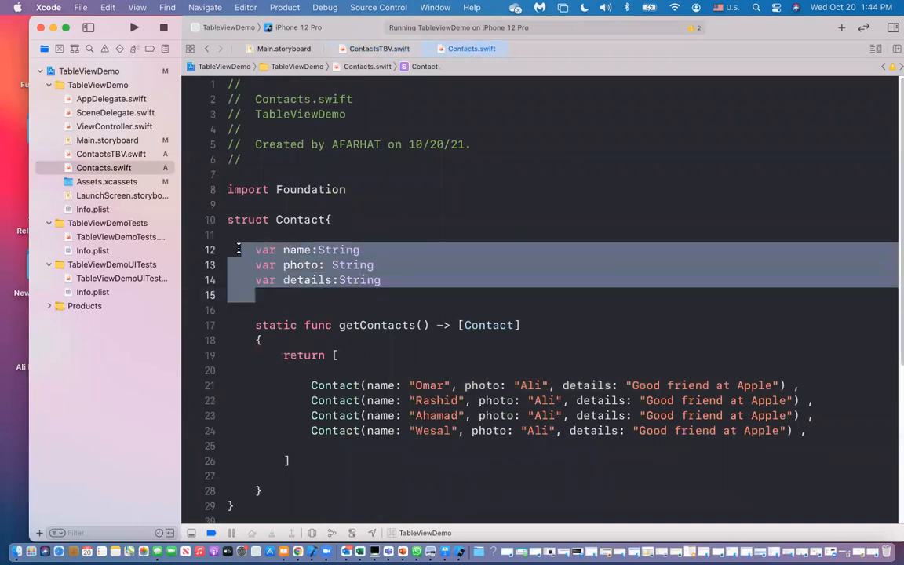
click(299, 249)
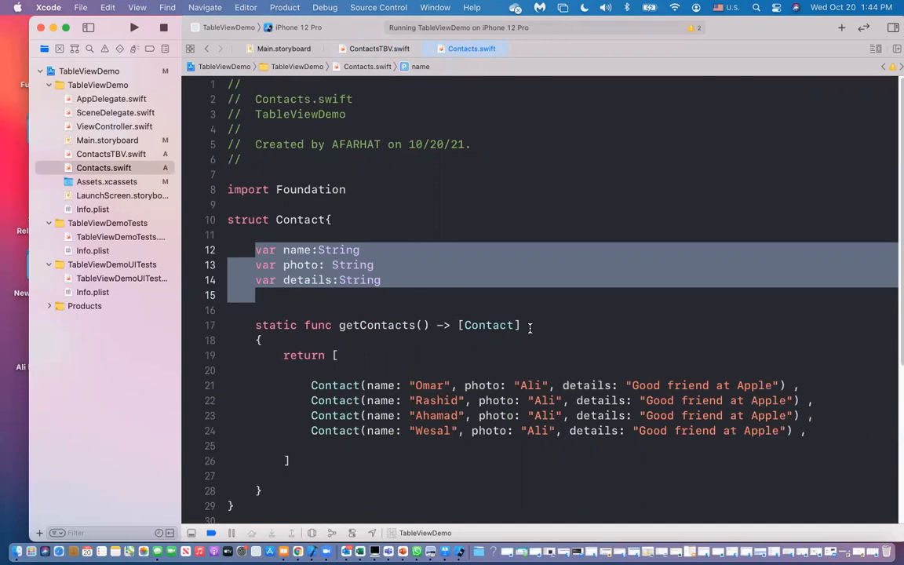
click(521, 325)
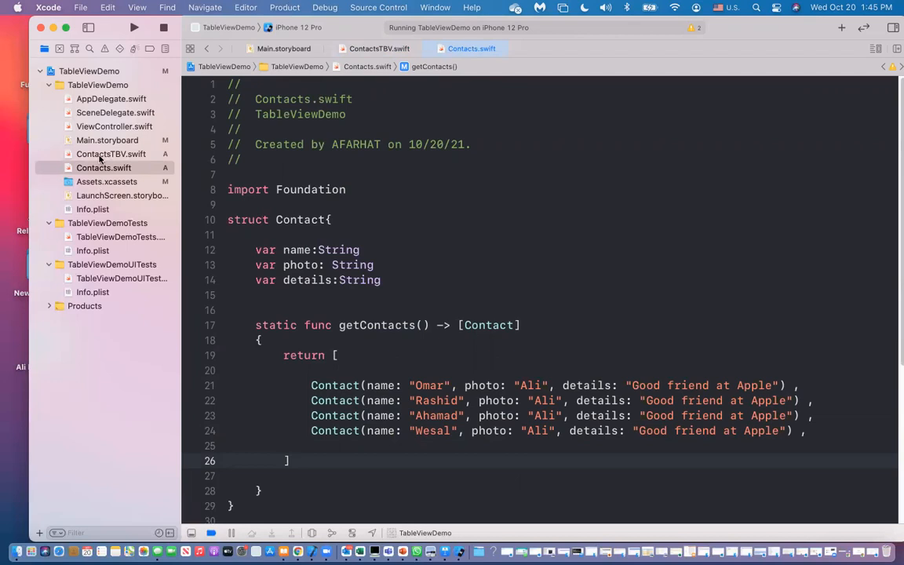
click(110, 154)
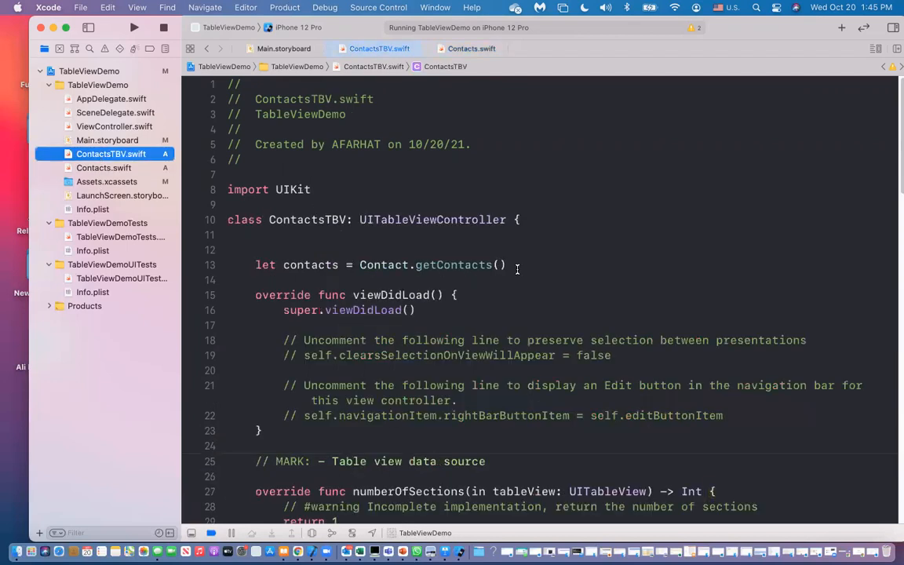
double_click(311, 264)
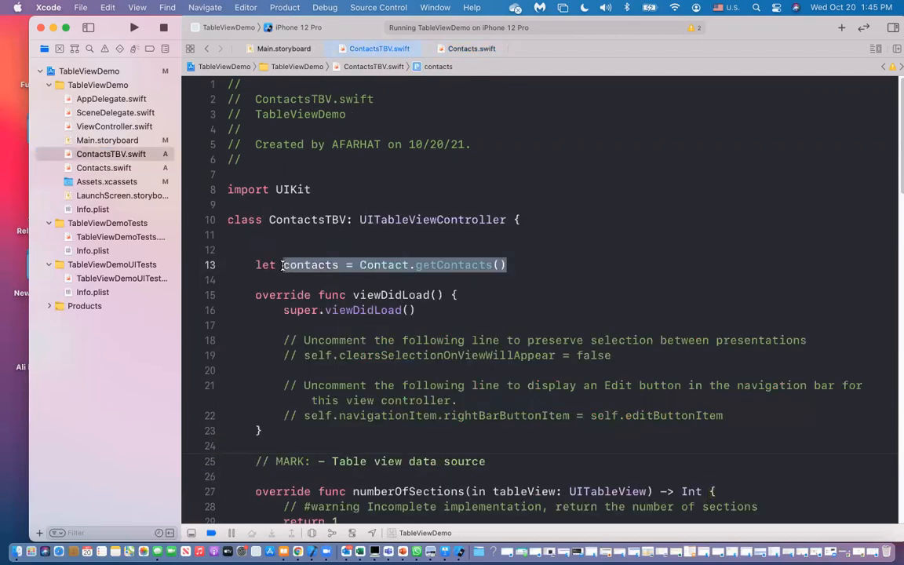
scroll(down, 3)
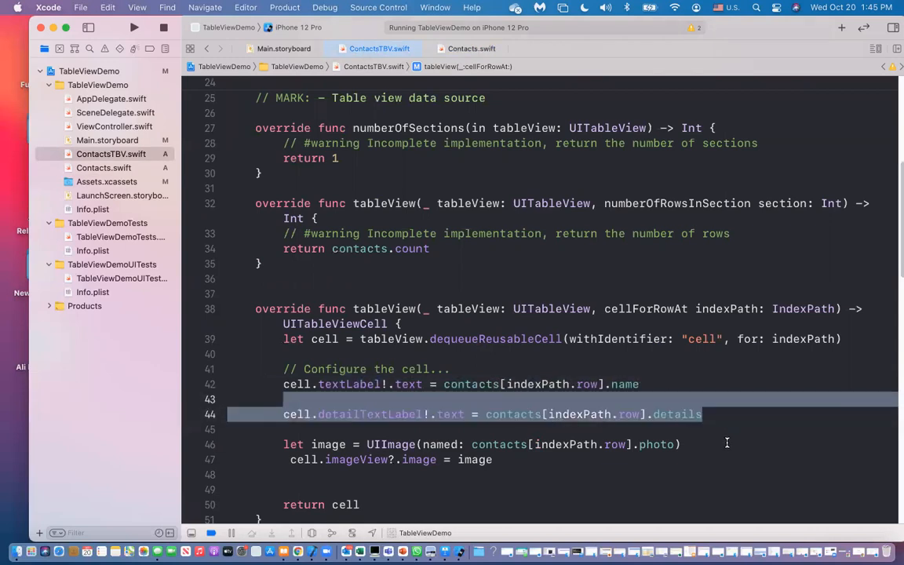
double_click(574, 445)
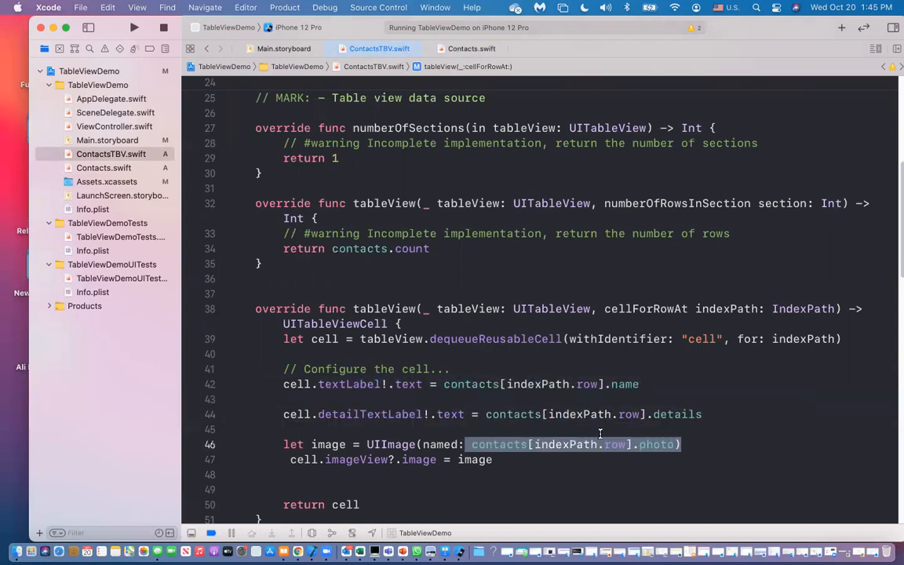
mouse_move(639, 427)
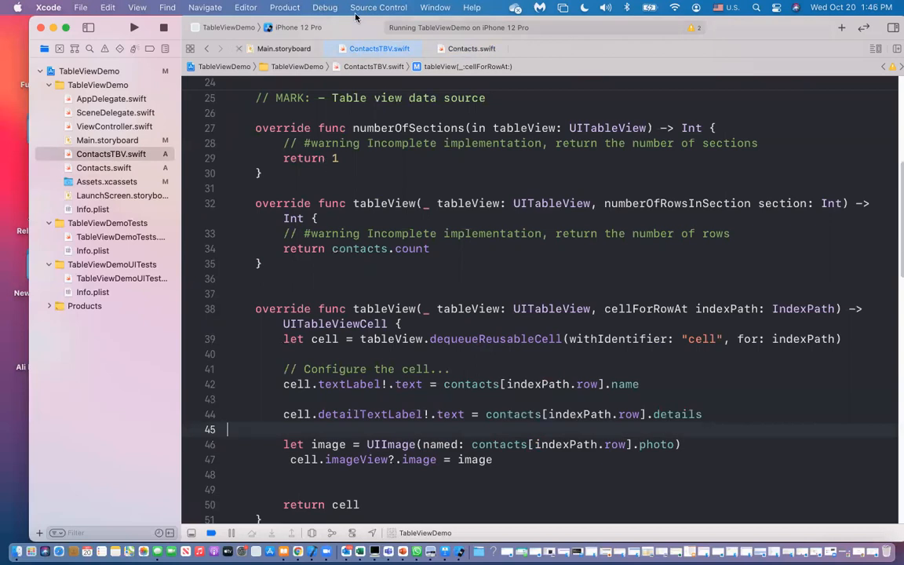
mouse_move(634, 36)
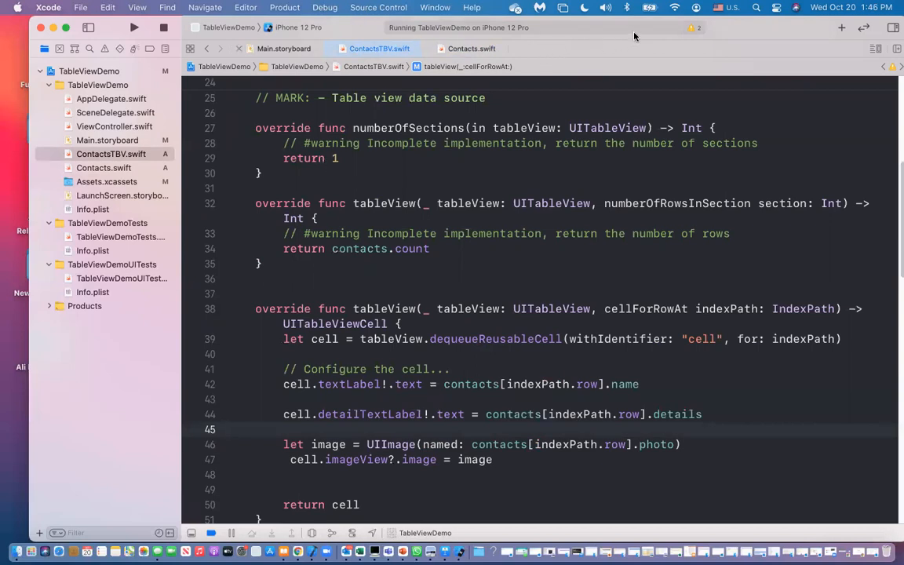